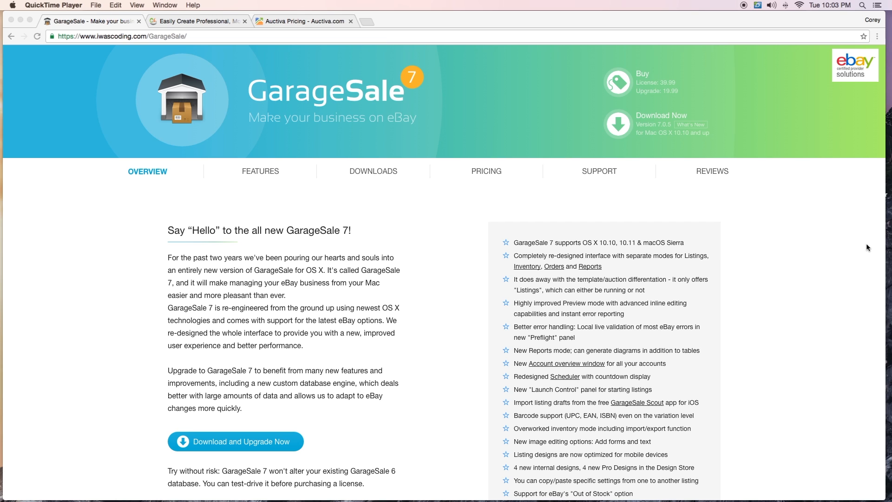
Switch between the GarageSale page and the Auctiva plan comparison, ending on Auctiva pricing.
scroll(down, 3)
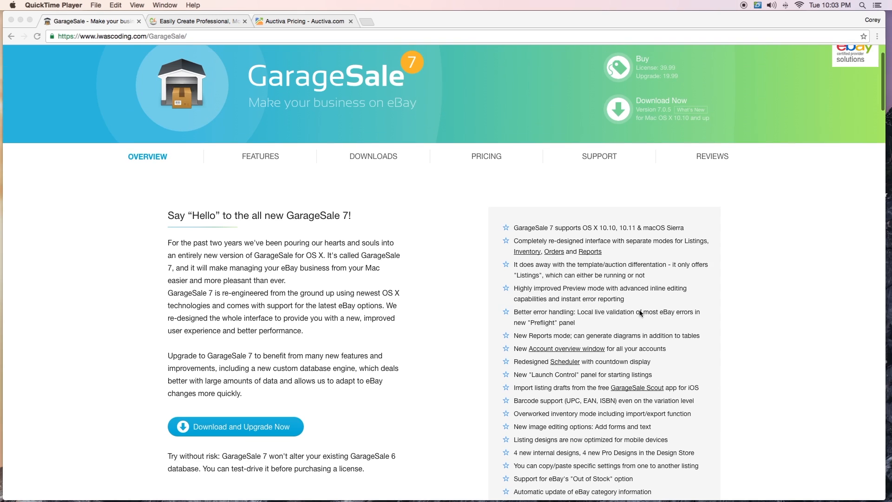
scroll(down, 3)
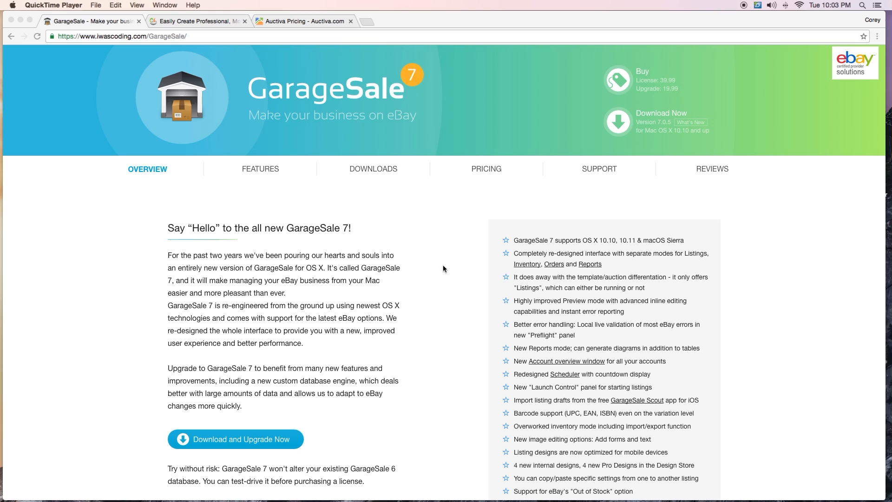
mouse_move(310, 177)
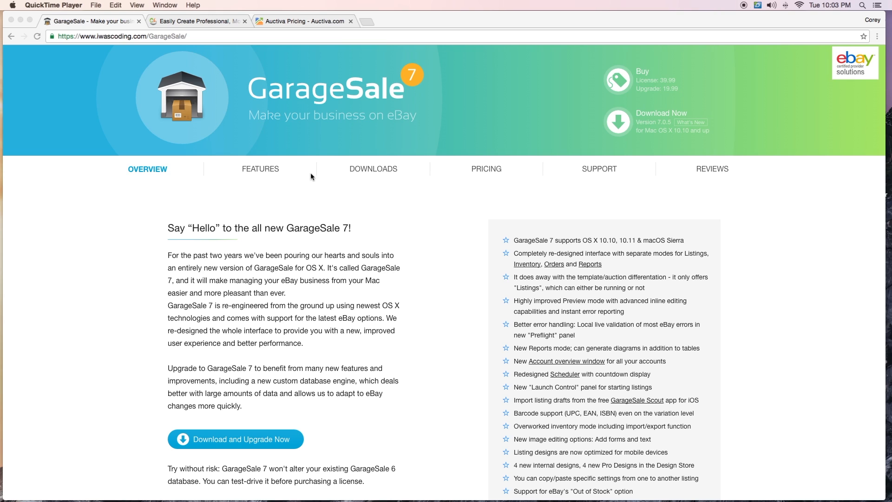
mouse_move(364, 271)
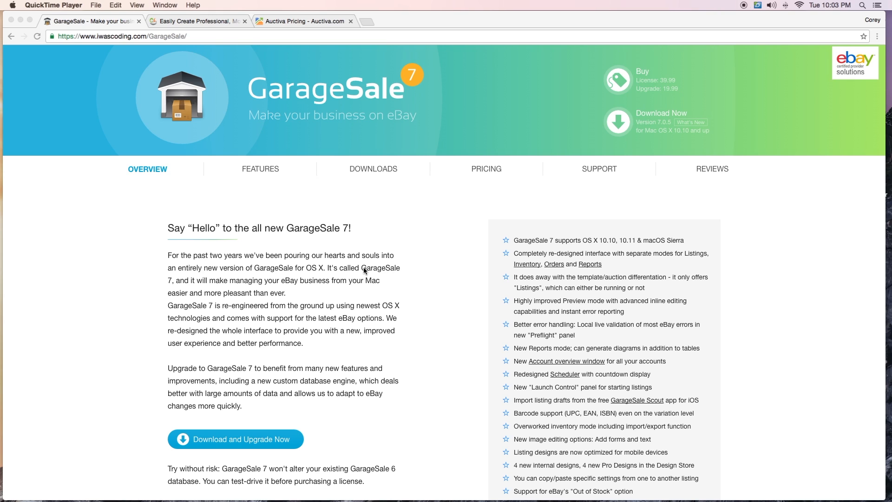
mouse_move(346, 237)
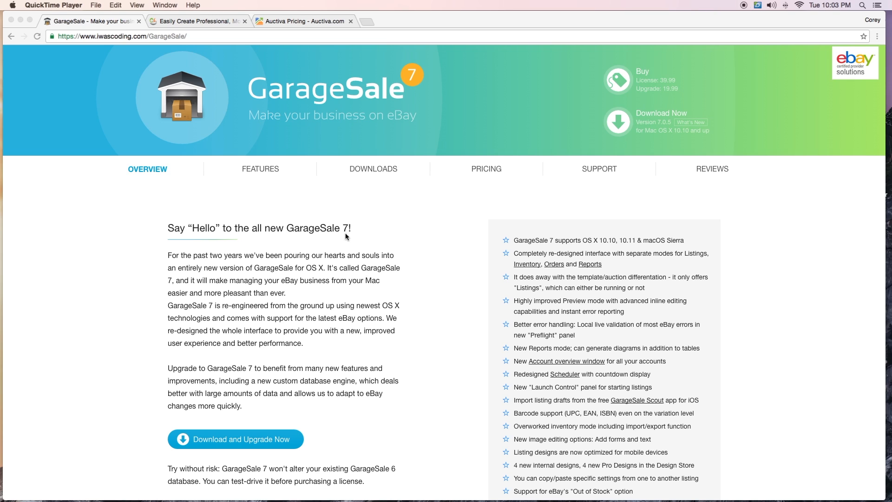
mouse_move(391, 305)
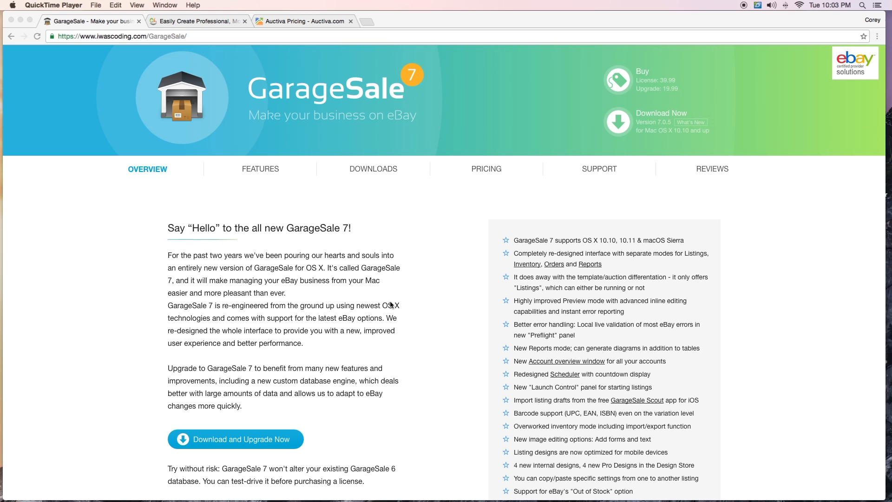
mouse_move(723, 268)
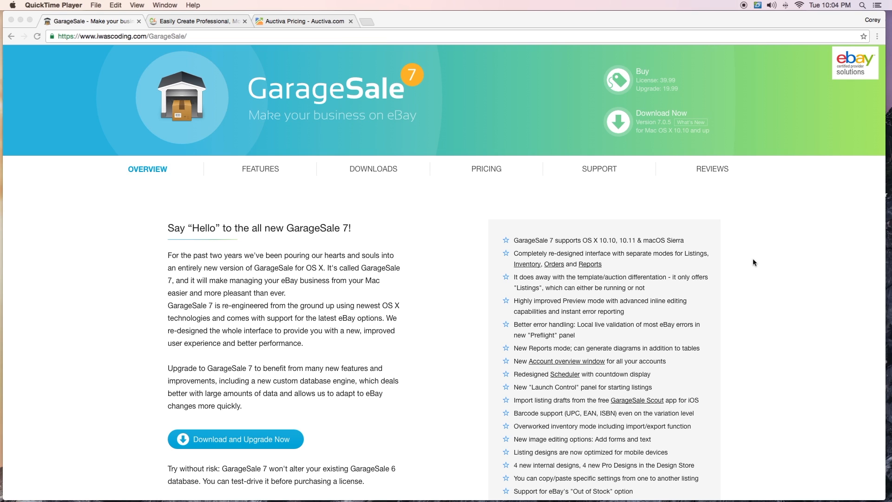
mouse_move(662, 156)
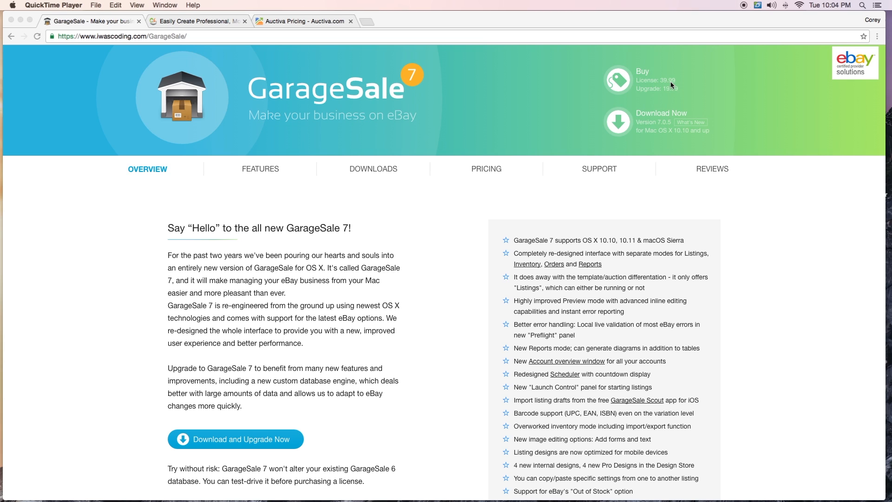
mouse_move(689, 95)
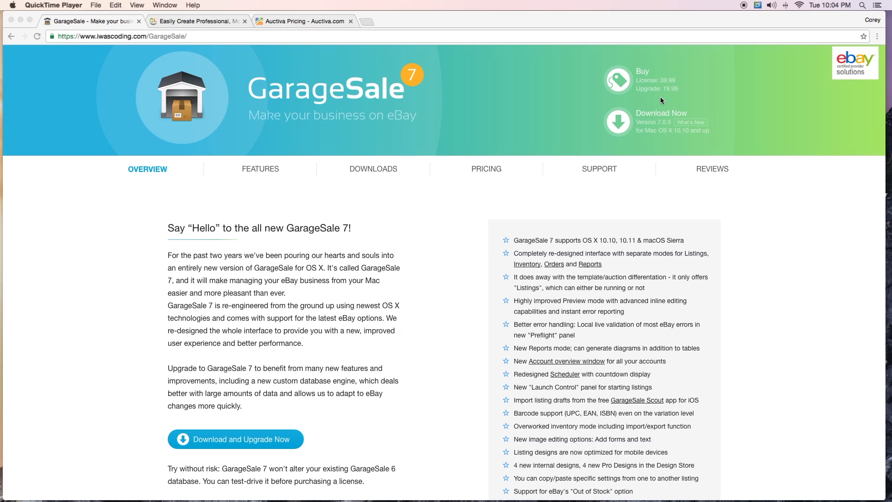
mouse_move(556, 56)
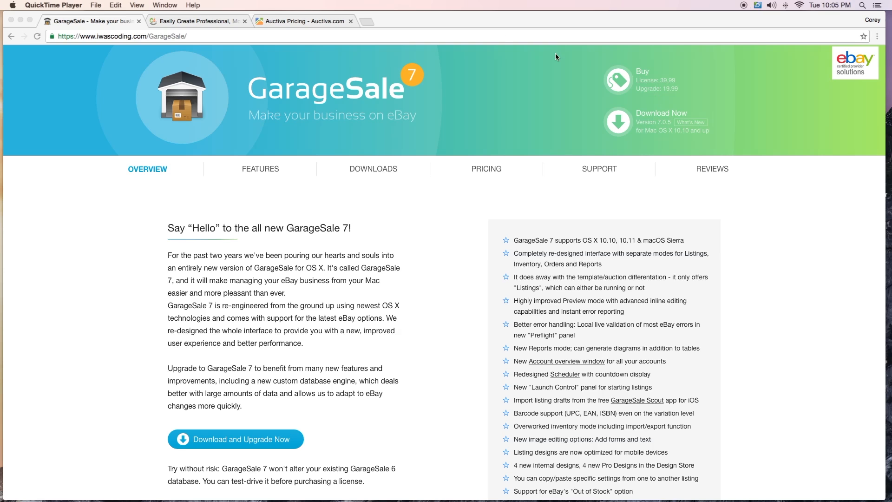
click(303, 21)
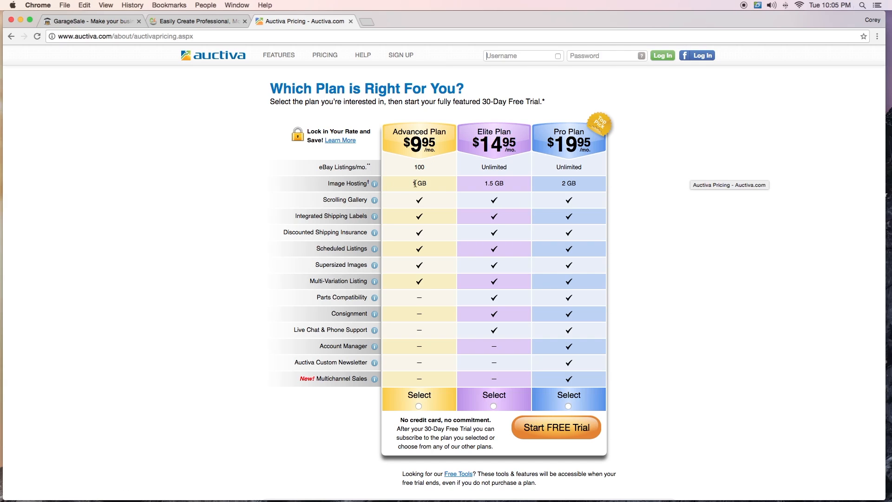
click(85, 21)
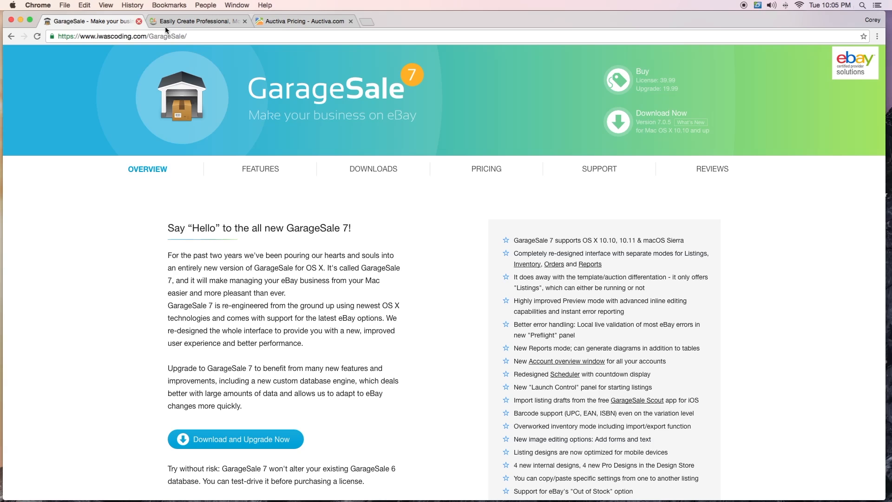
click(303, 21)
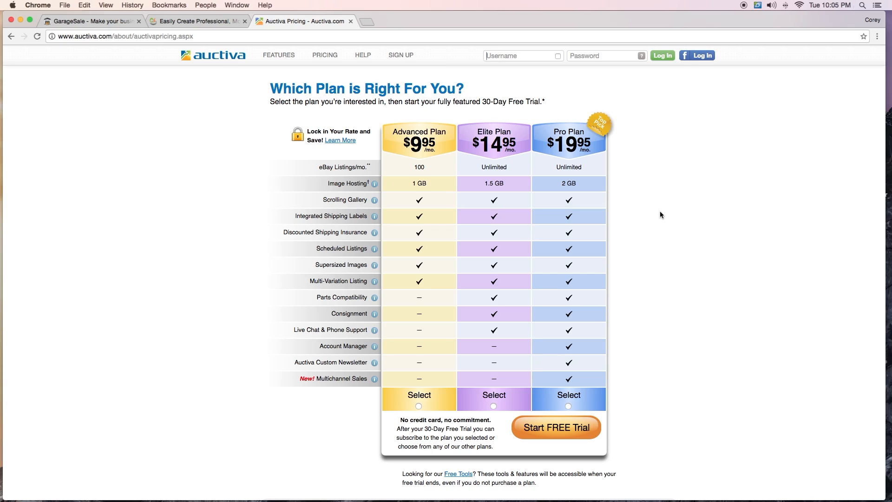
mouse_move(542, 178)
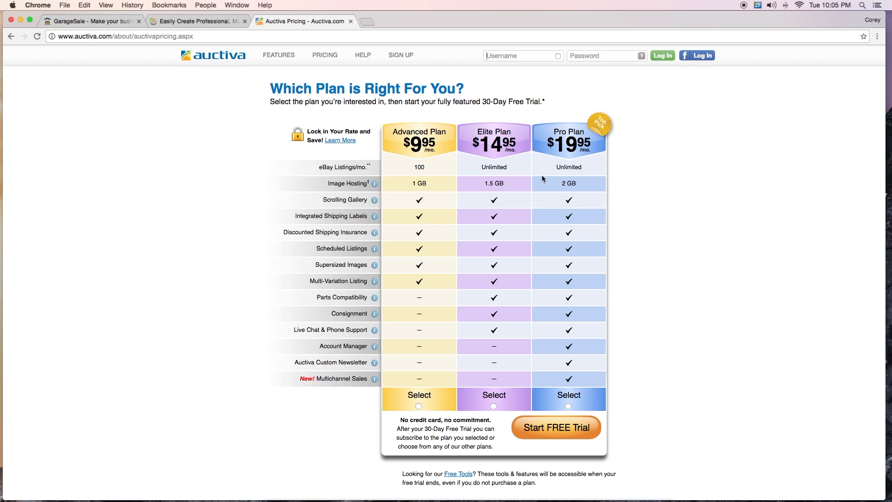
mouse_move(442, 187)
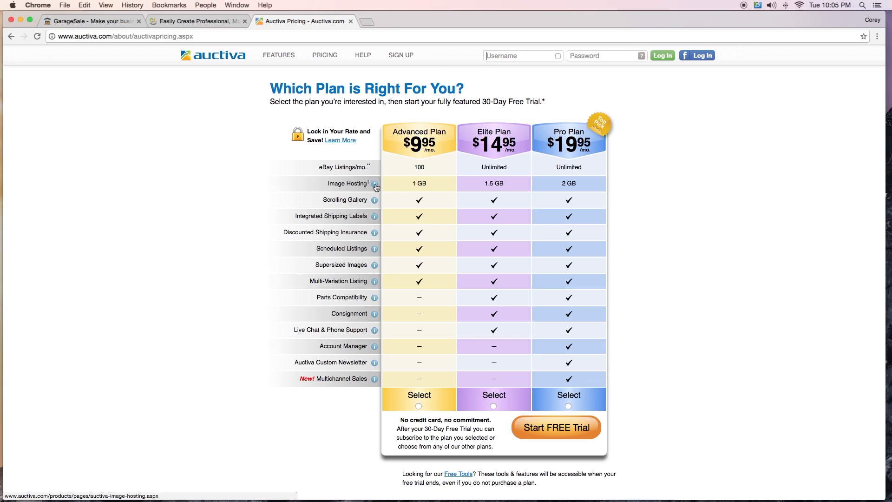
mouse_move(549, 175)
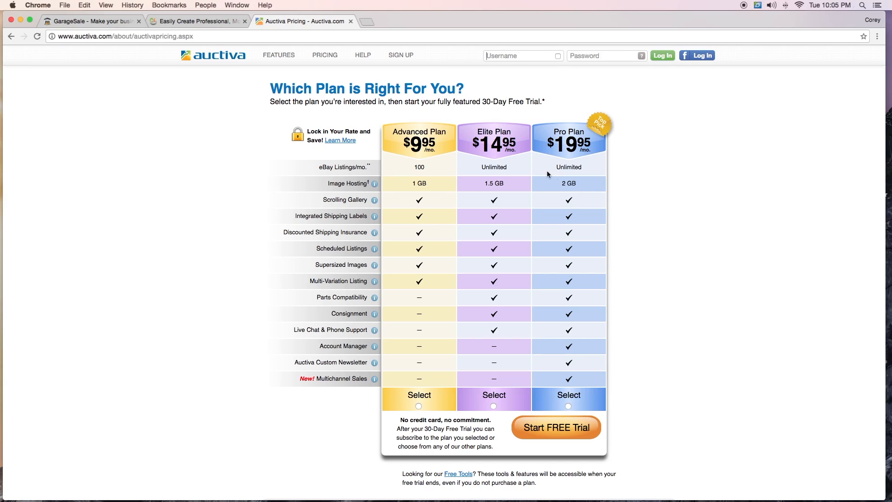
mouse_move(356, 169)
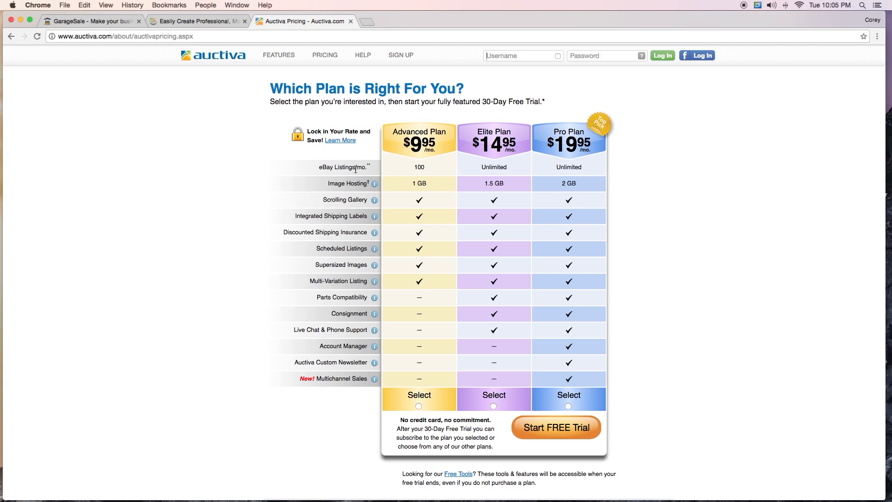
mouse_move(501, 176)
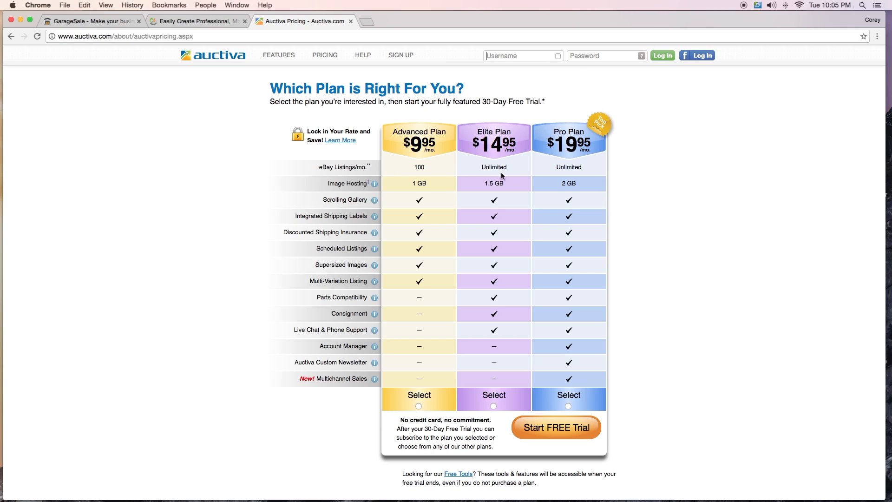
mouse_move(388, 171)
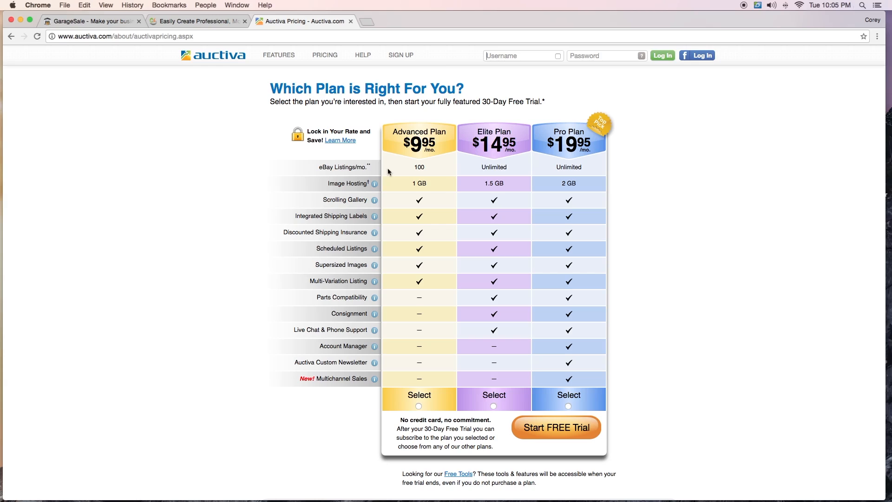
mouse_move(486, 192)
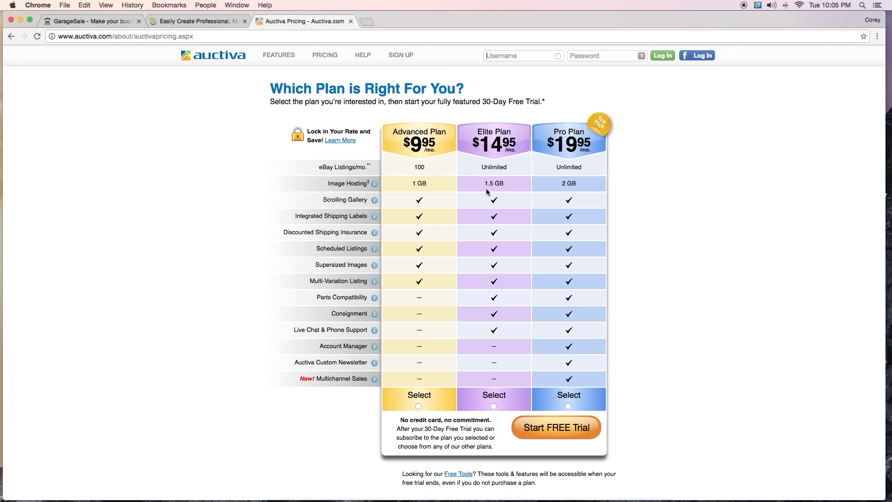
mouse_move(280, 344)
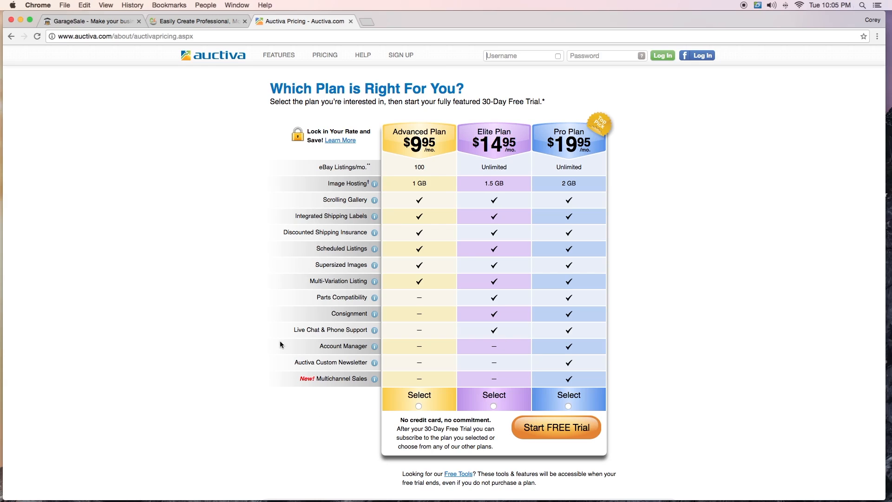
mouse_move(625, 166)
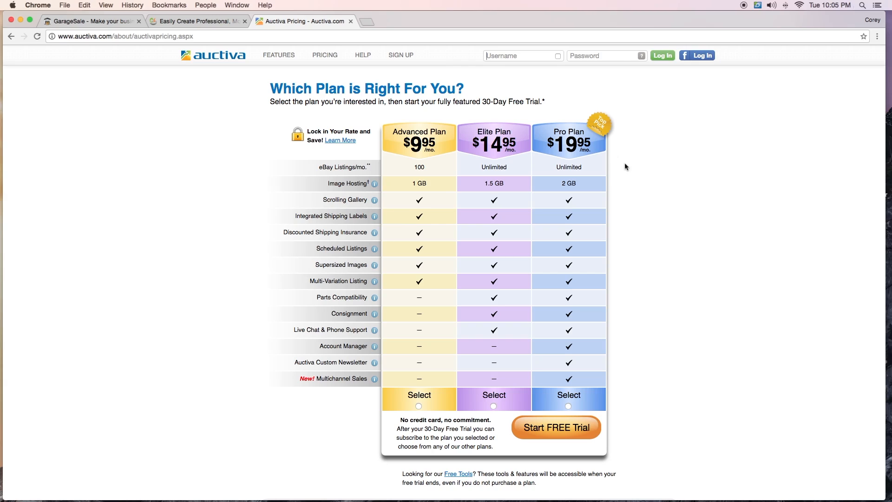
mouse_move(604, 131)
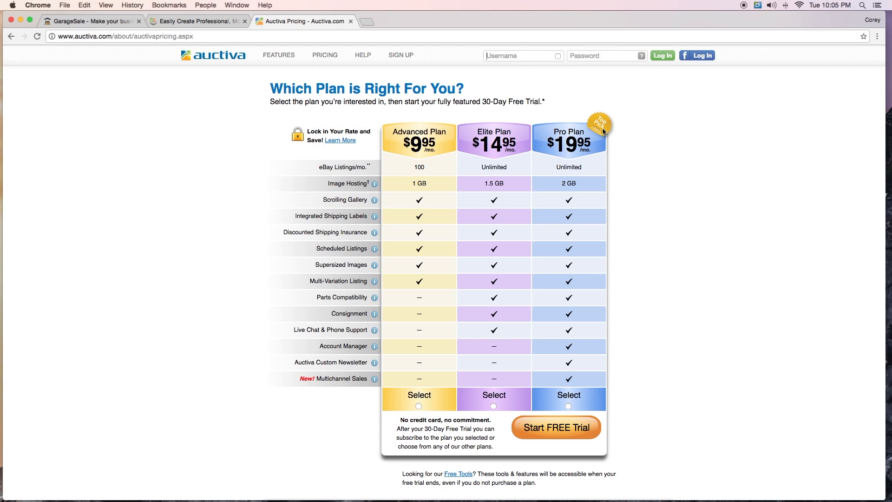
mouse_move(592, 117)
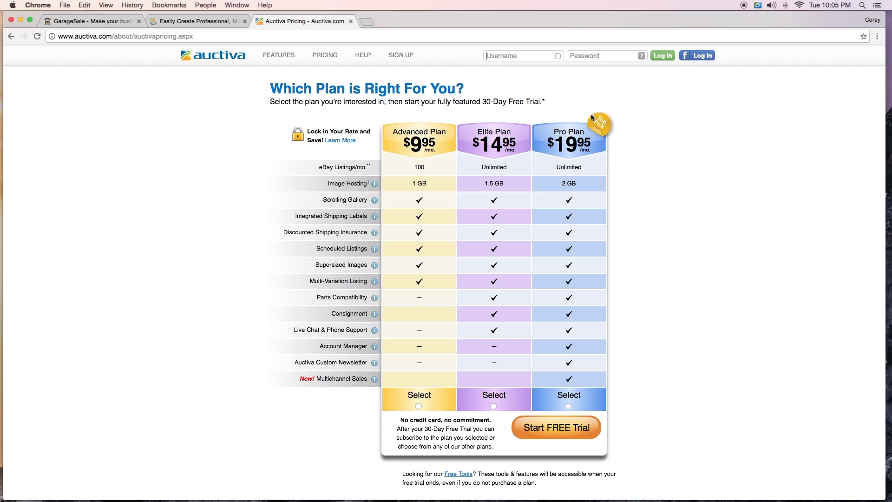
mouse_move(328, 47)
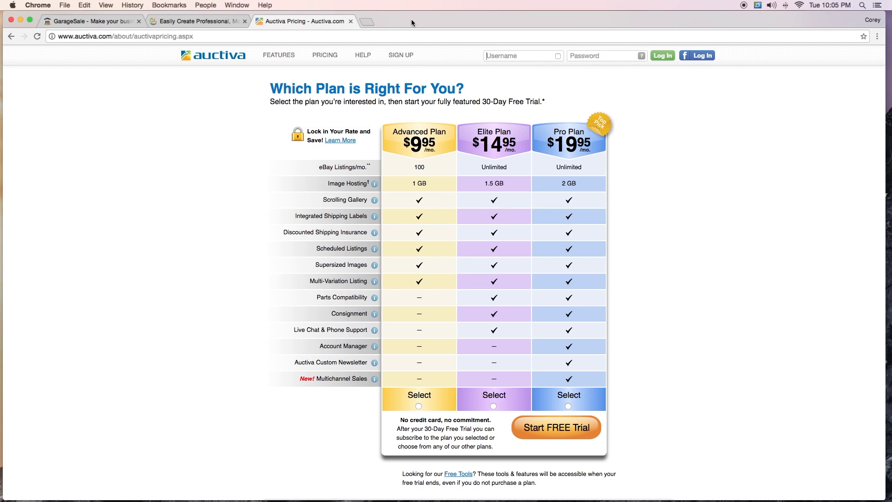
On CrazyLister pricing, compare annual and monthly billing, ending on monthly (Premium $45, Basic $25, Lite $9).
click(91, 22)
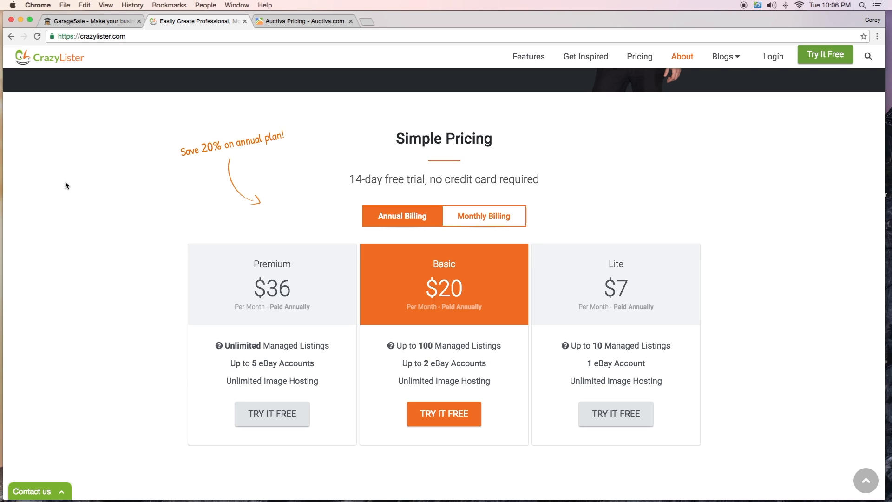
click(483, 216)
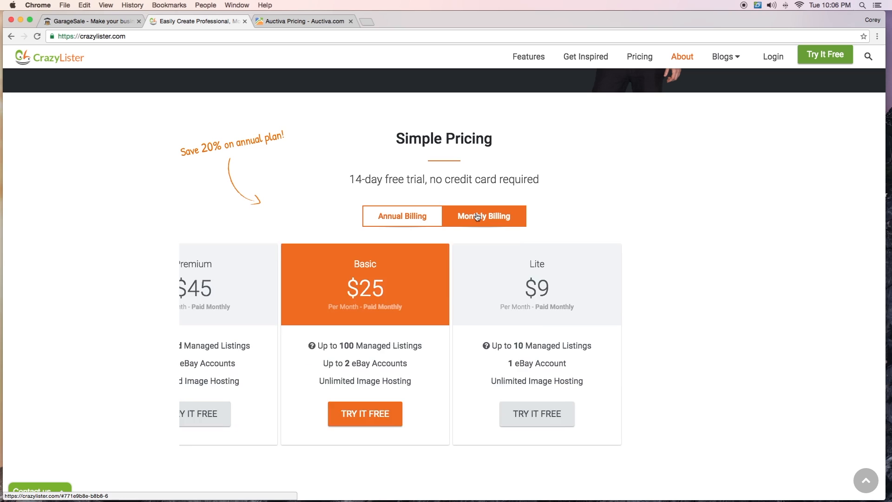
click(402, 216)
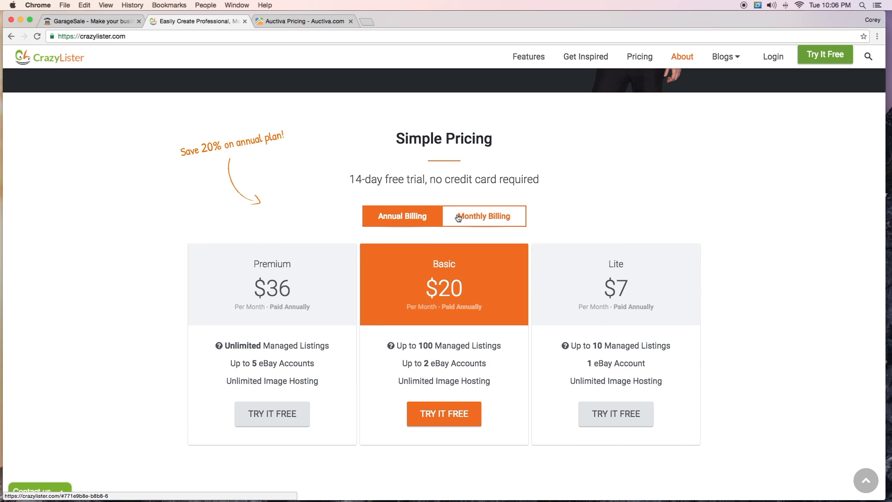
click(484, 215)
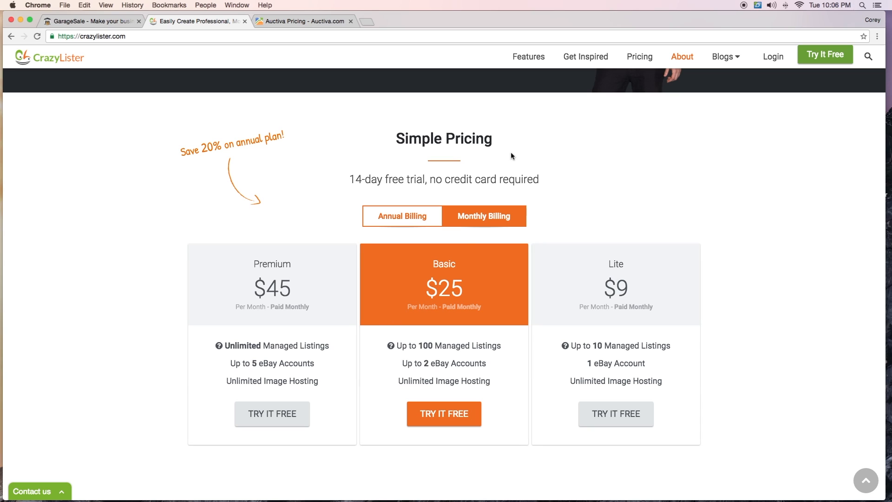
mouse_move(663, 146)
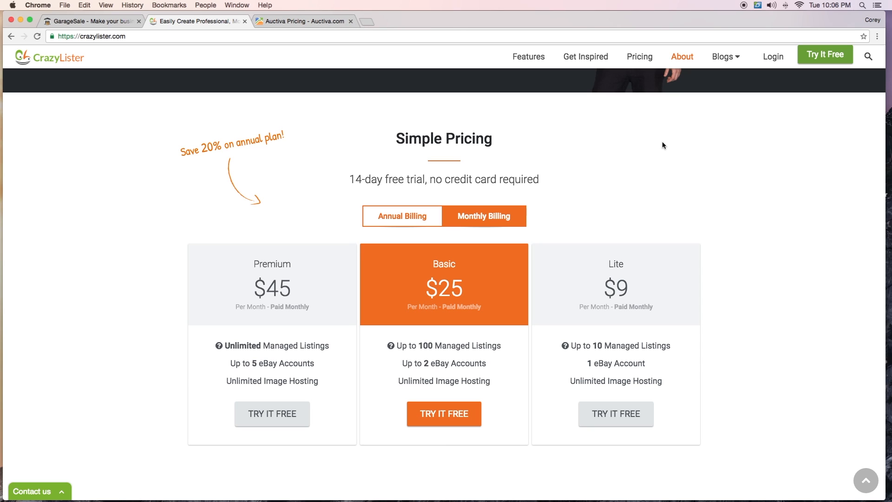
mouse_move(424, 78)
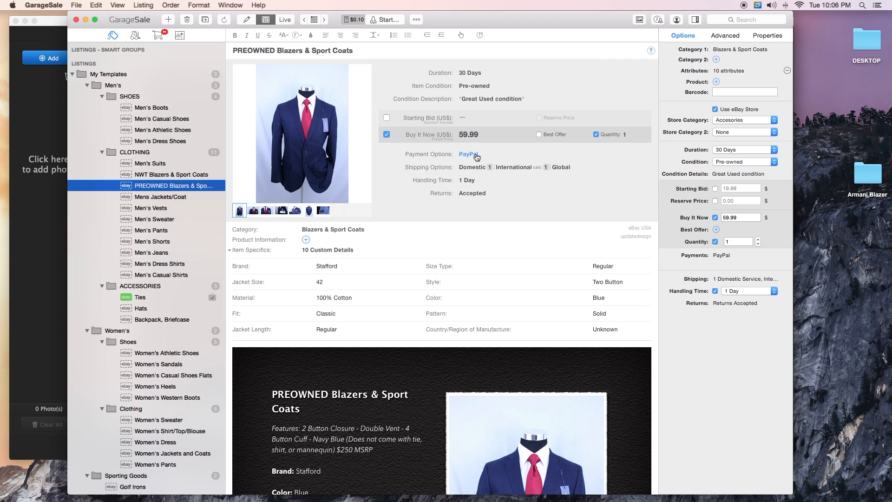
mouse_move(465, 158)
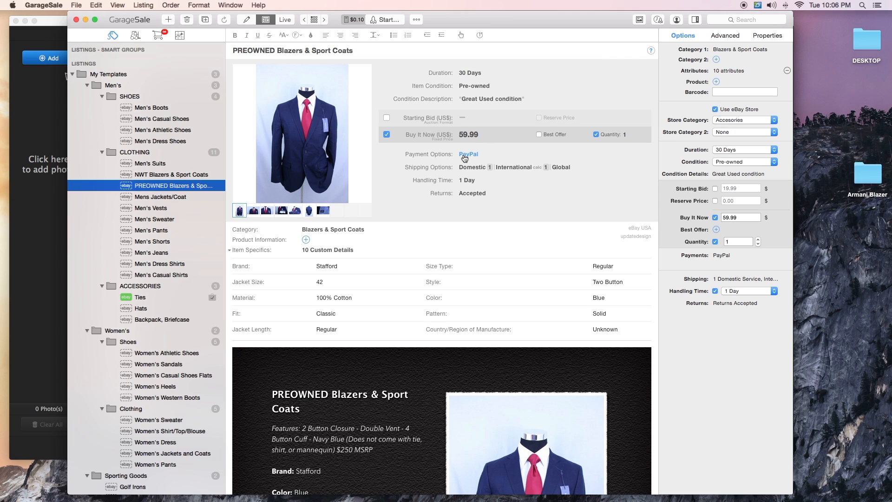
mouse_move(513, 172)
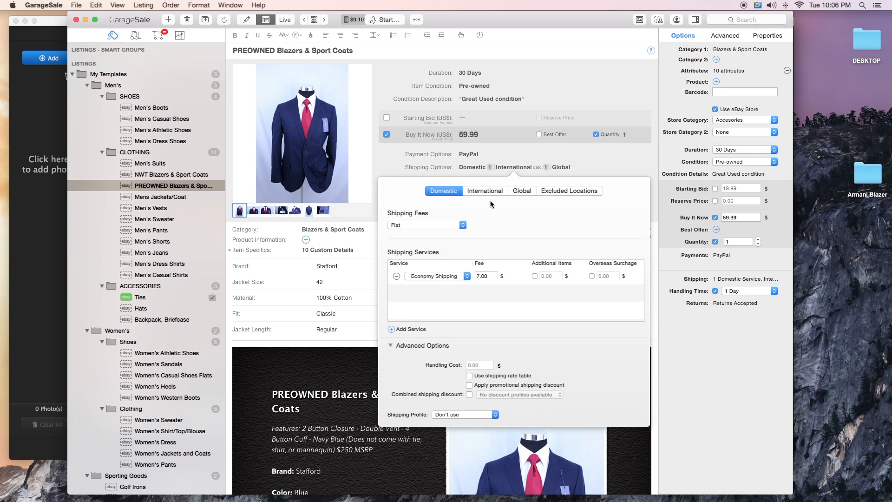
click(485, 190)
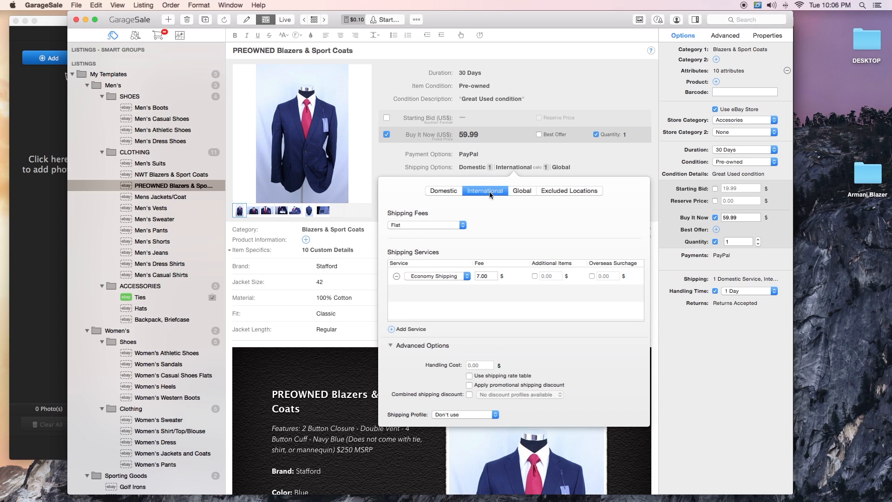
click(424, 224)
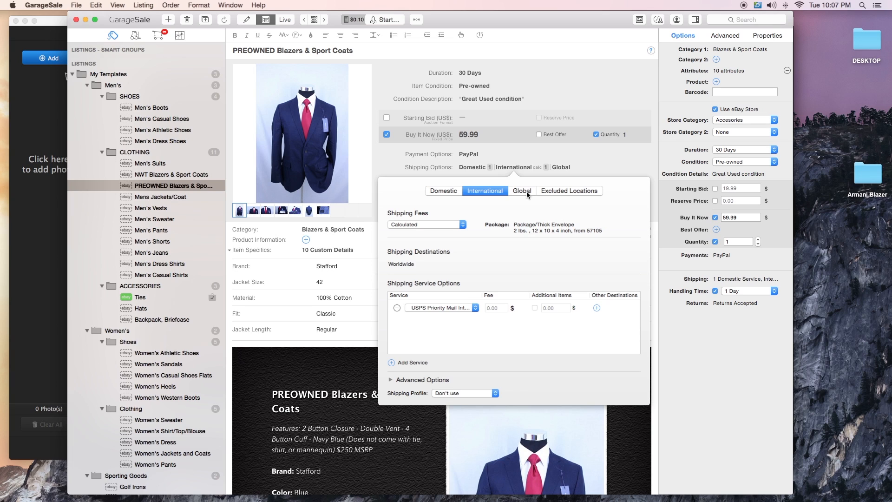
click(520, 190)
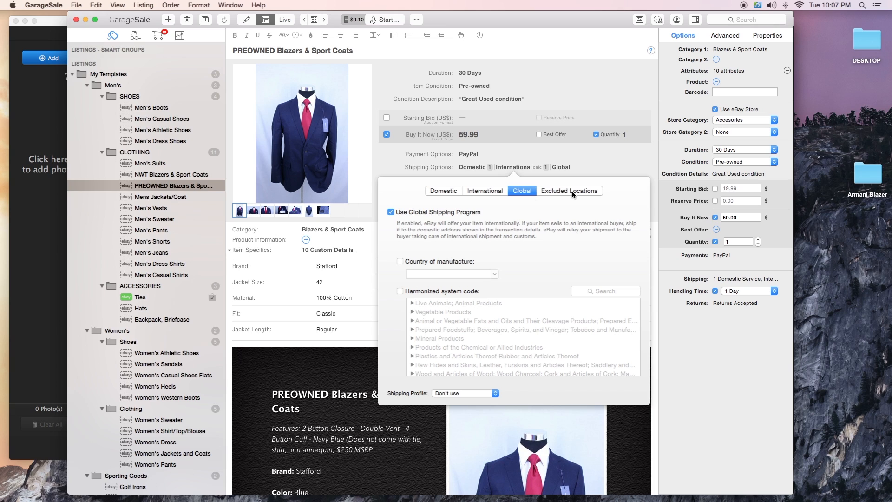
click(569, 191)
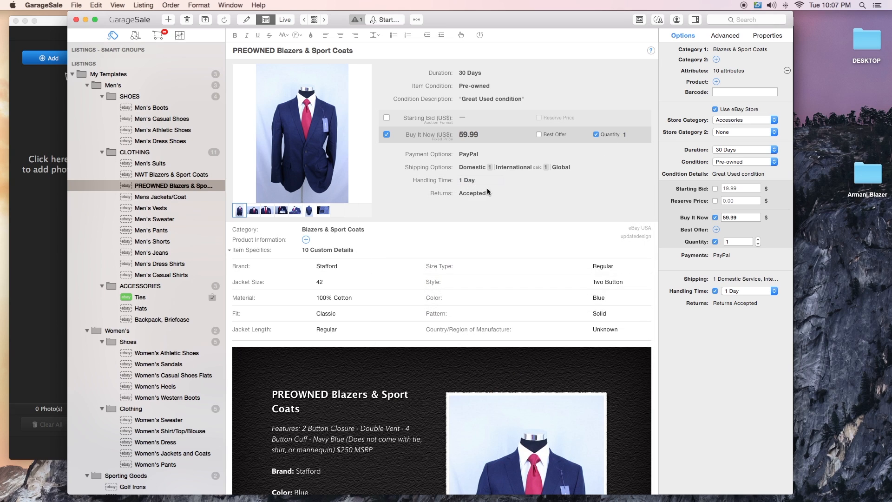
click(478, 180)
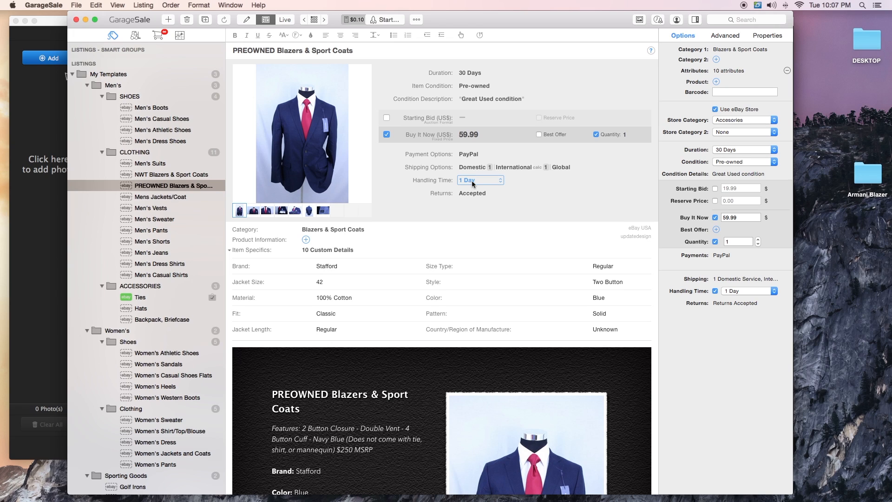
click(473, 193)
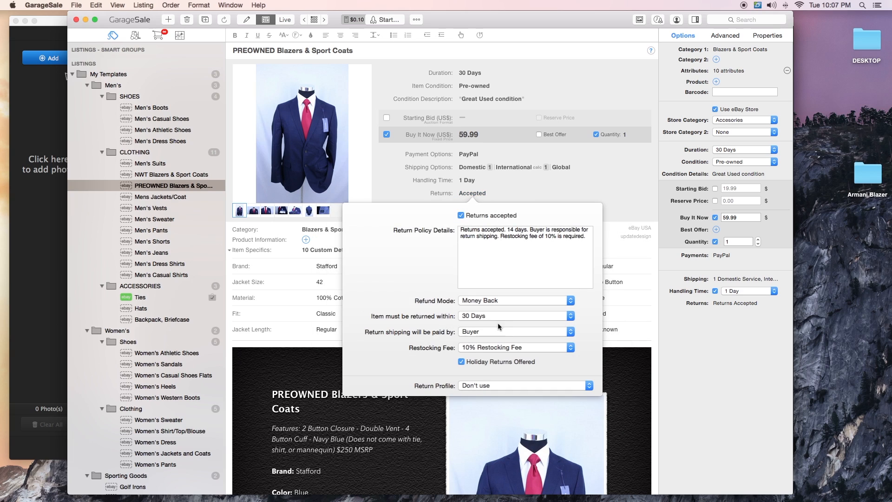
mouse_move(486, 319)
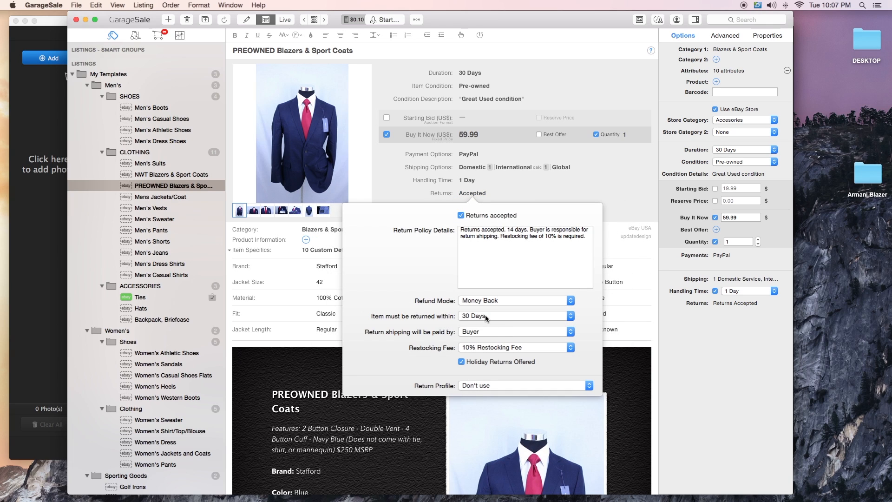
double_click(511, 229)
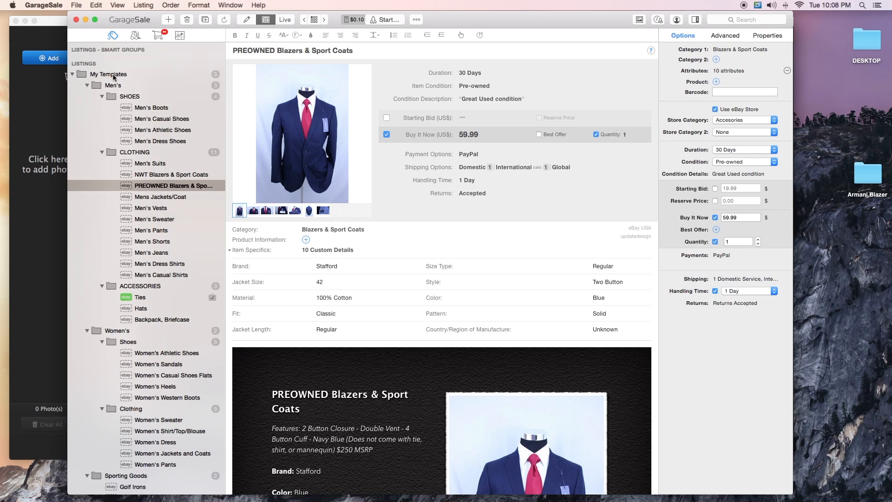
mouse_move(173, 98)
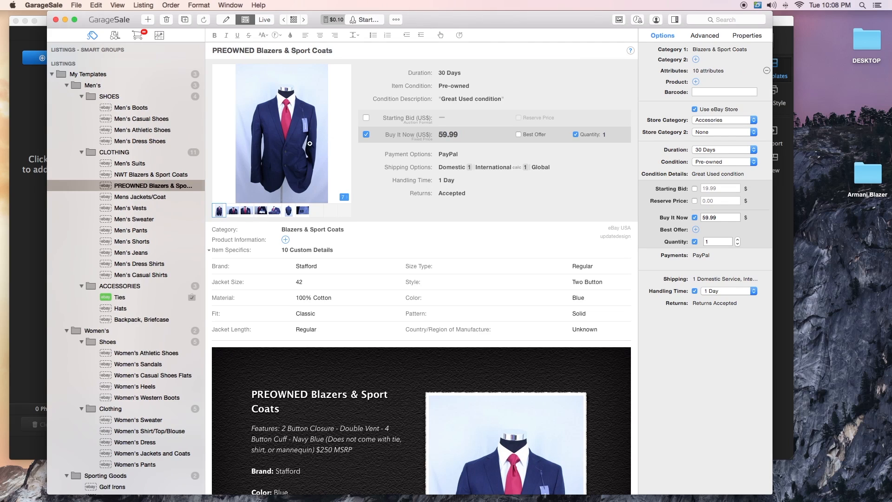
Switch the PREOWNED Blazers & Sport Coats listing into its description and photo editor.
click(226, 19)
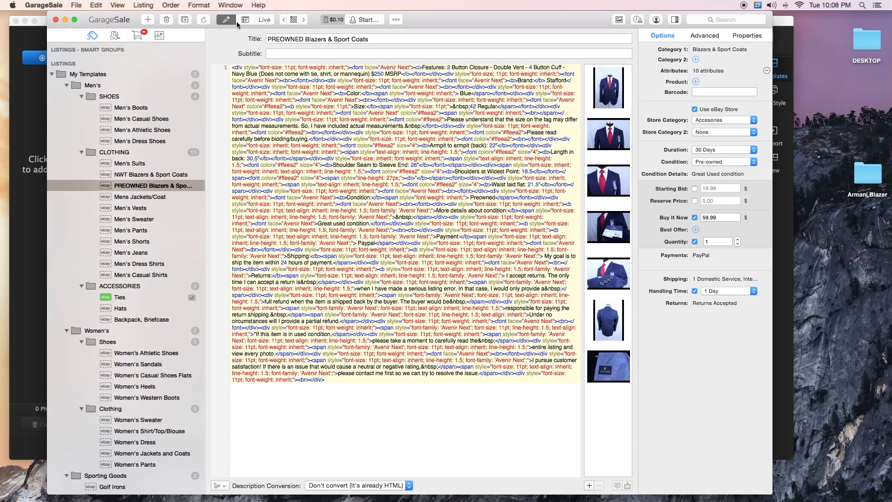
Replace the old navy blazer photos with the eight JPGs from Desktop > Armani Blazer.
click(608, 87)
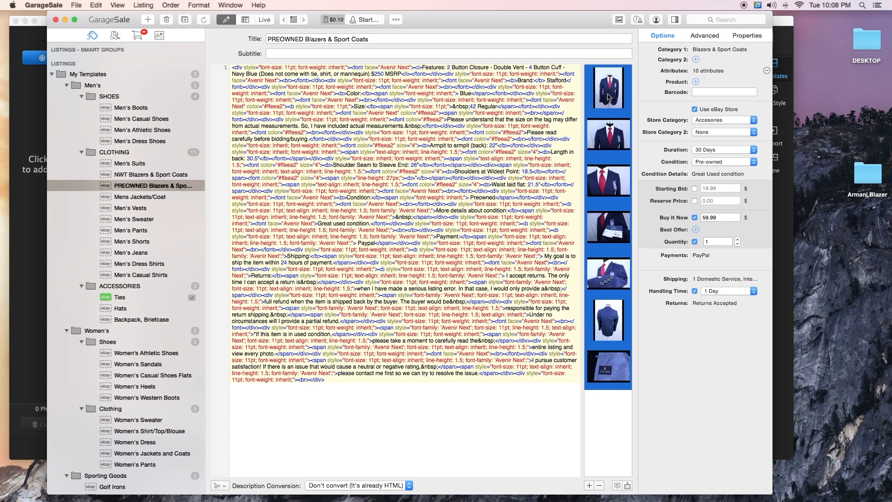
click(599, 486)
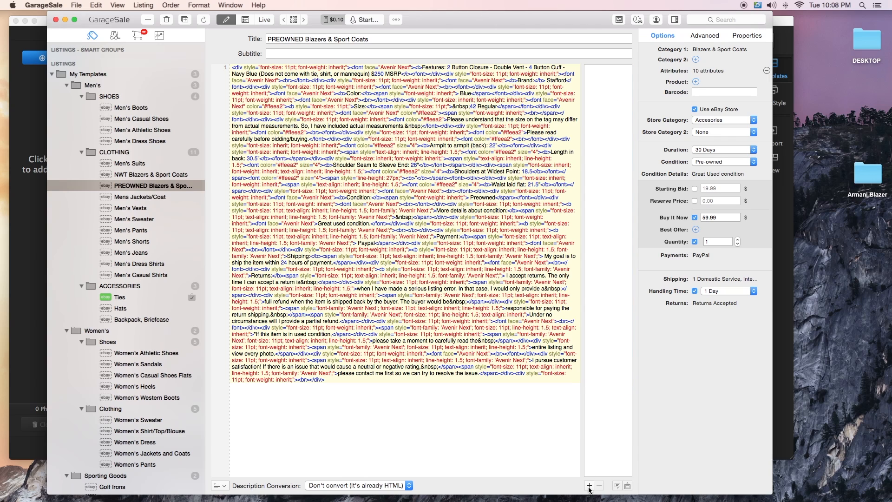
mouse_move(589, 485)
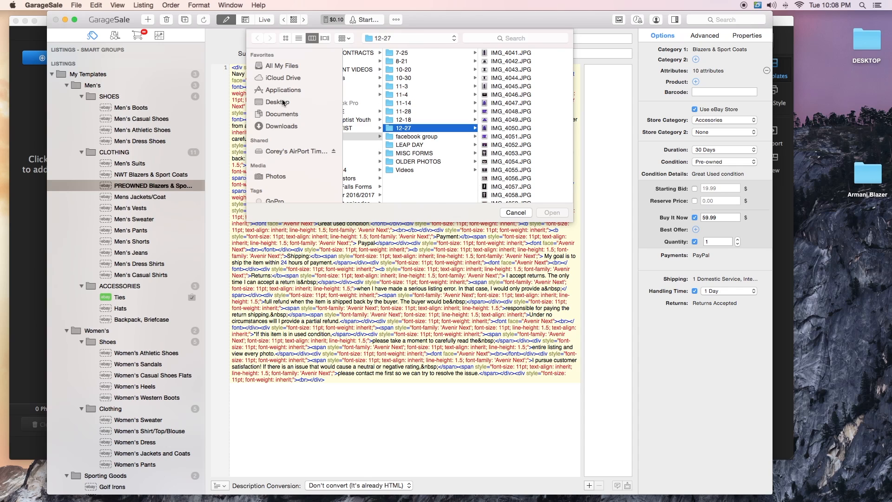
click(278, 102)
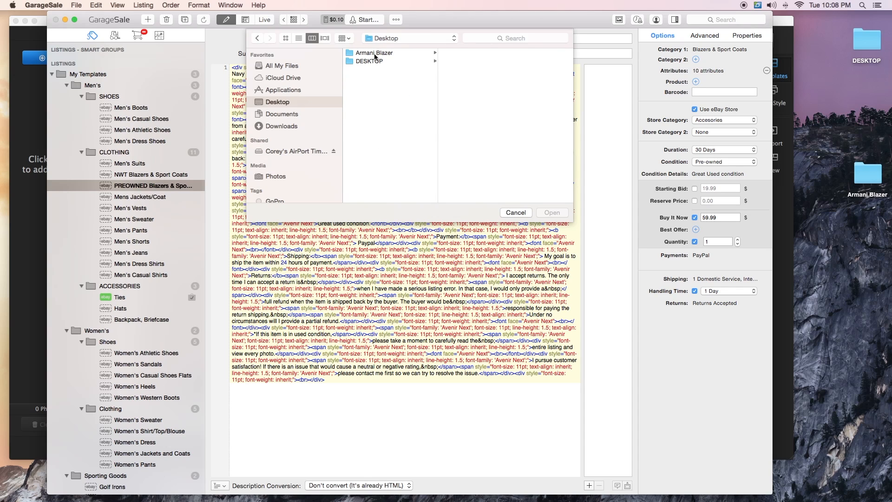
click(374, 53)
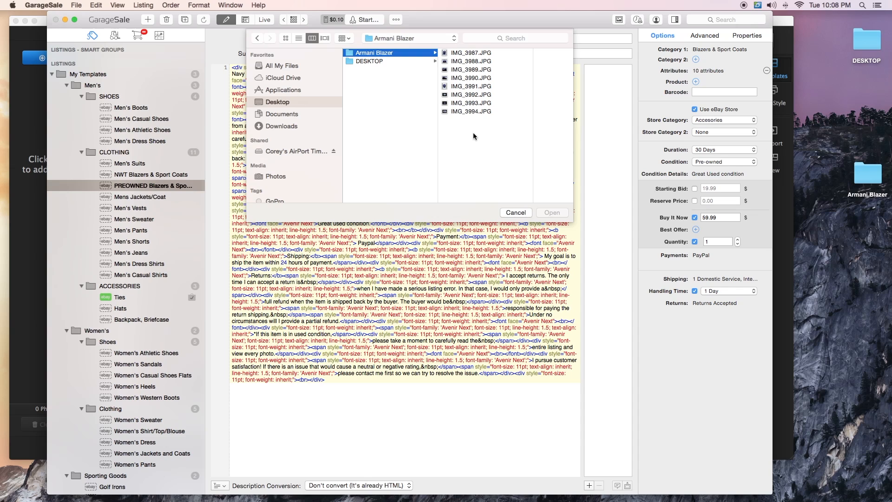
mouse_move(485, 151)
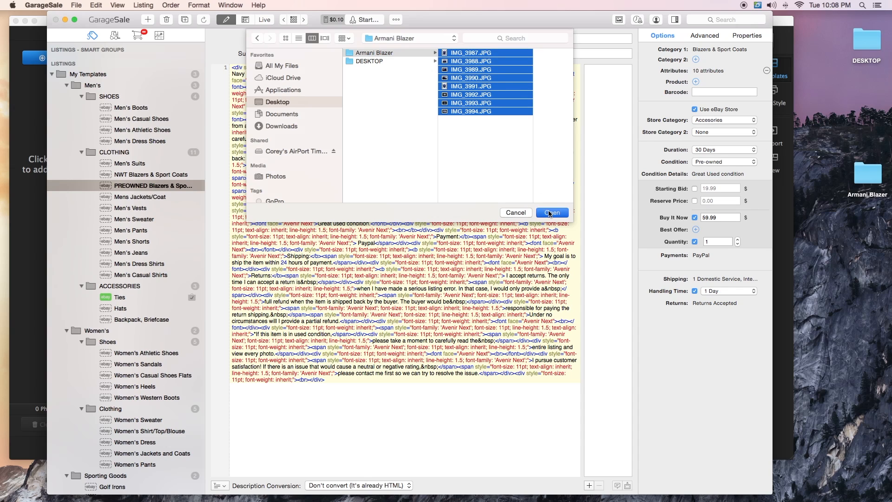
click(551, 212)
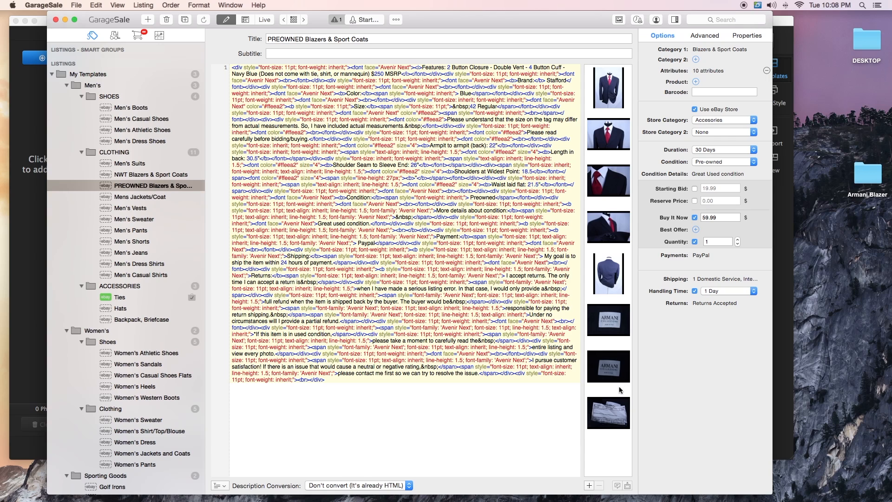
Select the Armani label photo and bring up its options menu.
click(608, 367)
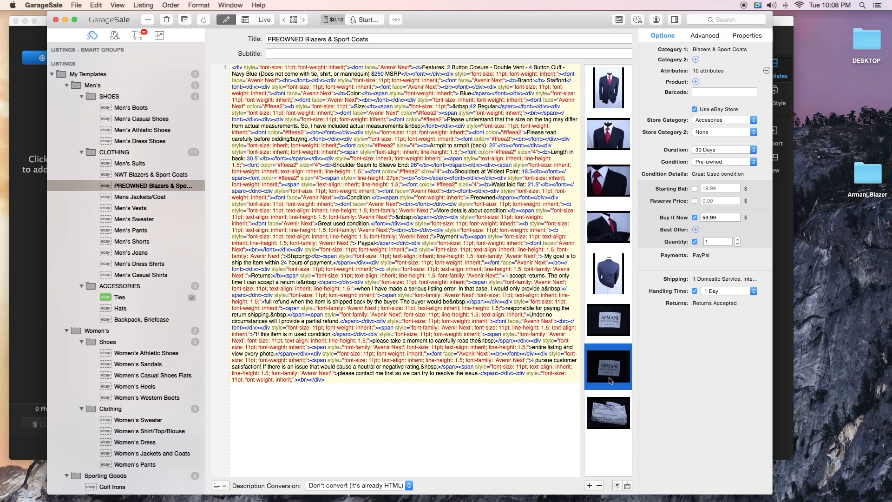
right_click(608, 366)
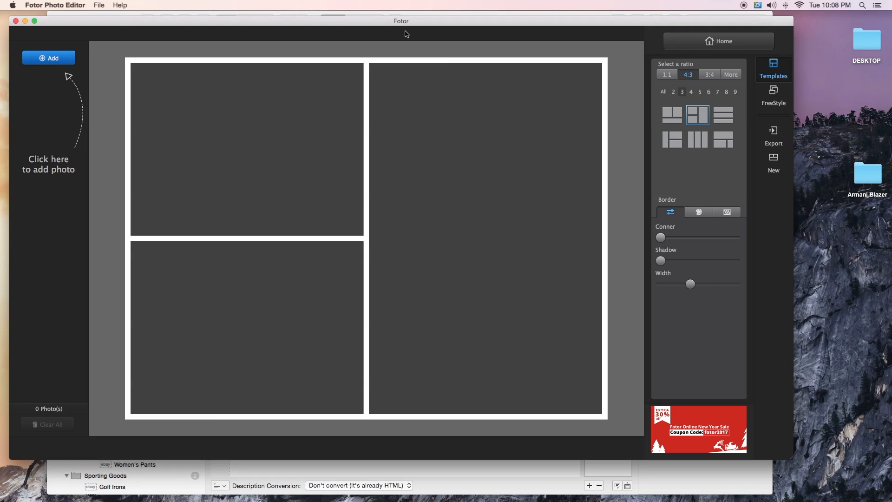
mouse_move(199, 43)
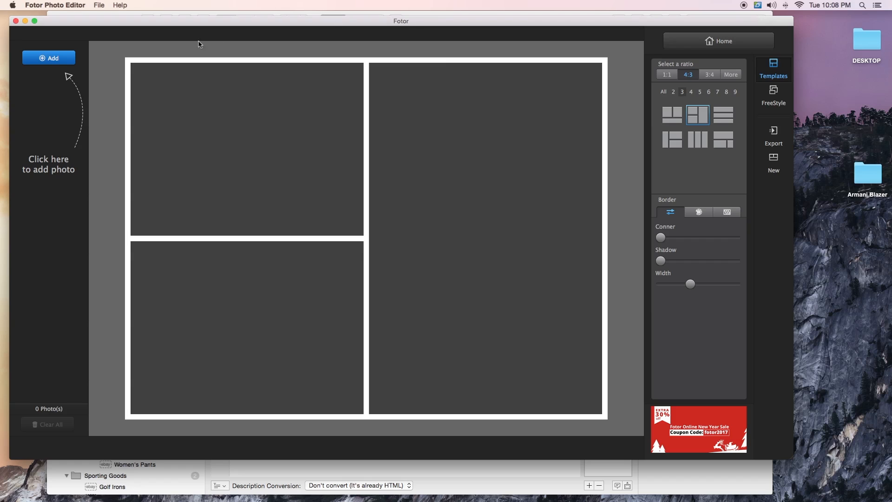
mouse_move(79, 27)
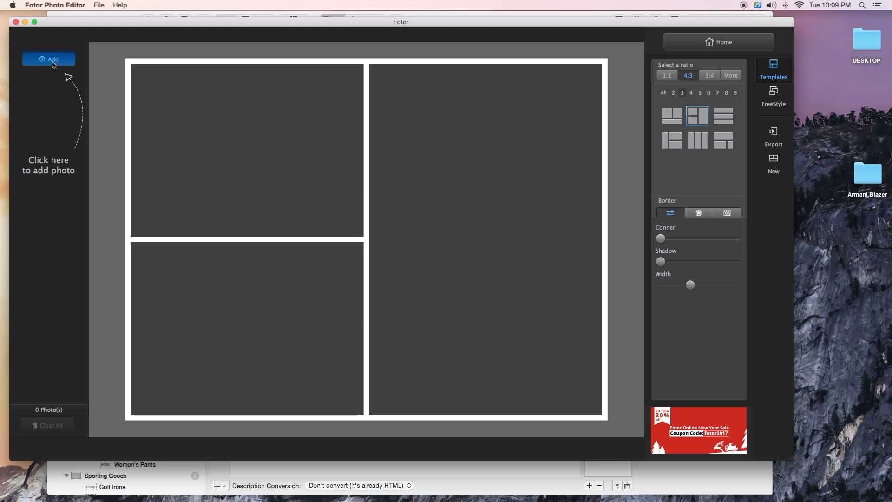
Load the eight Armani Blazer photos into the three-panel collage's photo list.
click(49, 59)
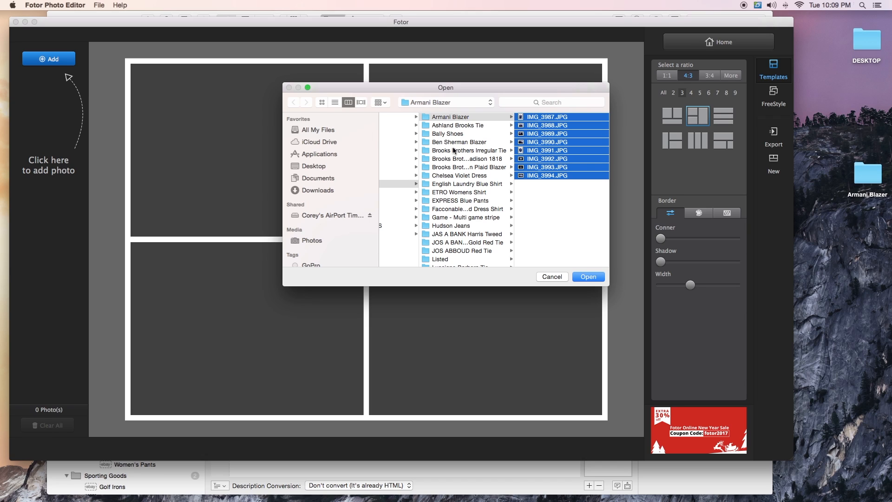
mouse_move(418, 200)
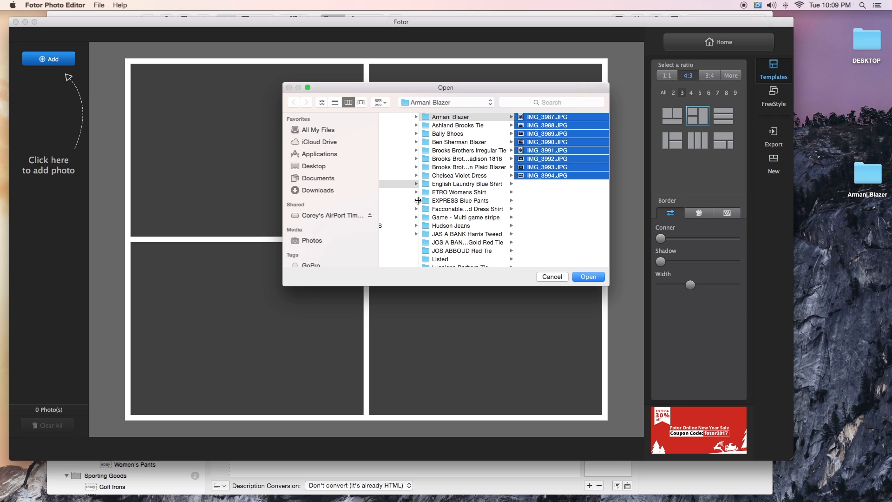
mouse_move(583, 243)
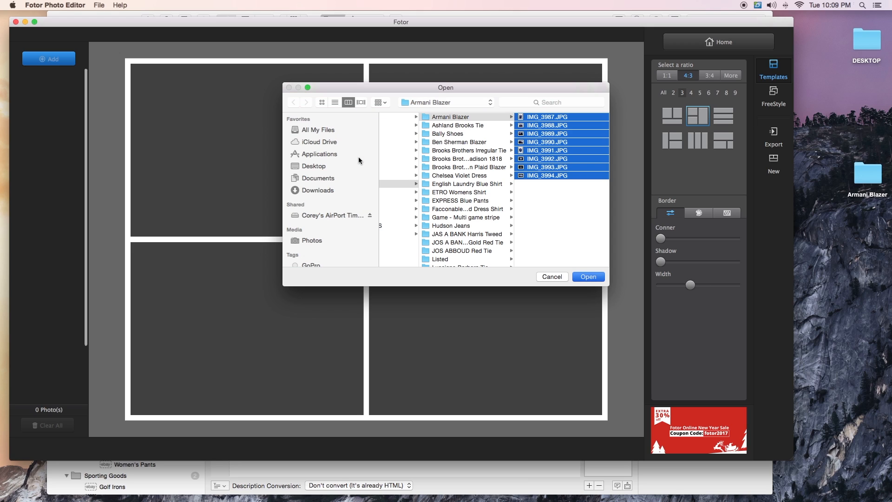
click(588, 277)
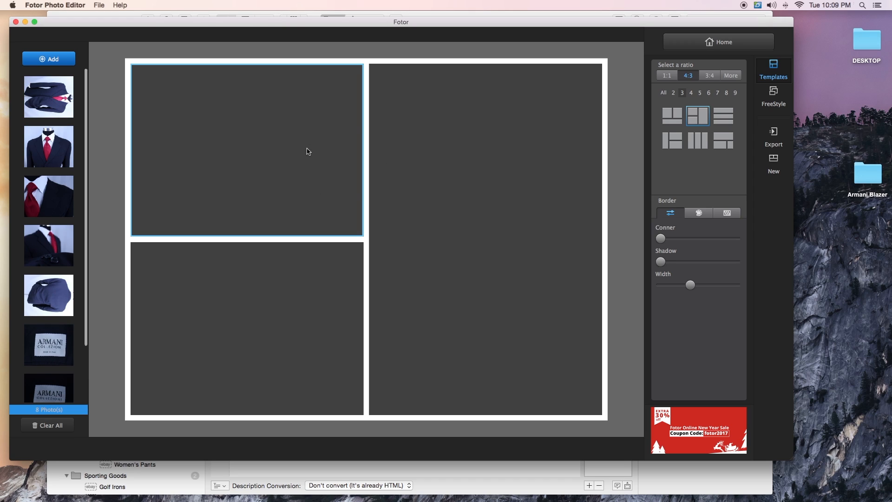
Place the full blazer right, the Armani label top-left and the tie close-up bottom-left, adjusting framing.
drag(48, 96, 510, 131)
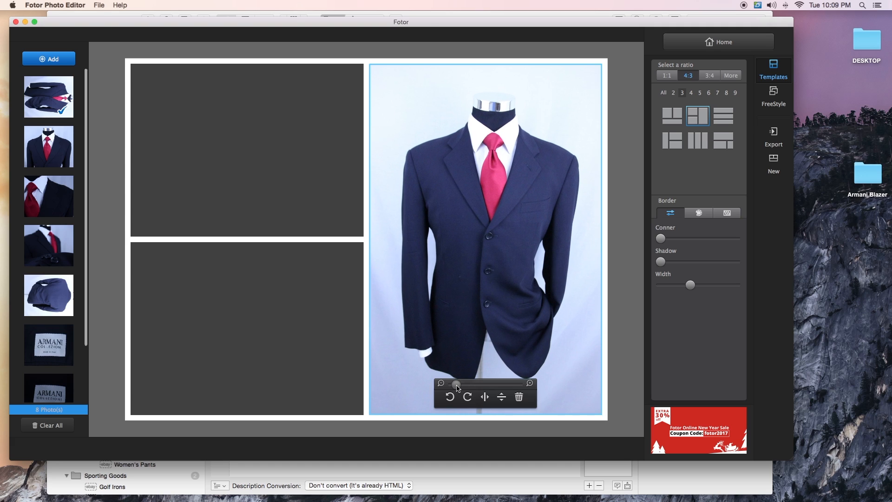
drag(455, 384, 475, 384)
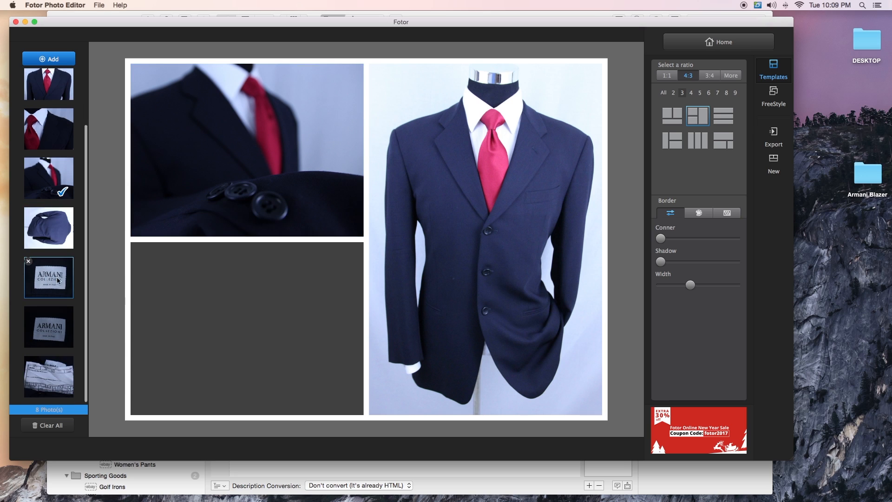
click(48, 277)
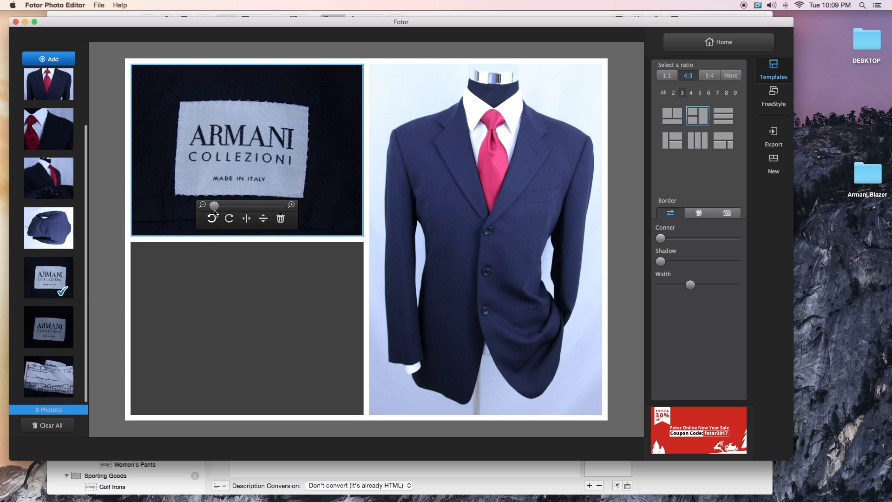
drag(214, 206, 247, 206)
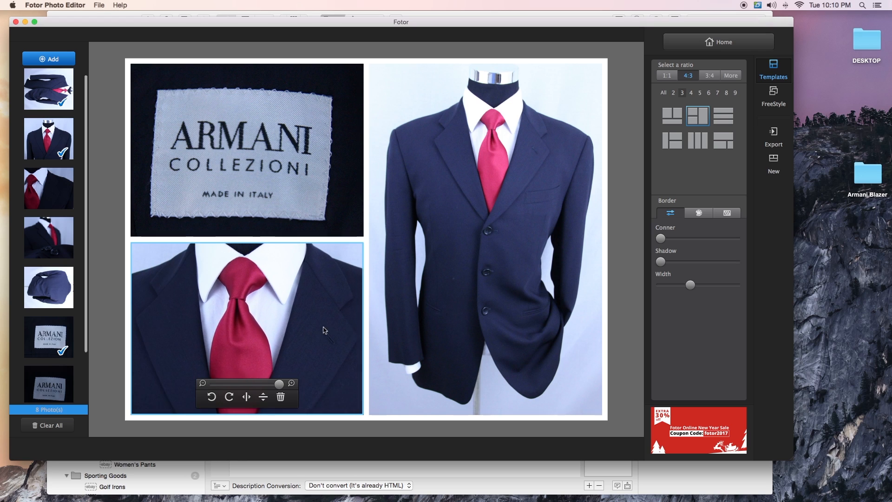
click(246, 397)
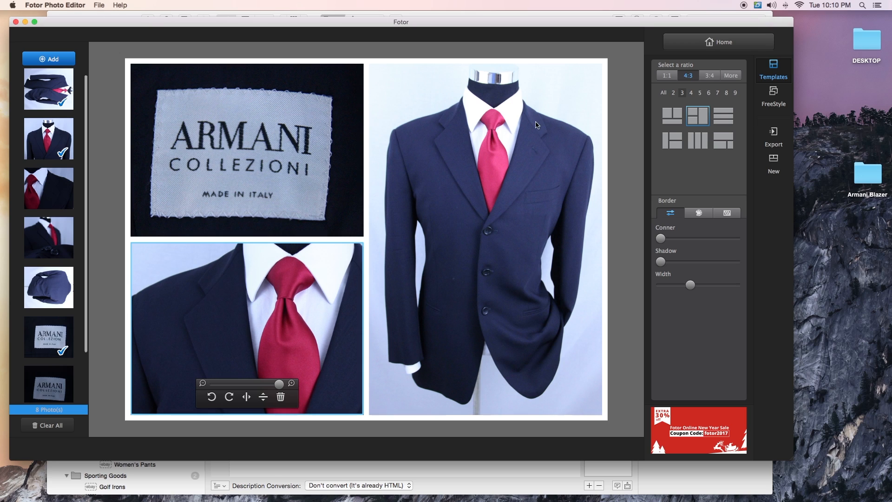
Set the collage border colour to pink from the palette, after trying orange and patterned options.
click(698, 213)
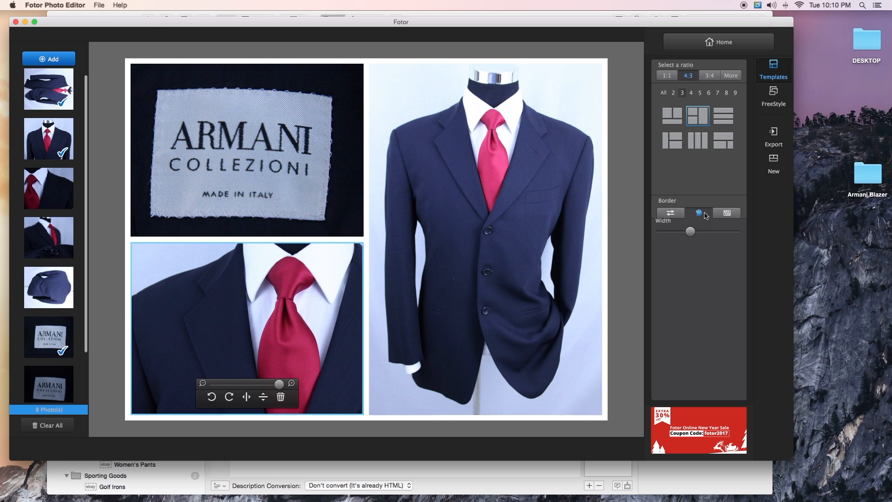
click(698, 212)
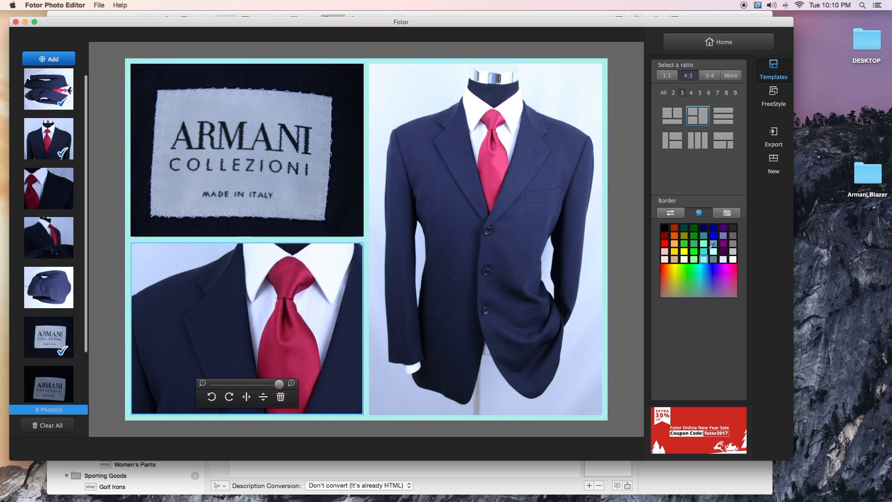
click(675, 244)
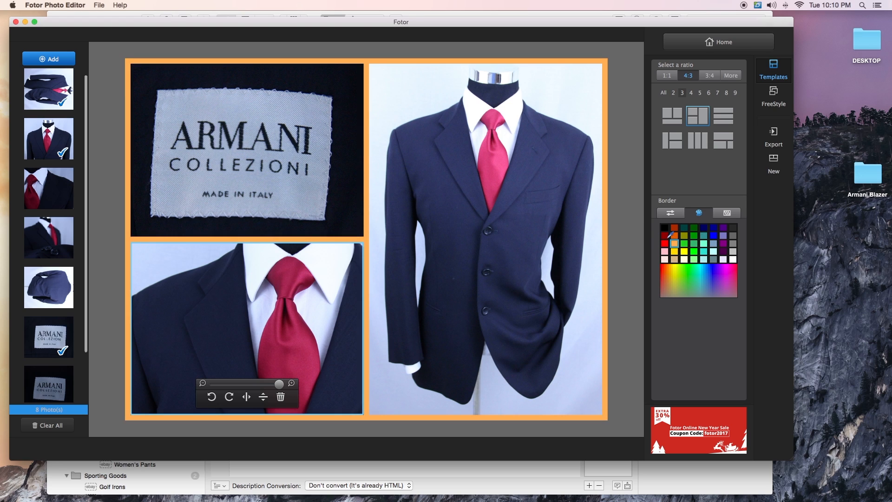
click(662, 235)
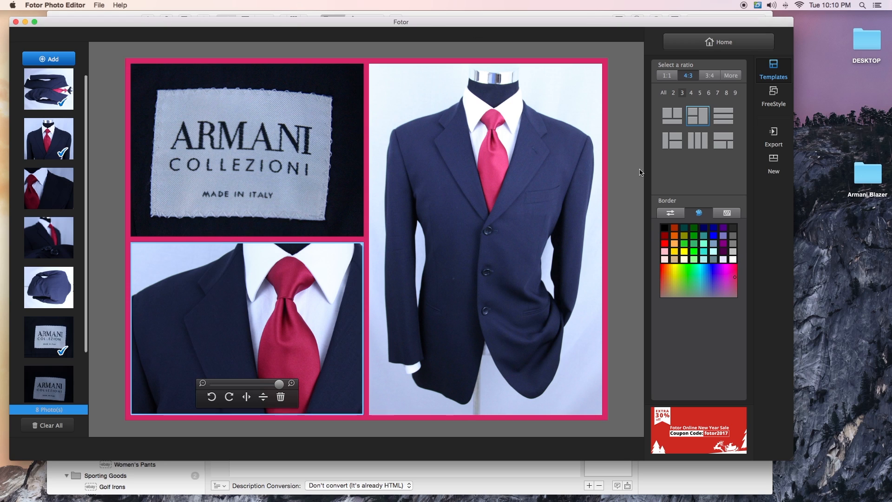
click(727, 212)
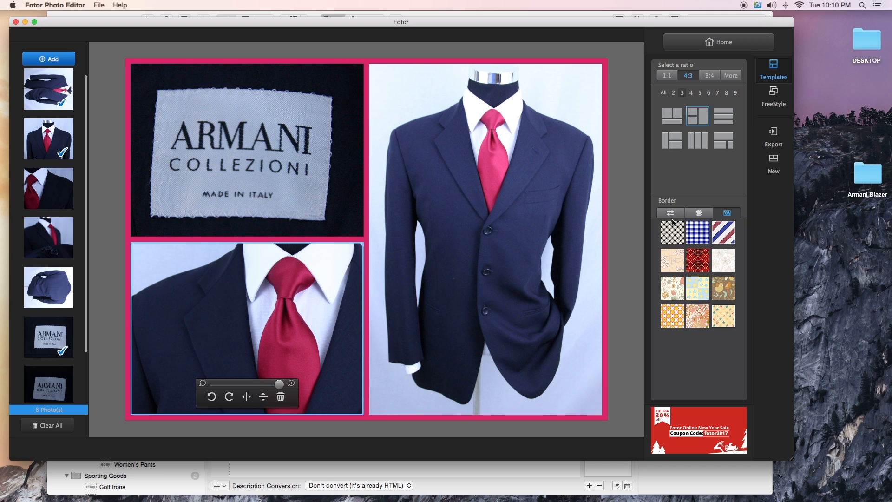
click(670, 212)
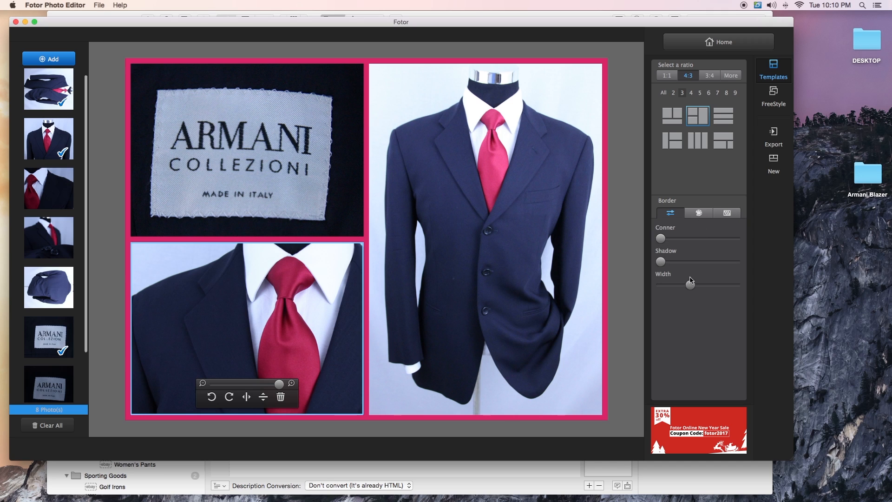
Raise the border Width, Corner and Shadow sliders for a thick border, rounded corners and soft shadow.
drag(691, 285, 726, 285)
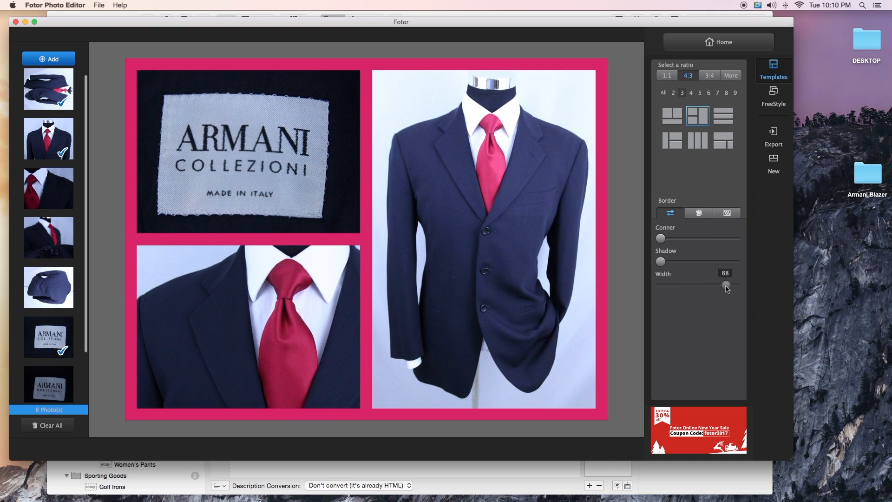
drag(660, 239, 699, 239)
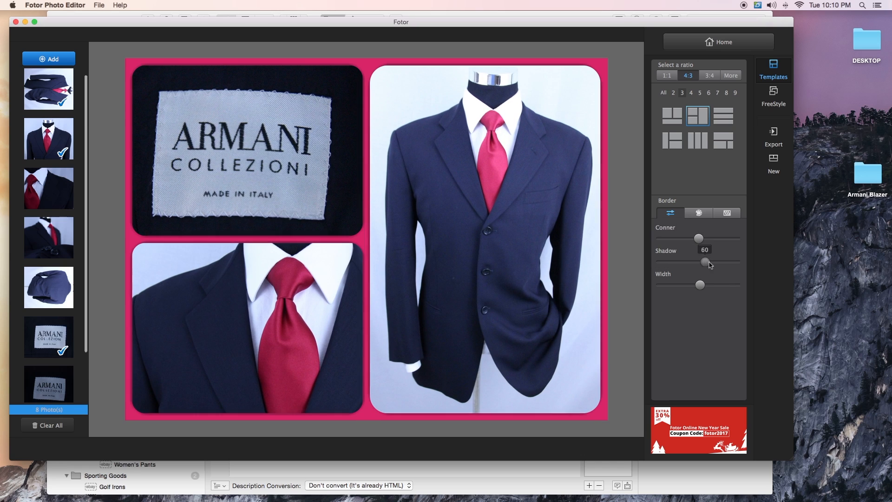
drag(704, 262, 719, 261)
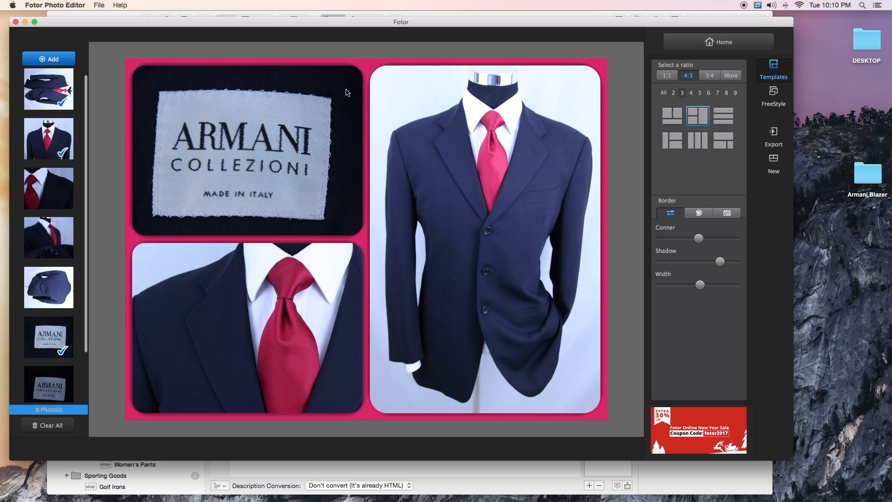
click(99, 6)
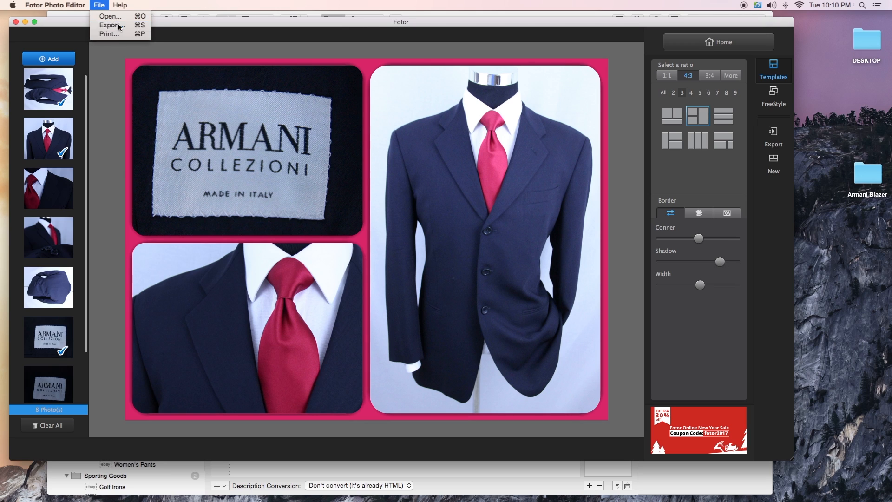
Export the collage as a1 into the Armani Blazer folder on the Desktop.
click(109, 24)
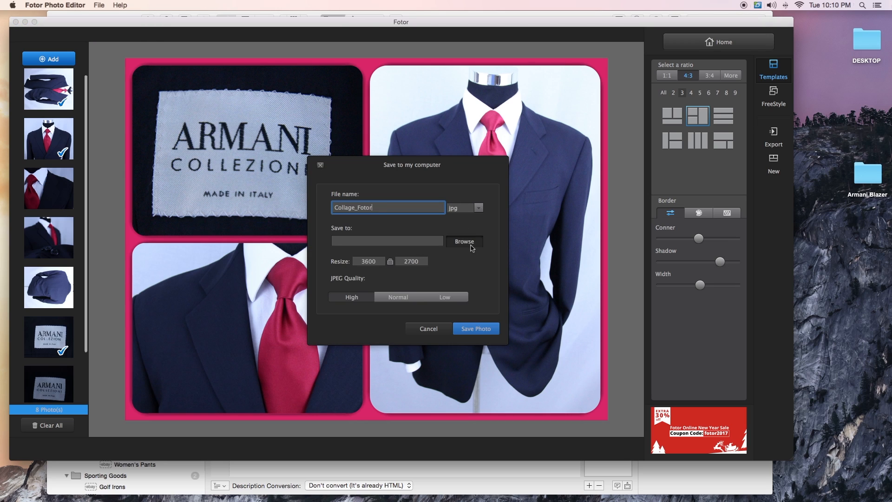
click(464, 241)
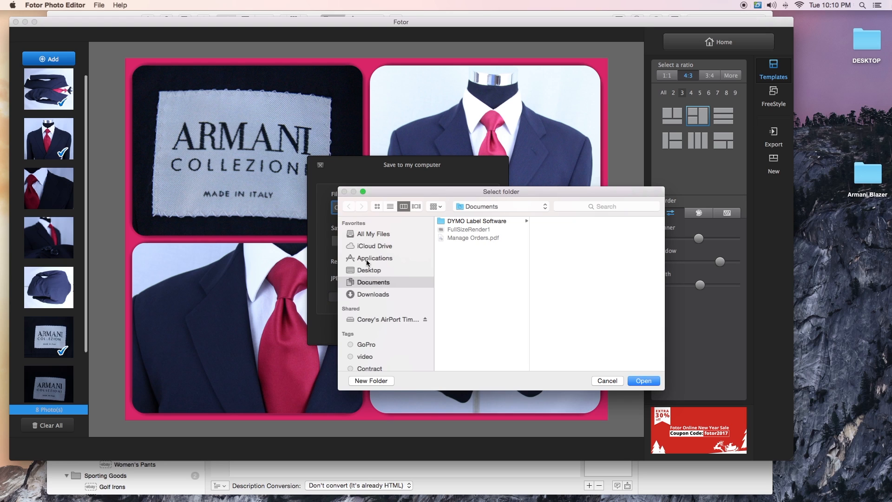
click(369, 269)
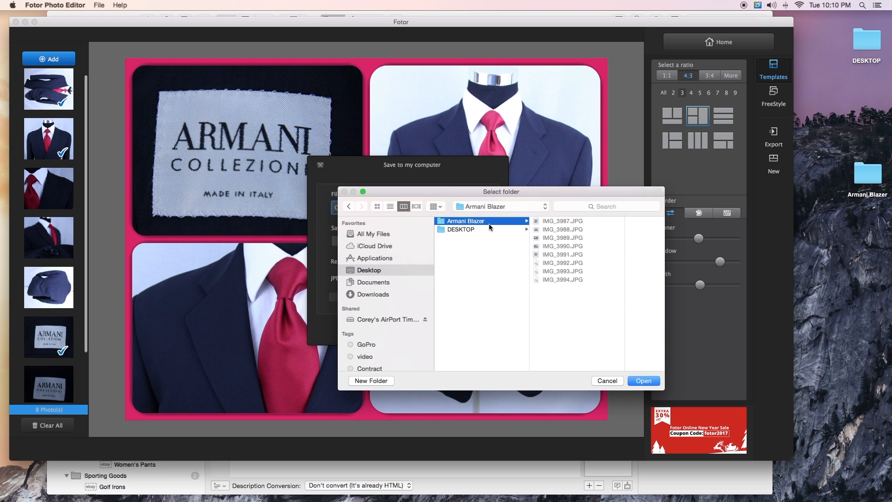
click(643, 381)
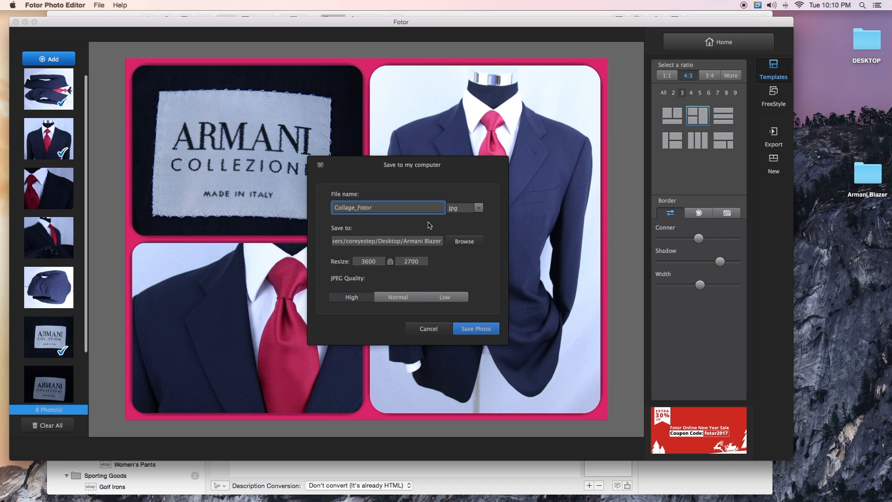
text(a1)
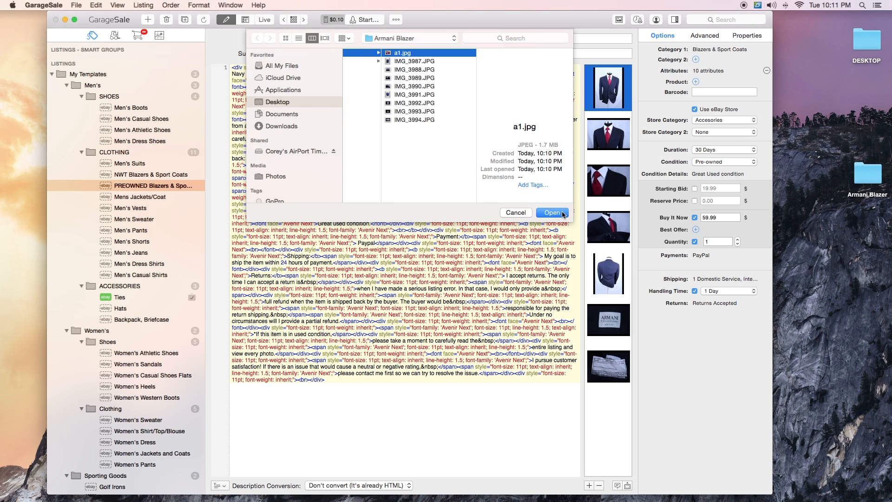
Add the a1.jpg collage to the listing and browse the photo thumbnails in the preview.
click(550, 212)
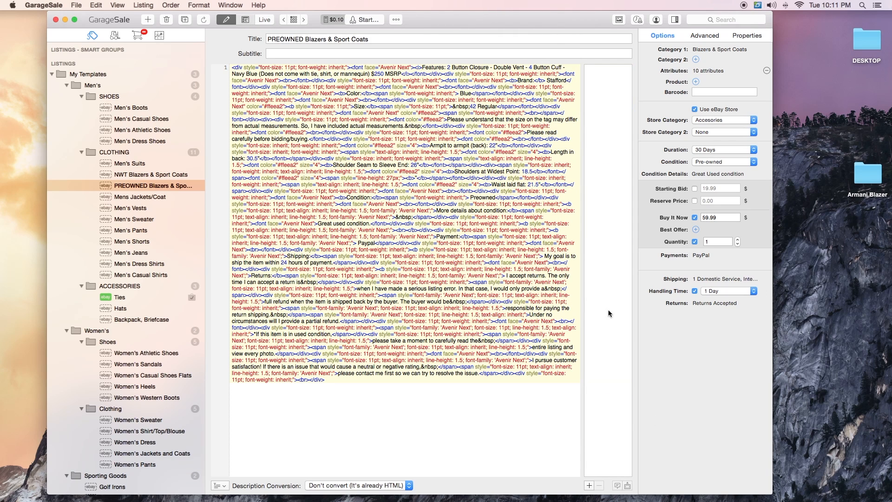
mouse_move(360, 133)
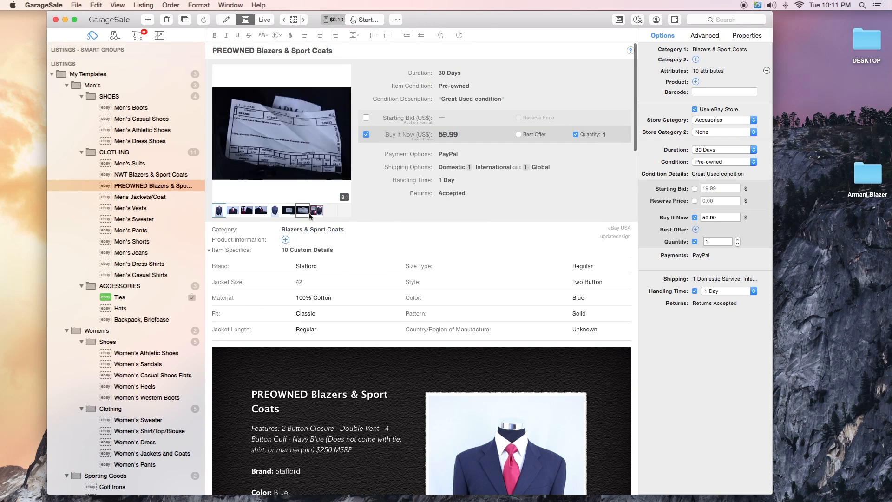
click(302, 211)
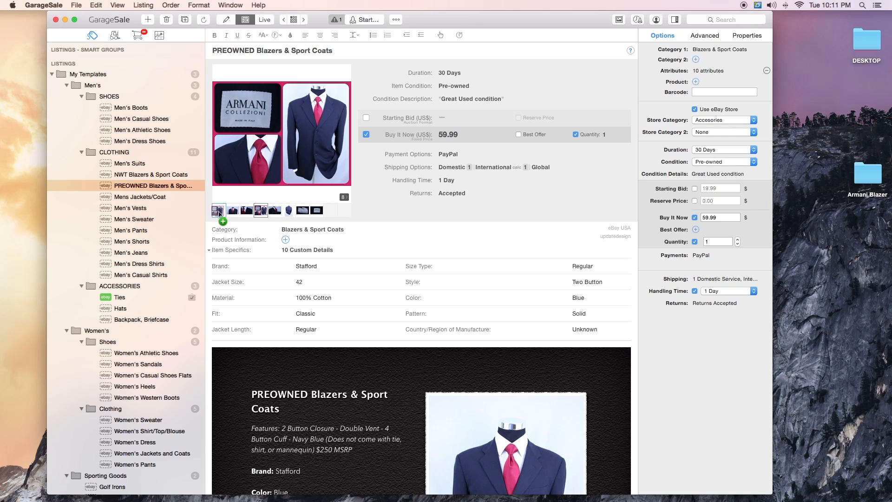
click(247, 210)
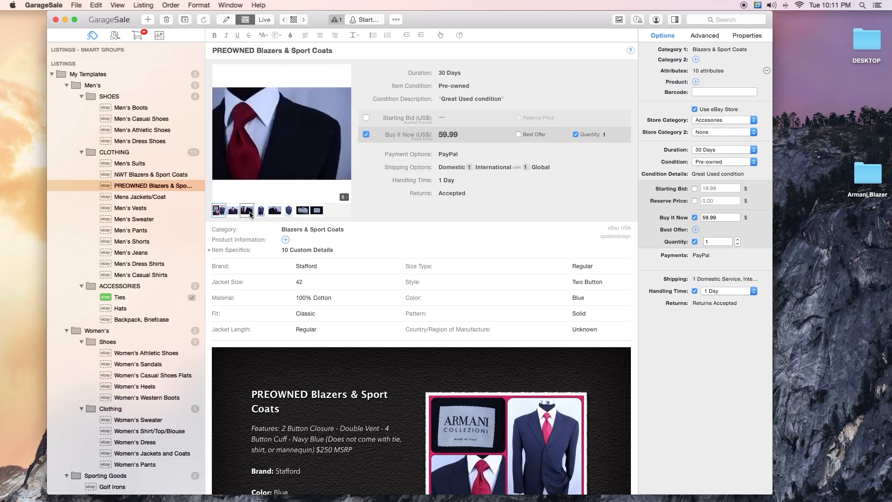
click(218, 211)
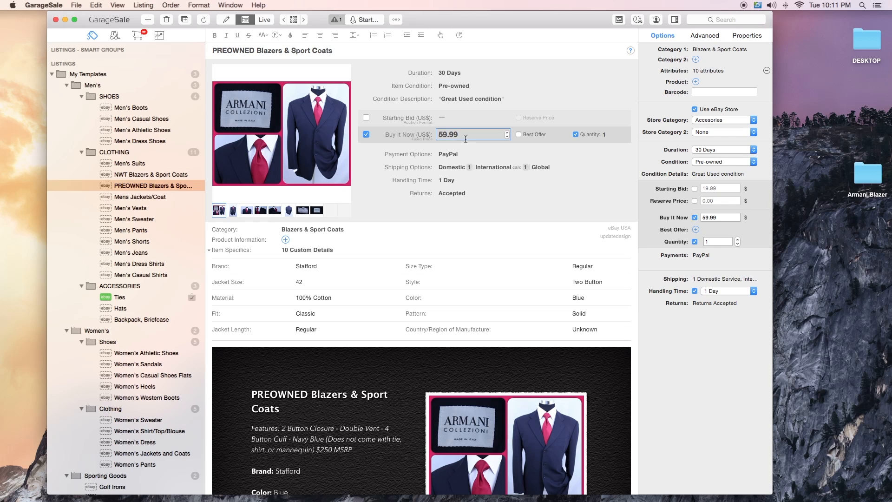
Change the Buy It Now price from 59.99 to 79.99.
double_click(449, 134)
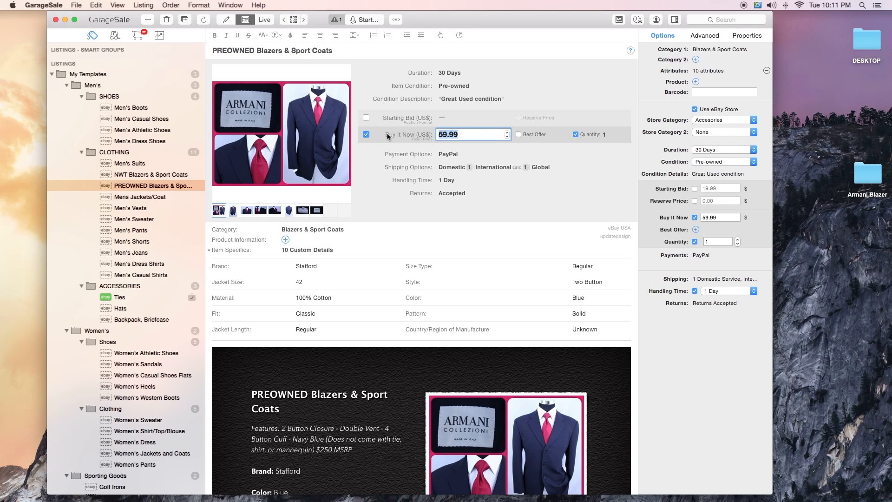
text(79.99)
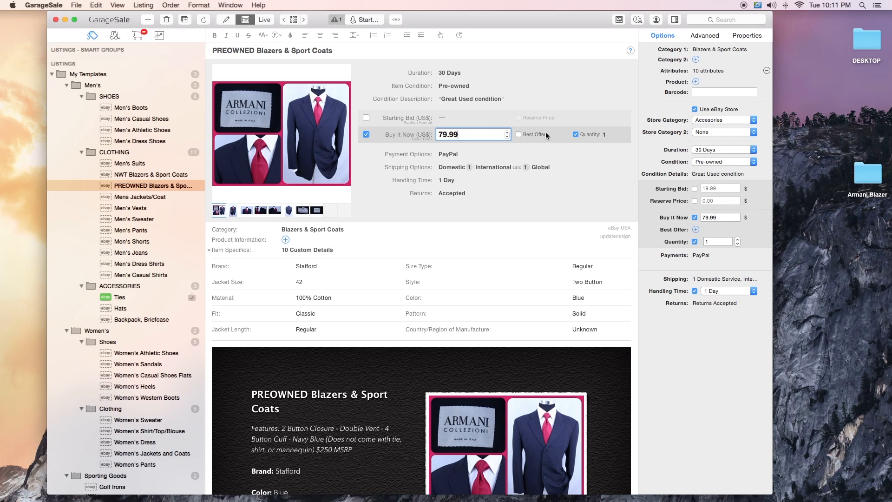
click(472, 98)
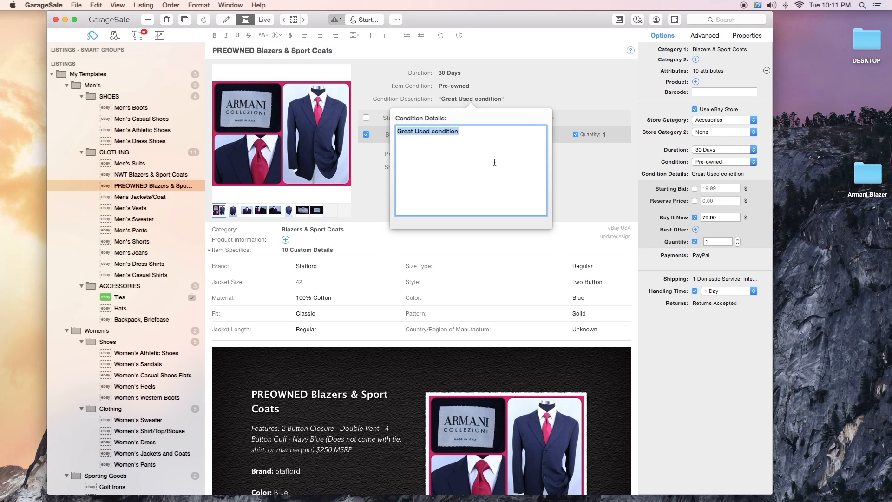
Set item specifics brand ARMANI, jacket size 40, Three Button style and 100% Wool material.
click(344, 262)
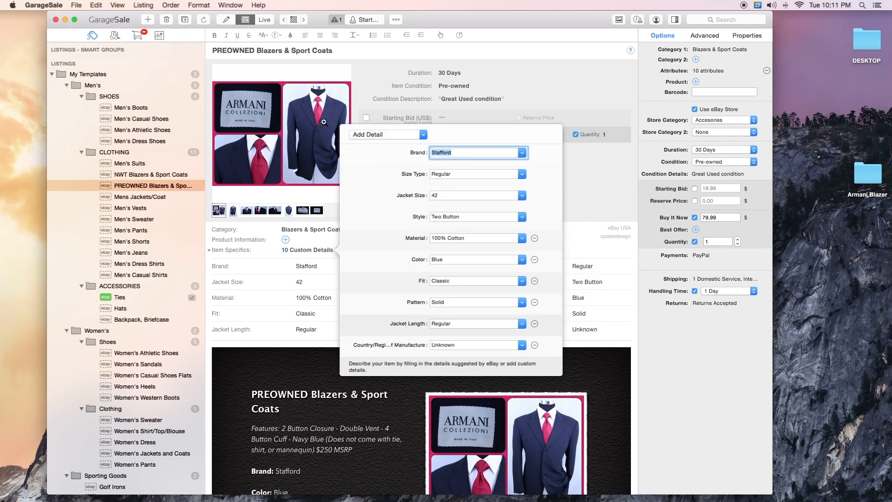
mouse_move(360, 151)
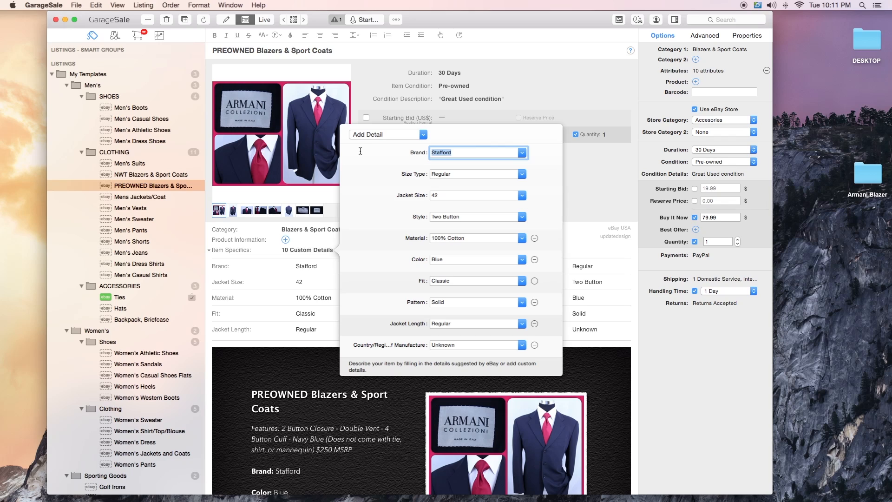
text(ARMANI)
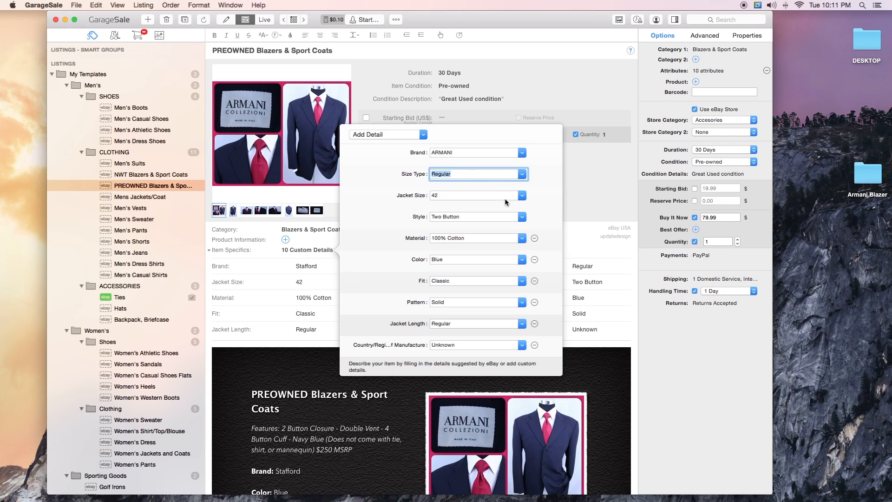
click(521, 217)
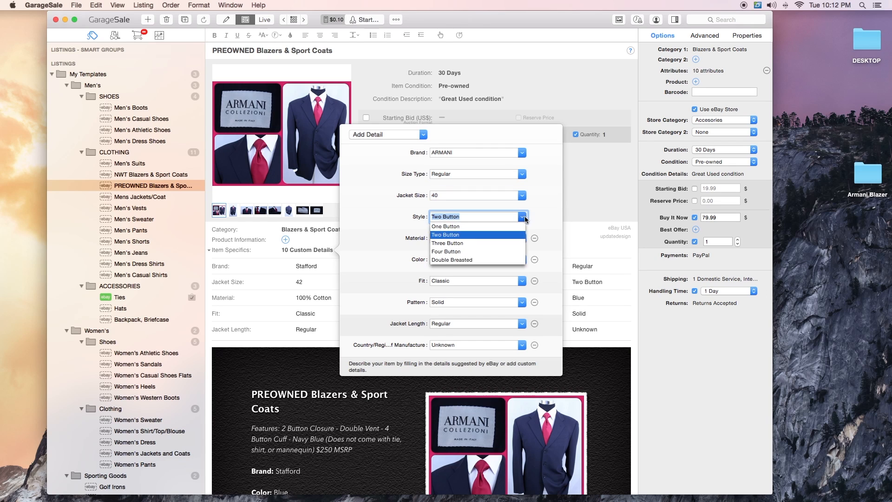
click(447, 242)
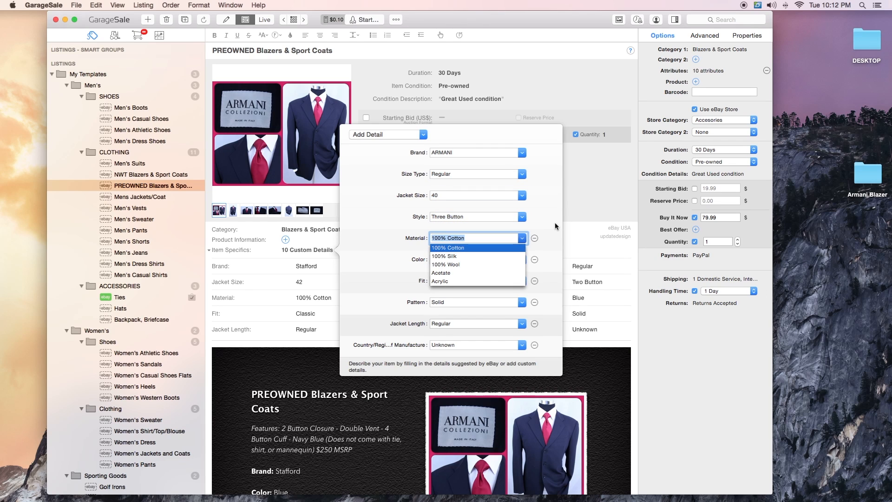
click(446, 265)
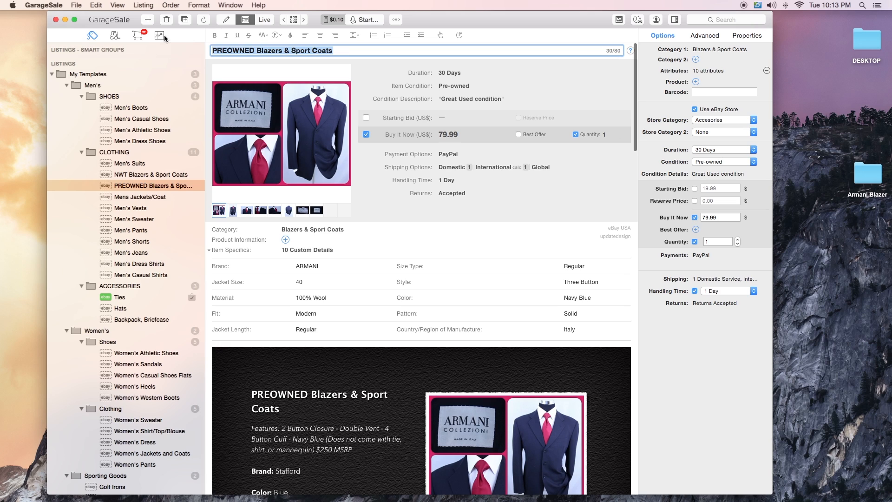
mouse_move(164, 36)
text(Armani Collezioni 3 Btn Blazer - 40 R)
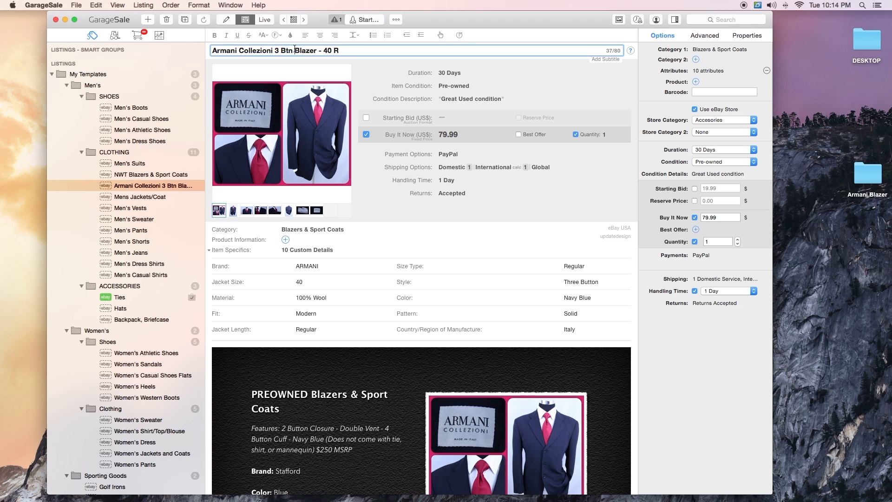
Complete the title as 'Armani Collezioni 3 Btn Men's Navy Blue Blazer ITALY - 40 R'.
text(Men's Navy Blue)
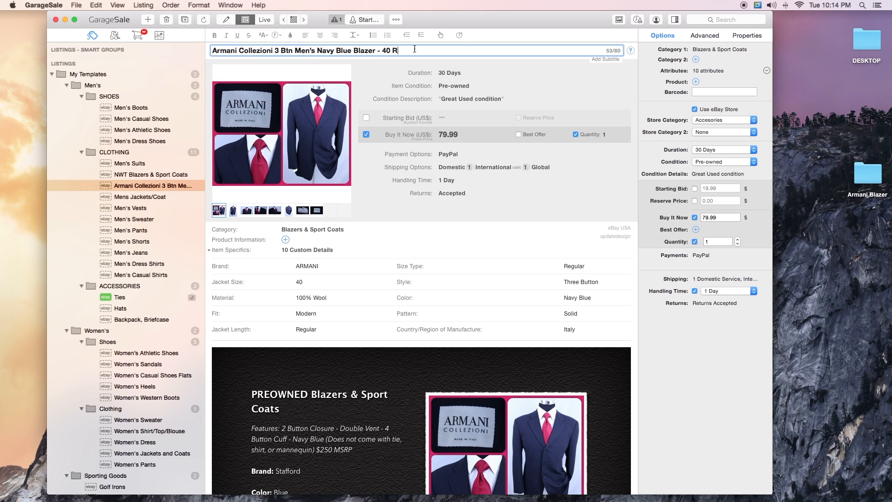
text(ITALY)
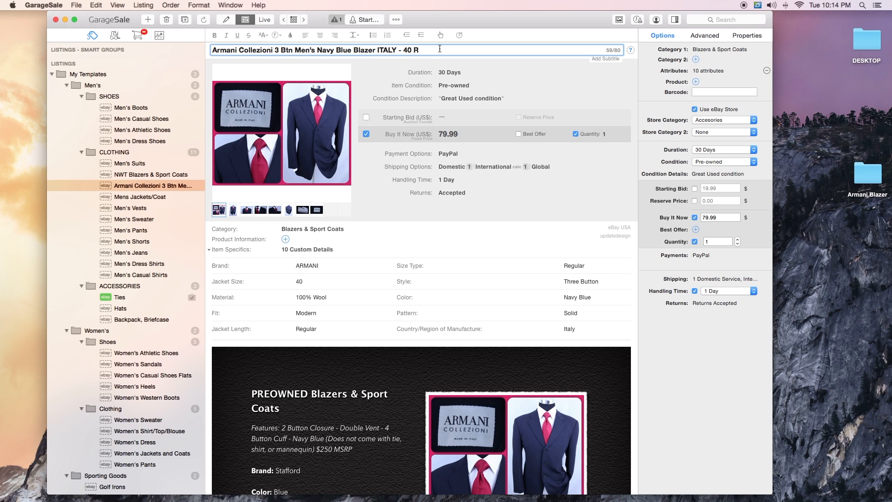
scroll(down, 3)
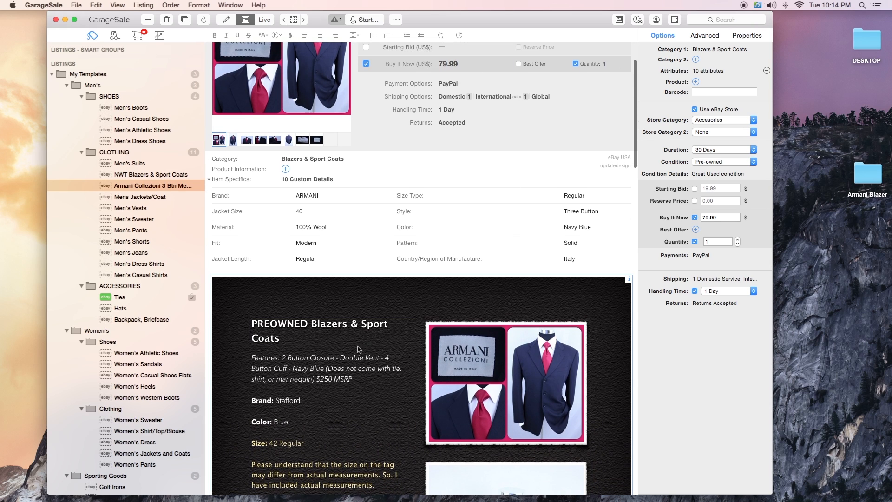
Rewrite the features line as 3 Button Closure, No Vent, 3 Button Cuff and remove the MSRP.
drag(285, 357, 353, 380)
text(3)
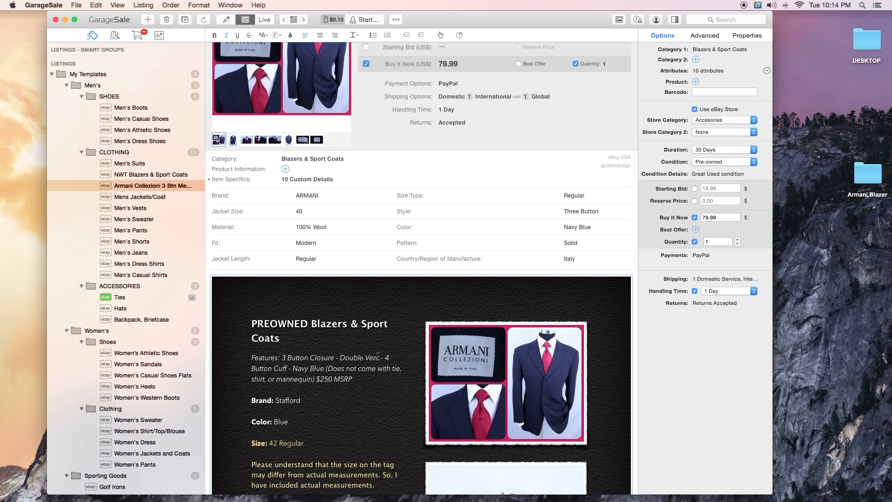
double_click(351, 357)
text(N)
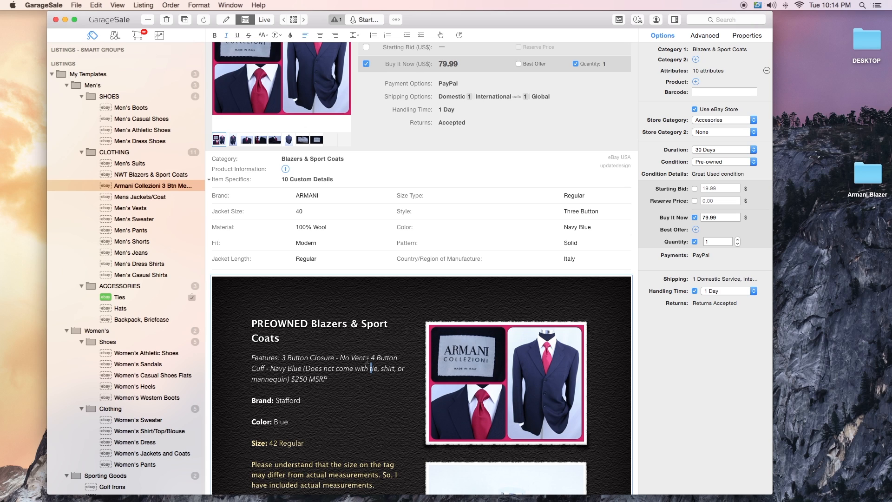
click(371, 361)
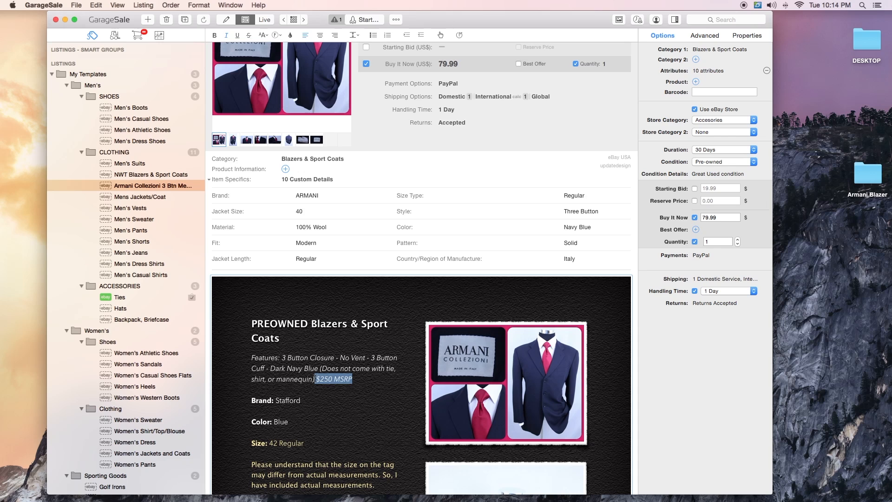
scroll(up, 3)
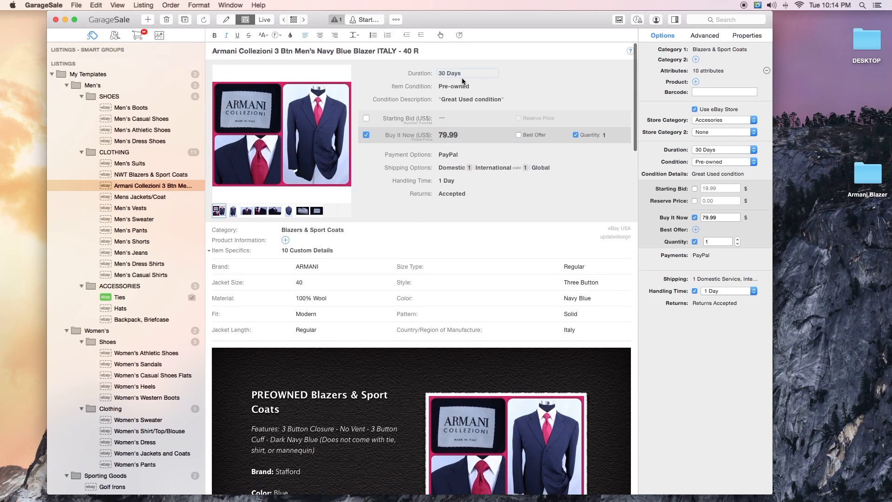
scroll(down, 3)
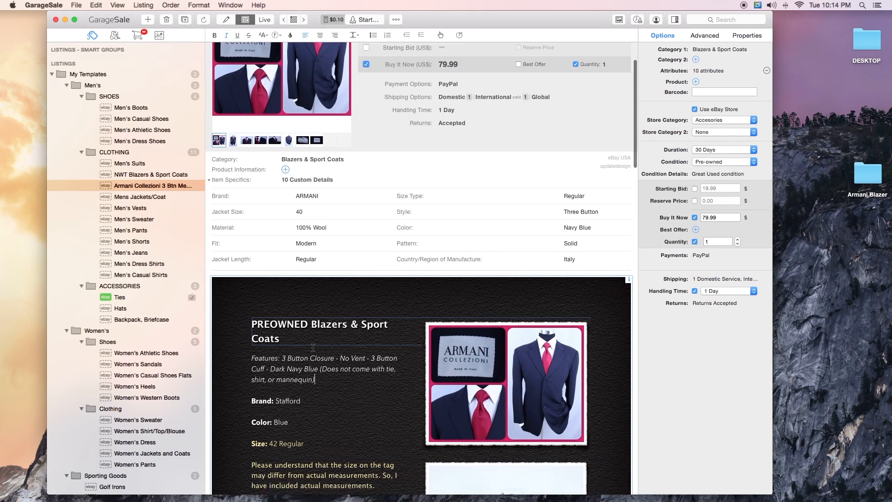
scroll(down, 3)
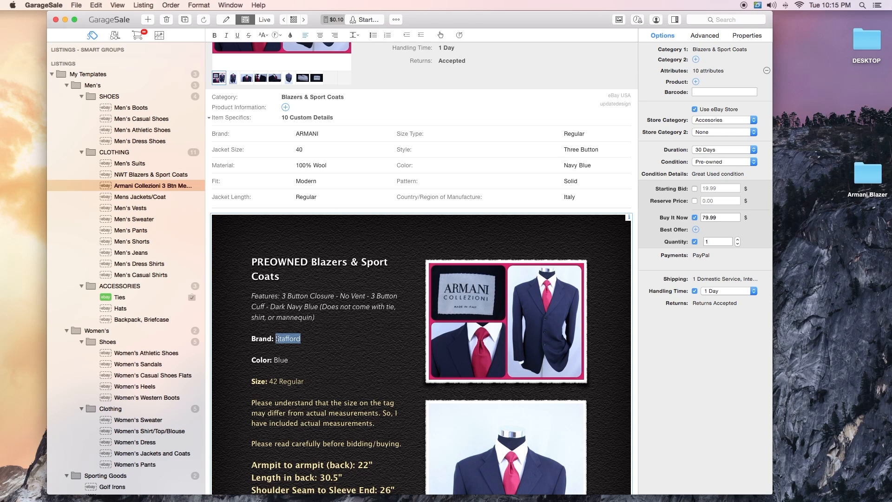
Set Brand to Armani and Color to Dark Navy Blue in the template text.
text(Armani)
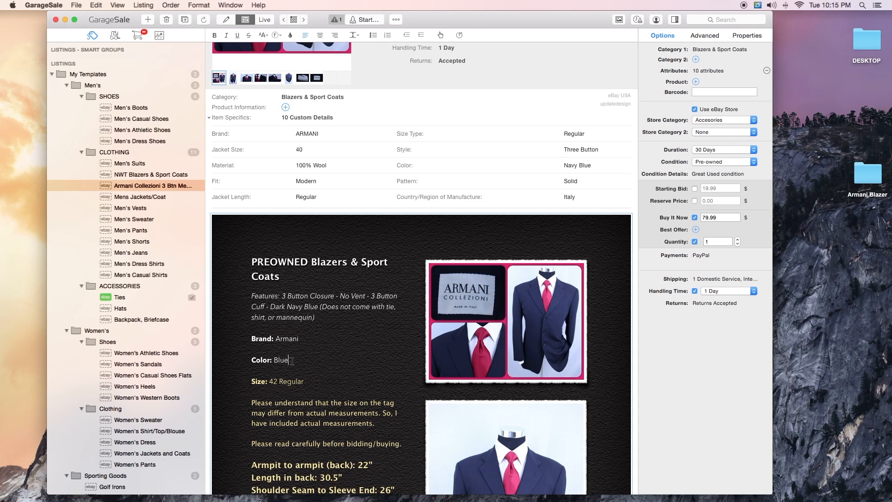
text(Dark Navy)
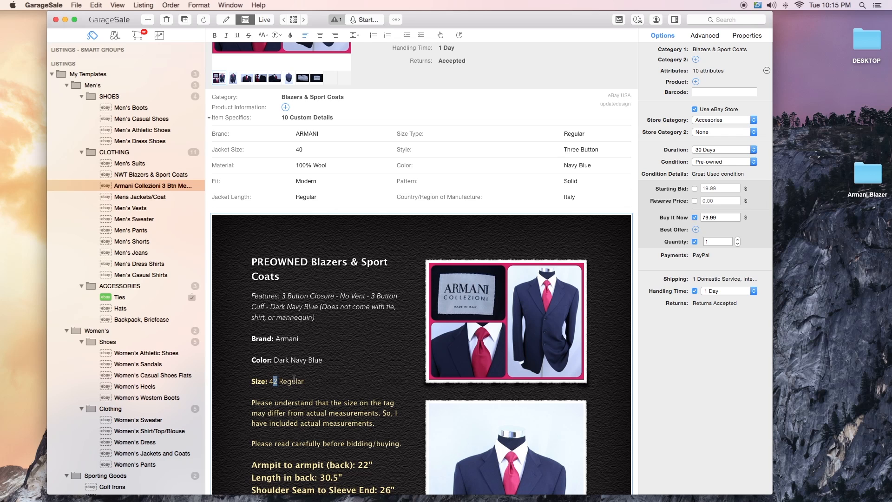
Update the measurements: sleeve 24.25", shoulders 20.5", waist laid flat 20.25".
scroll(down, 3)
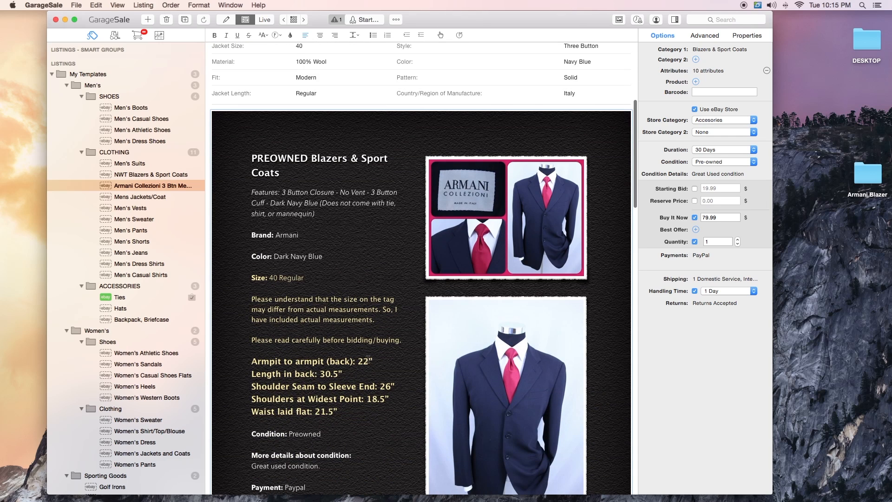
double_click(364, 361)
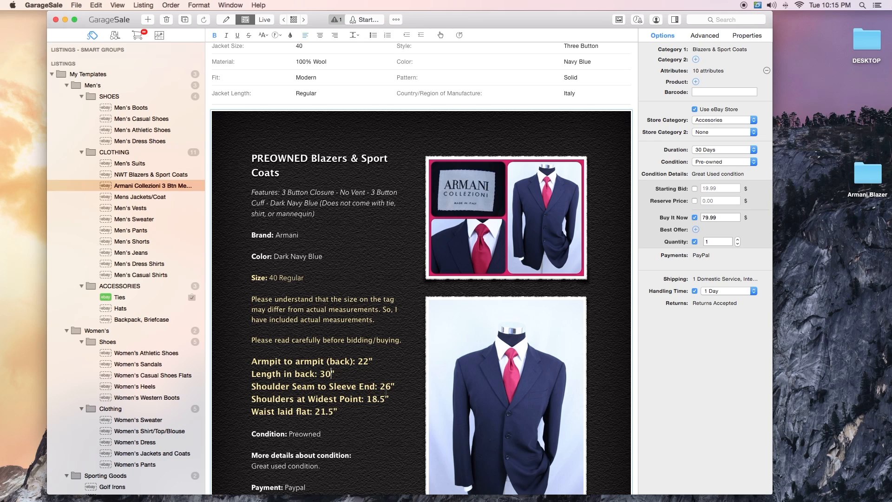
double_click(386, 387)
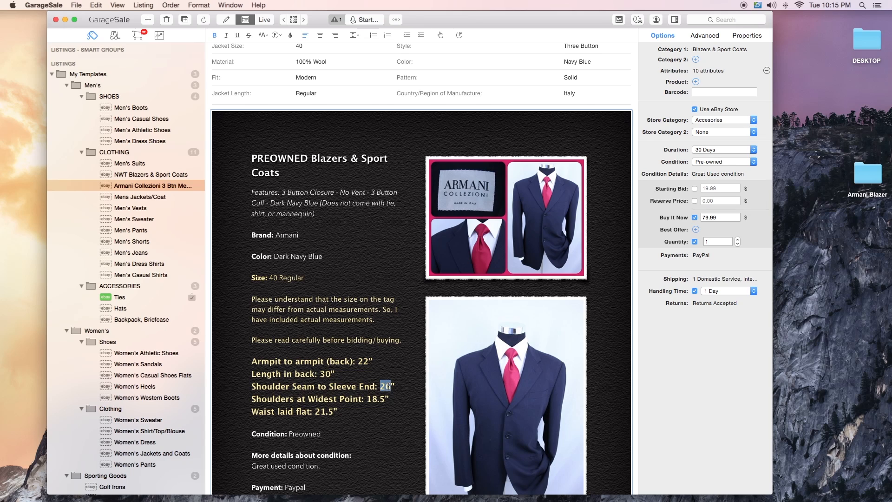
text(24.25)
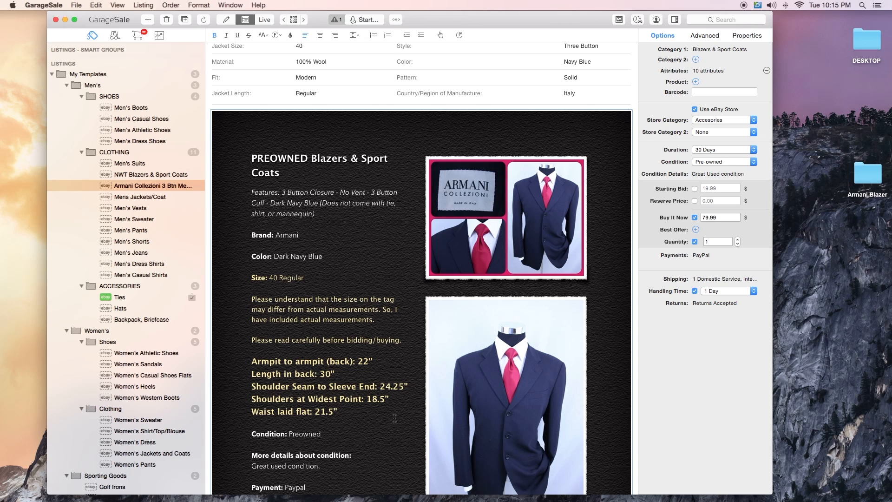
double_click(376, 399)
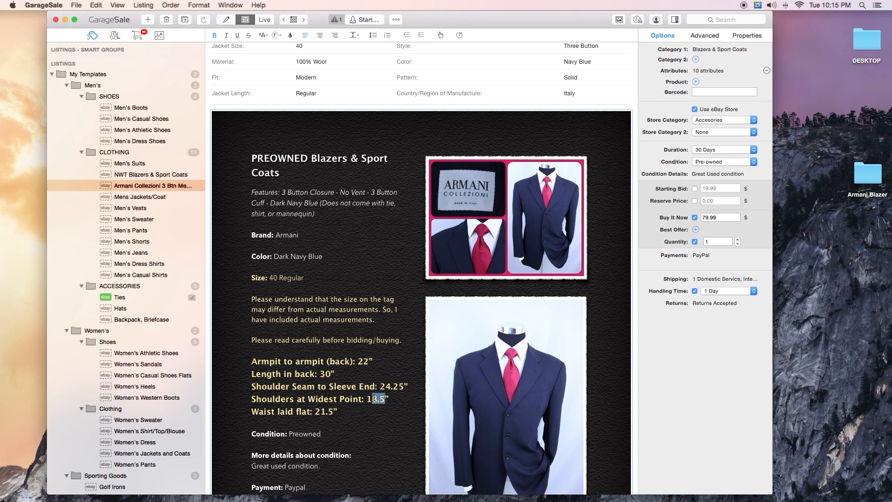
text(25)
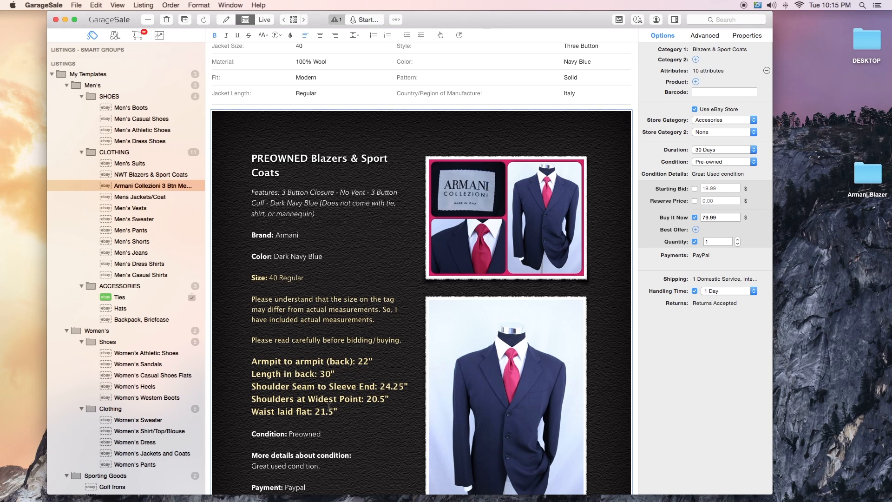
double_click(325, 411)
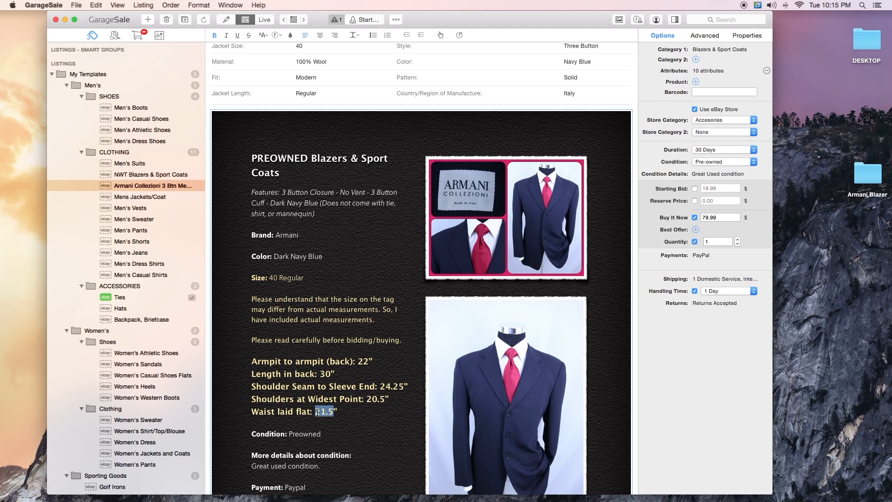
text(20)
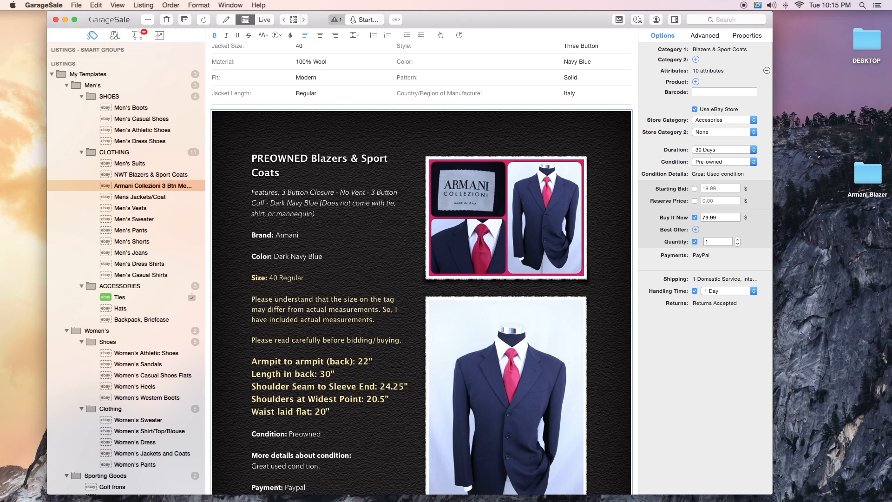
text(.25)
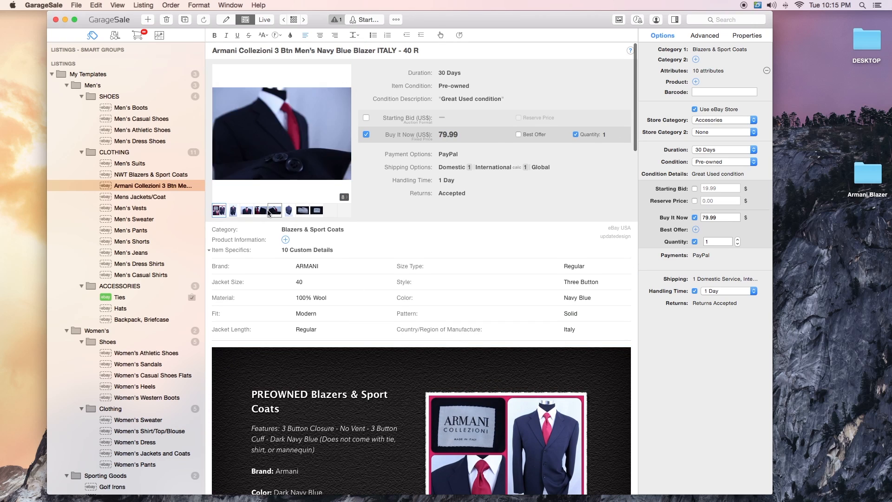
Apply a Color adjustment to the close-up blazer photo in the Image Editor.
click(289, 211)
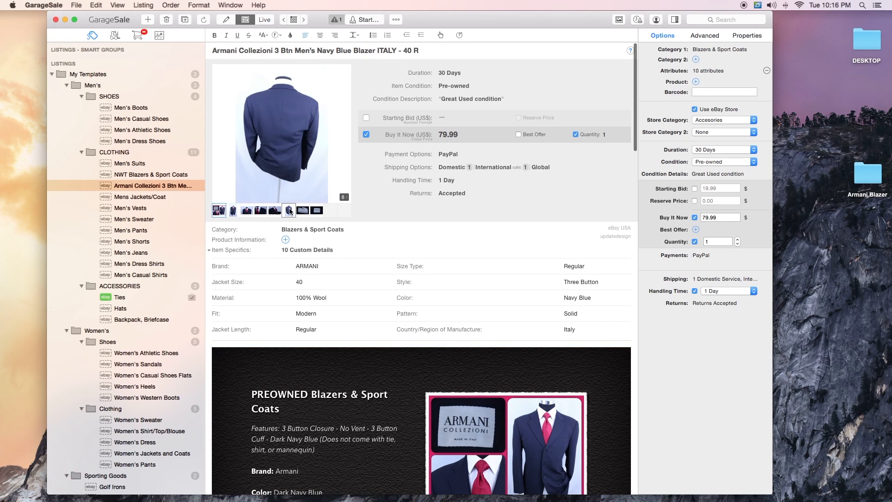
click(275, 211)
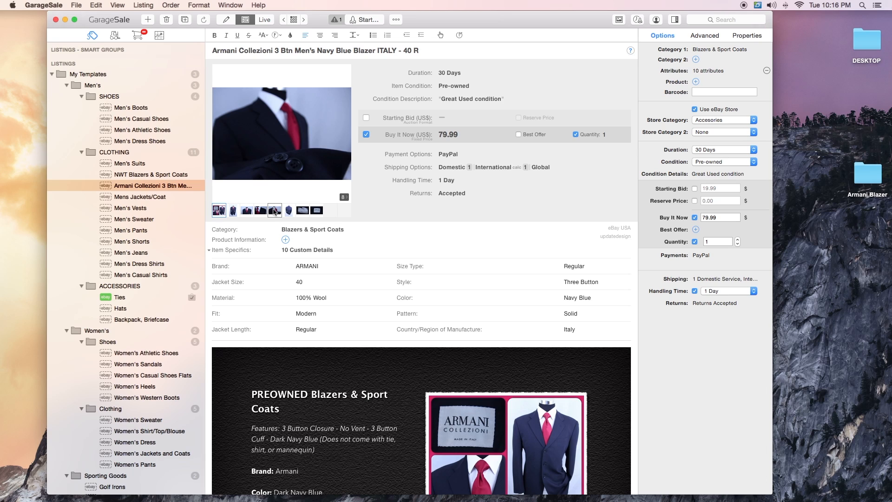
right_click(274, 210)
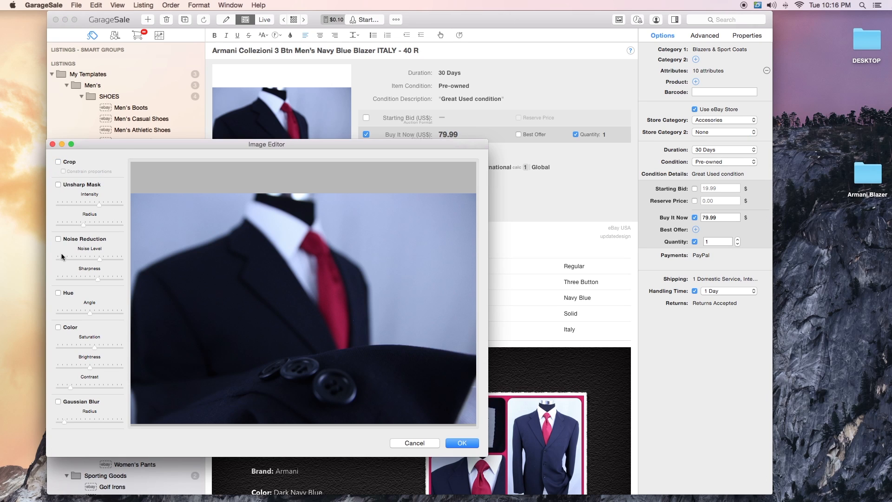
click(58, 329)
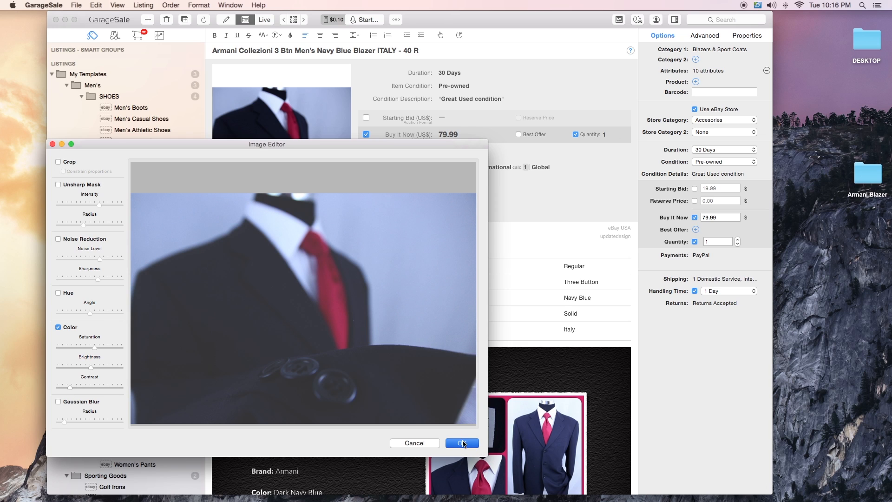
click(461, 444)
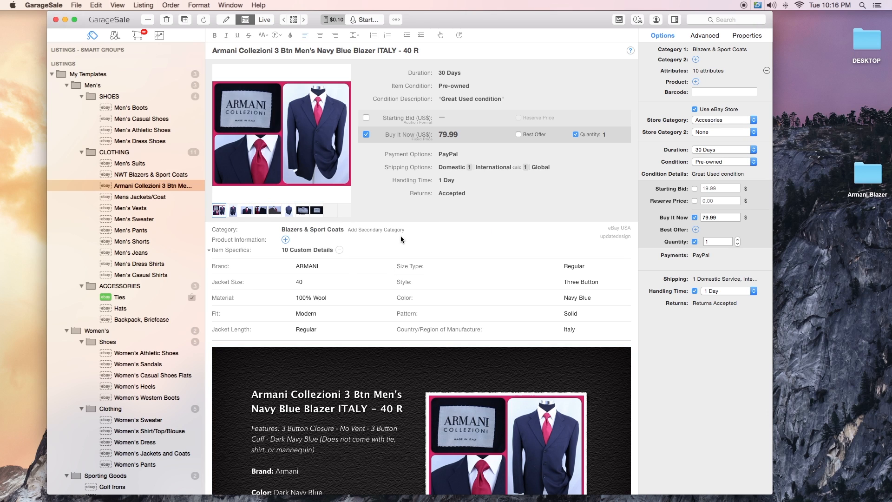
scroll(down, 3)
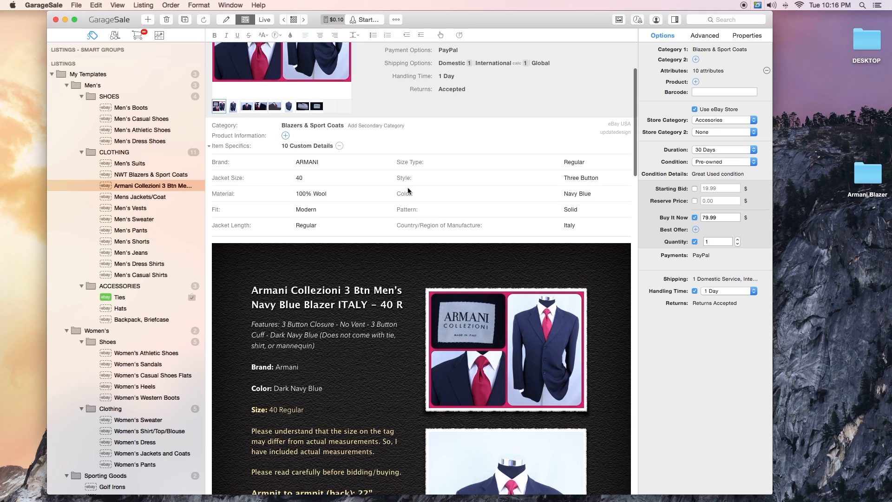
scroll(down, 3)
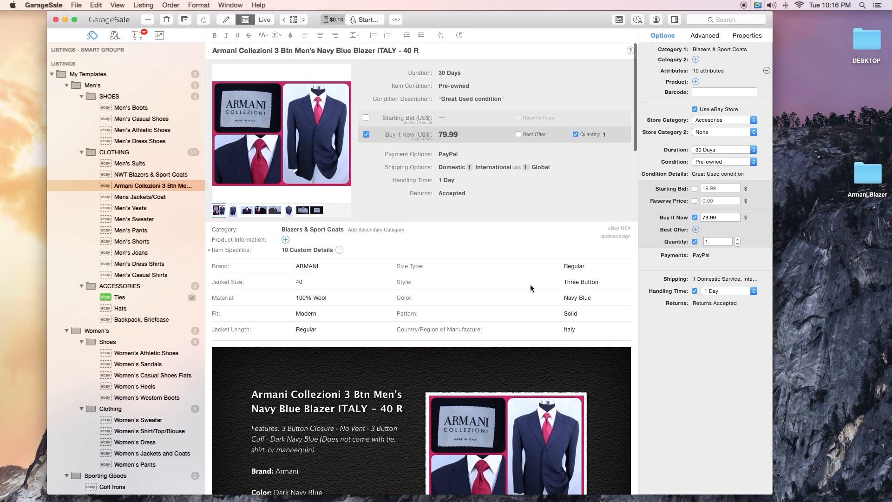
mouse_move(219, 270)
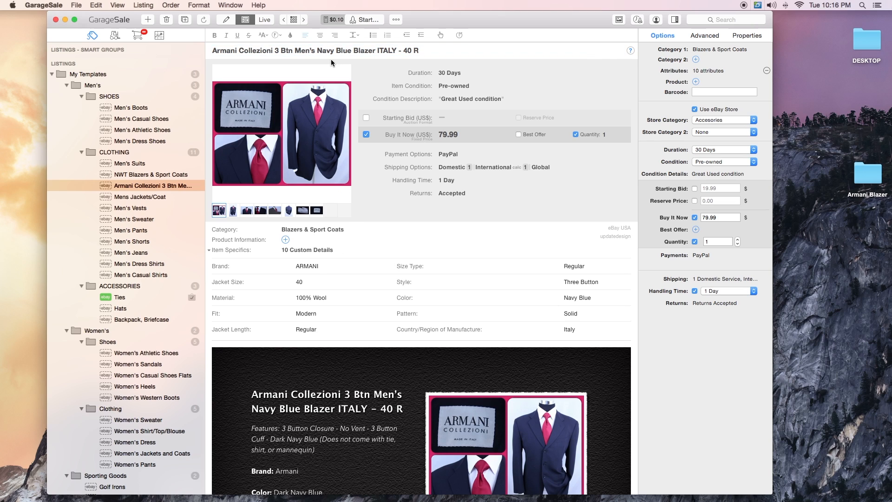
click(313, 51)
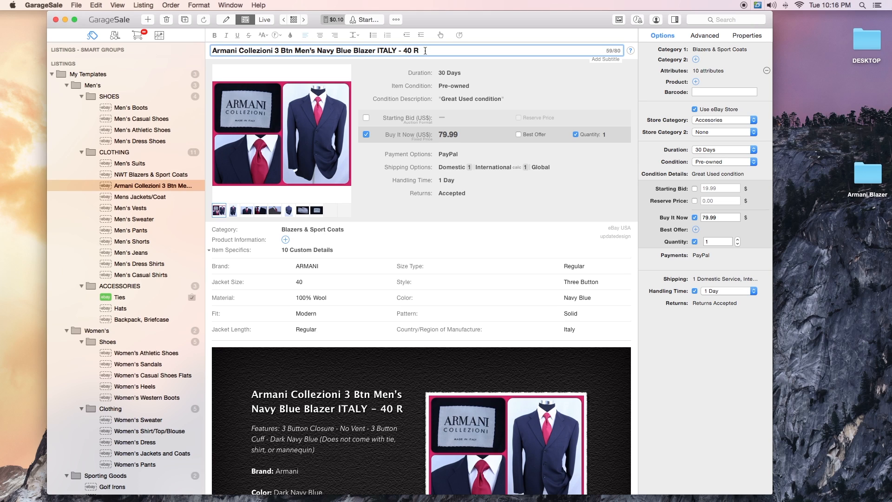
mouse_move(382, 216)
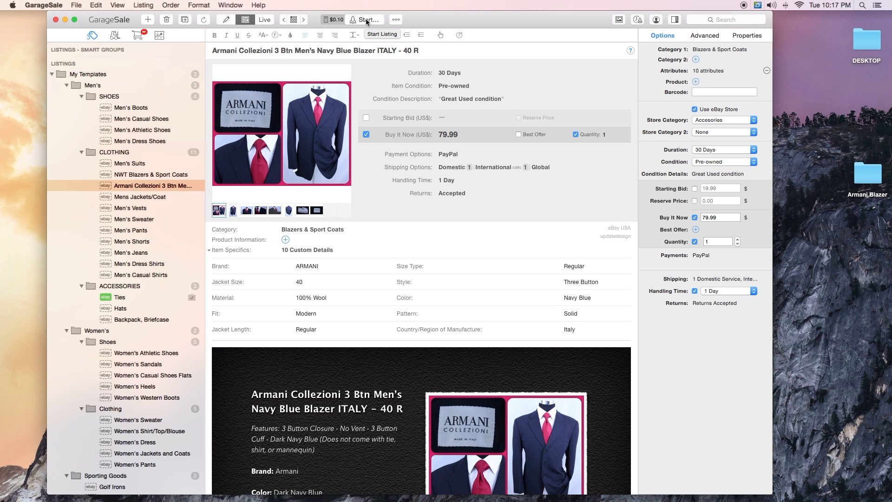
Bring the blazer listing into Launch Control showing the $0.10 listing fee.
click(366, 20)
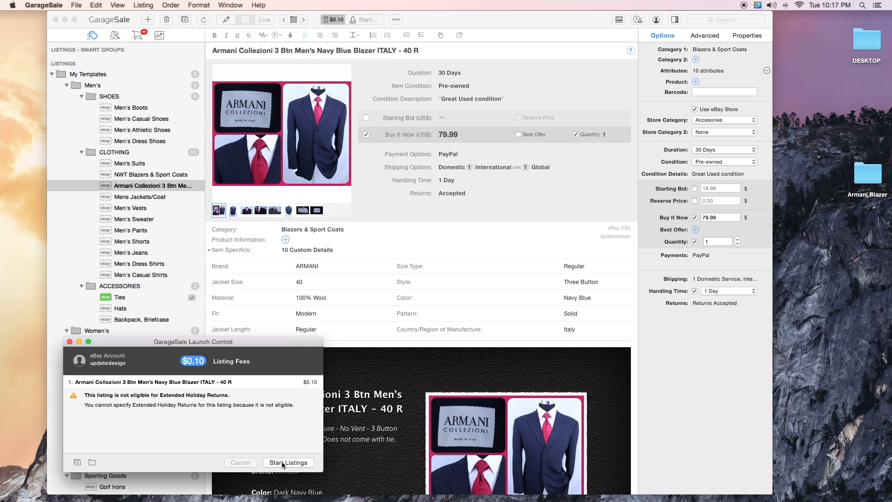
Start uploading the blazer listing to eBay from Launch Control.
click(289, 462)
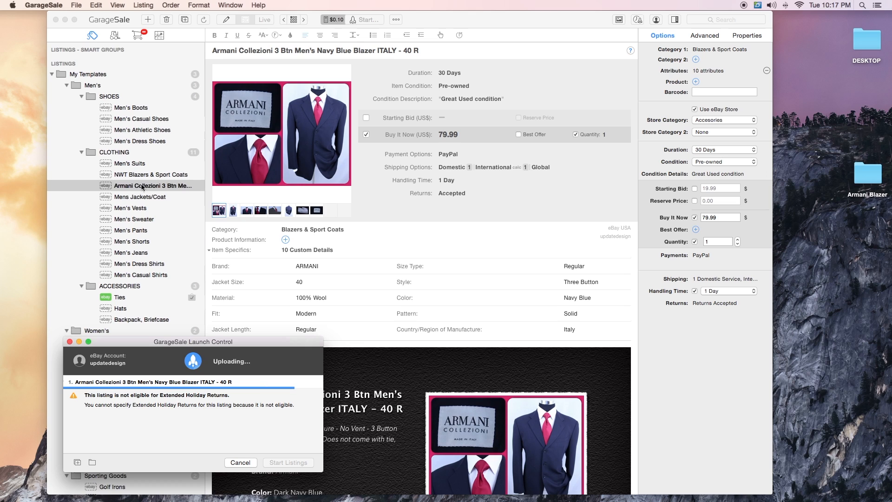
mouse_move(89, 218)
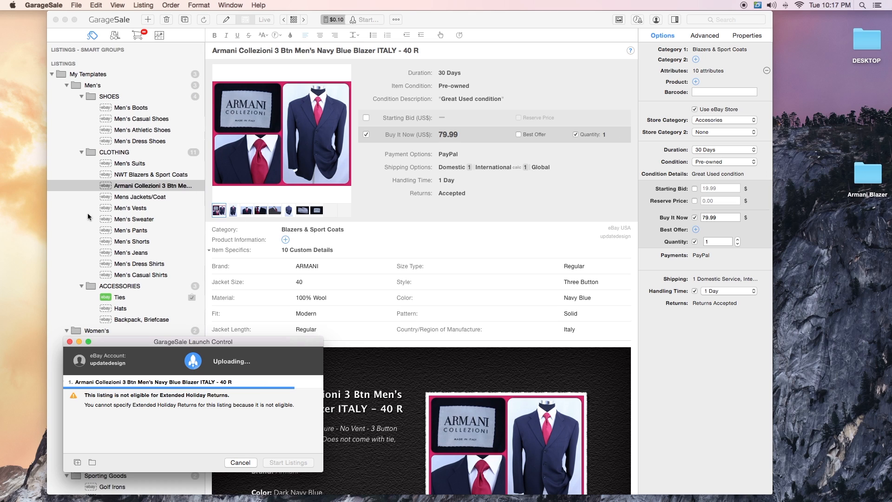
mouse_move(119, 252)
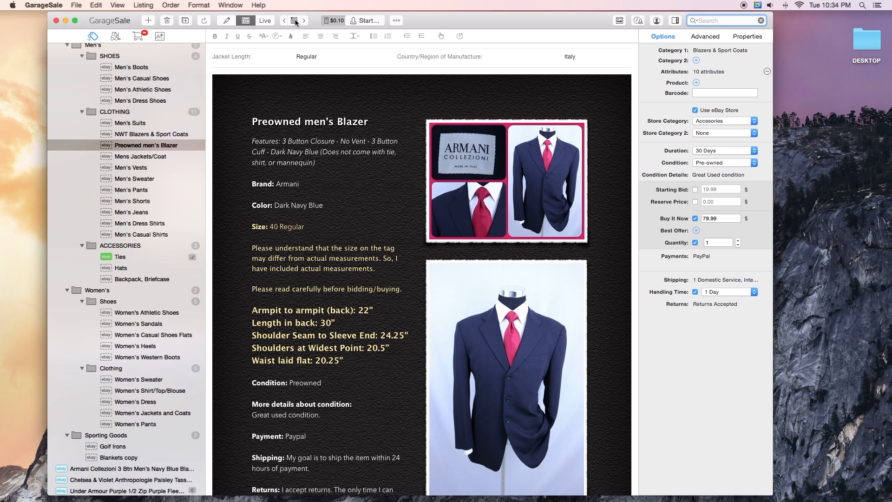
mouse_move(295, 20)
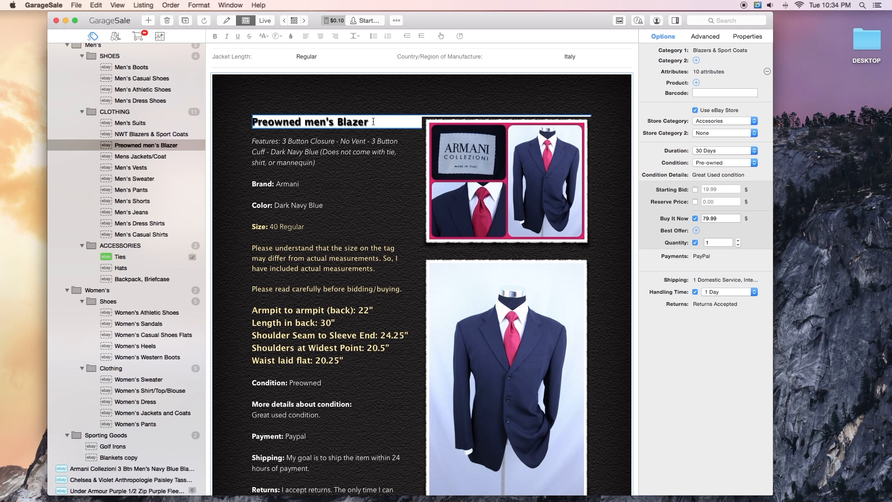
Rename the template listing's heading to 'edit later', cleaning up leftover words.
text(edit later)
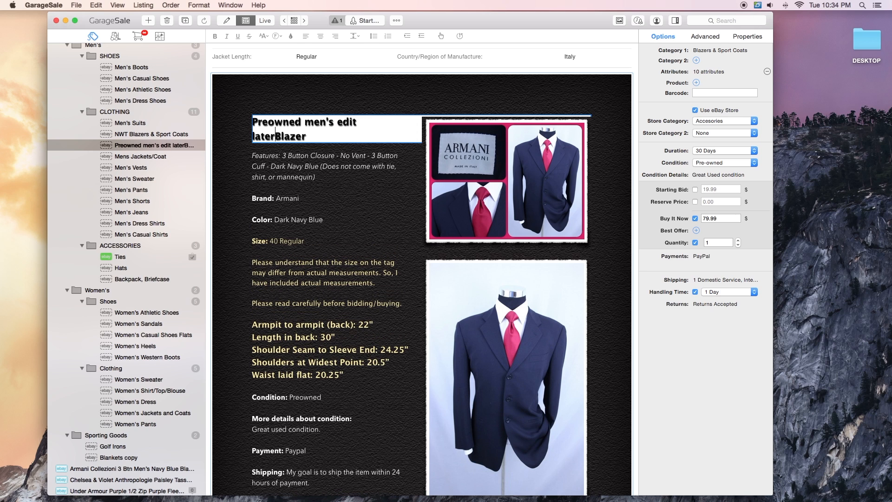
double_click(290, 136)
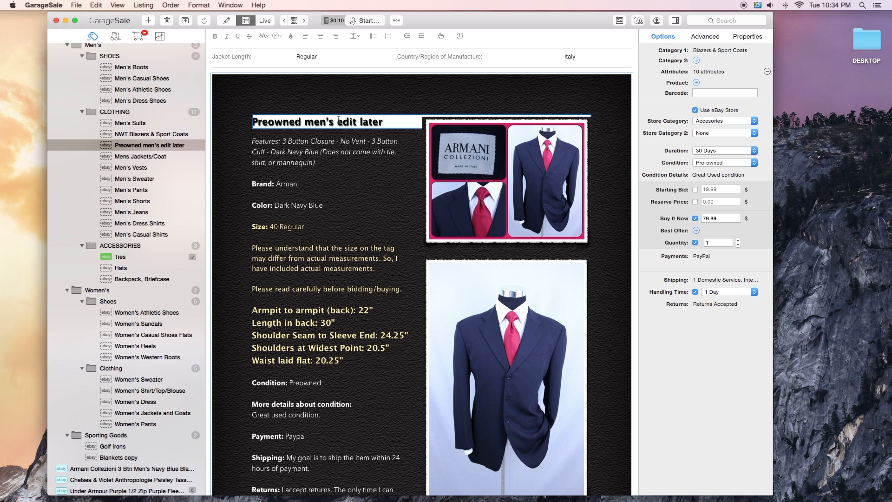
text(Preedit later)
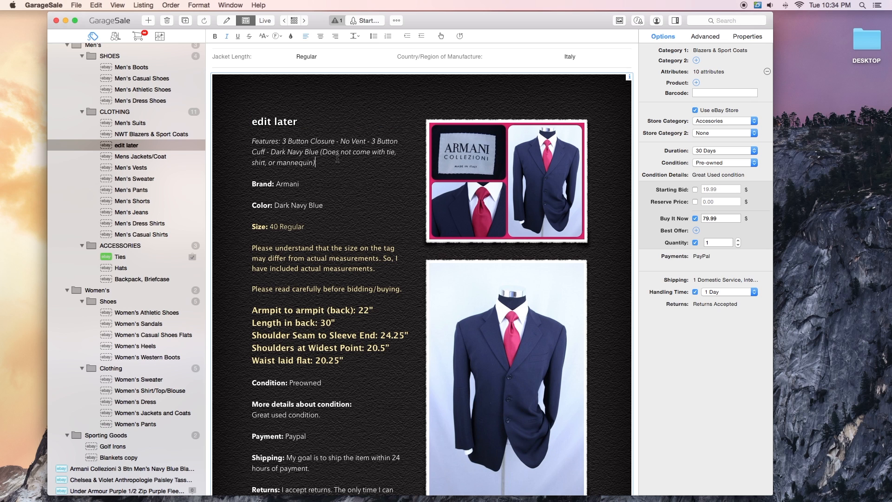
scroll(down, 3)
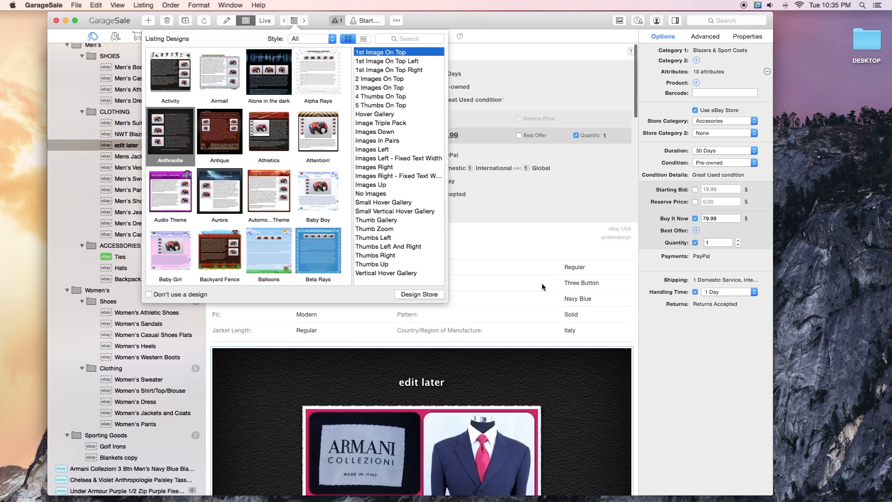
Try Images Down and no-images layouts, then settle on Hover Gallery for the Anthracite design.
click(374, 131)
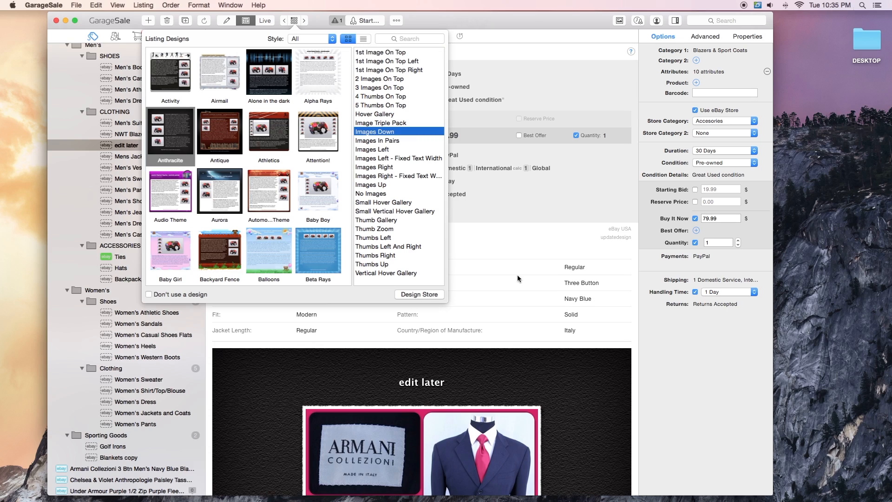
scroll(down, 3)
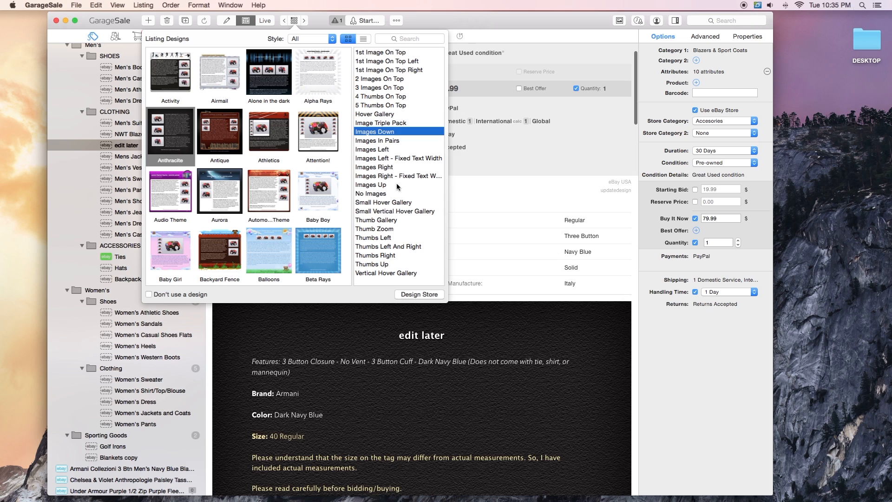
click(370, 194)
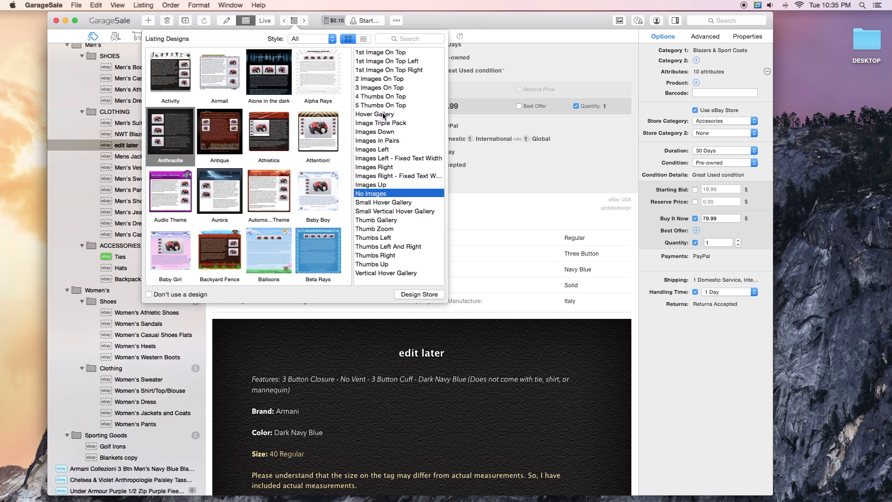
click(375, 113)
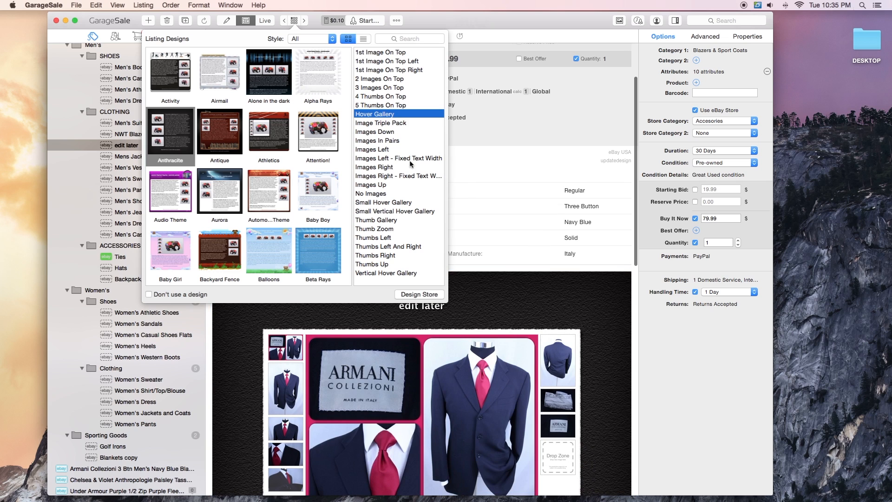
mouse_move(263, 133)
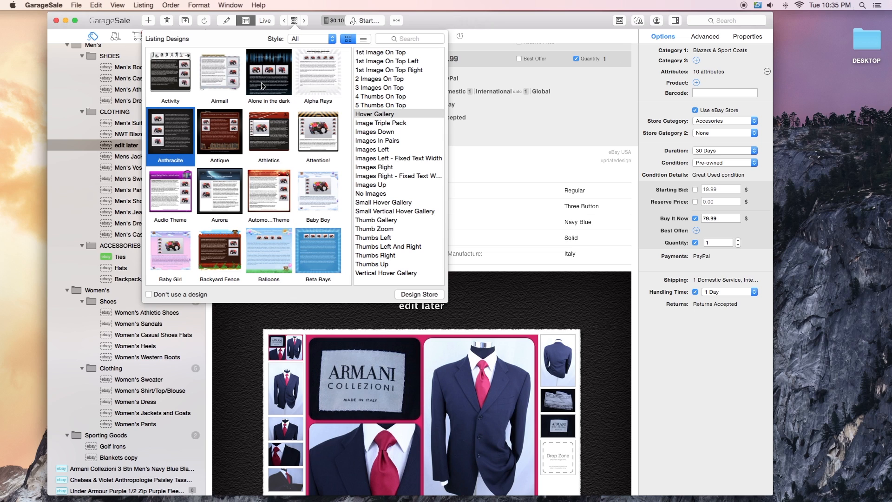
Preview the Activity and Antique designs on the description.
click(171, 74)
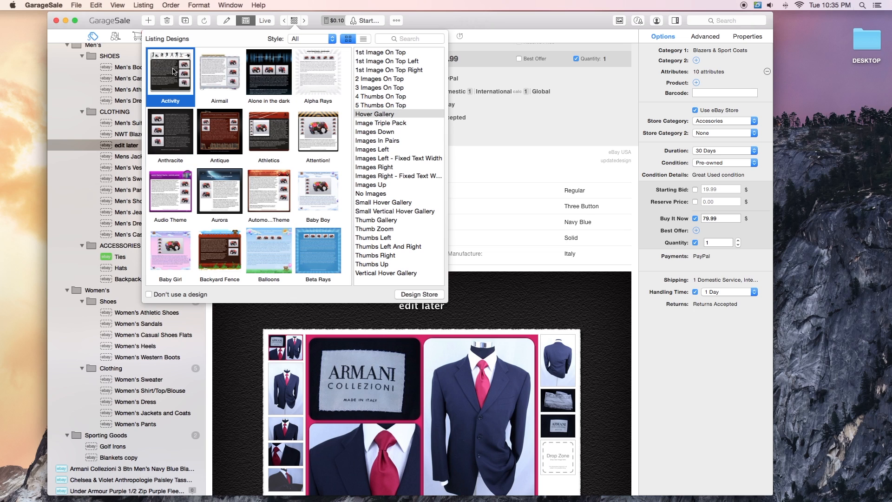
mouse_move(192, 75)
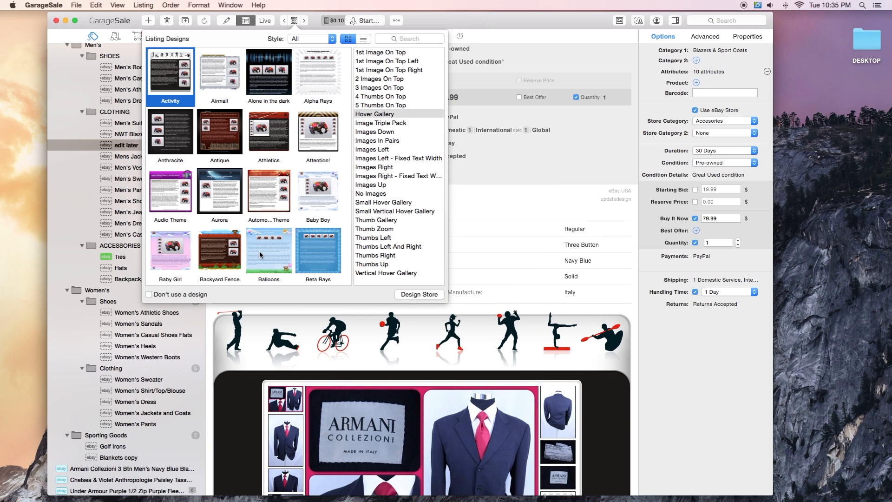
scroll(down, 3)
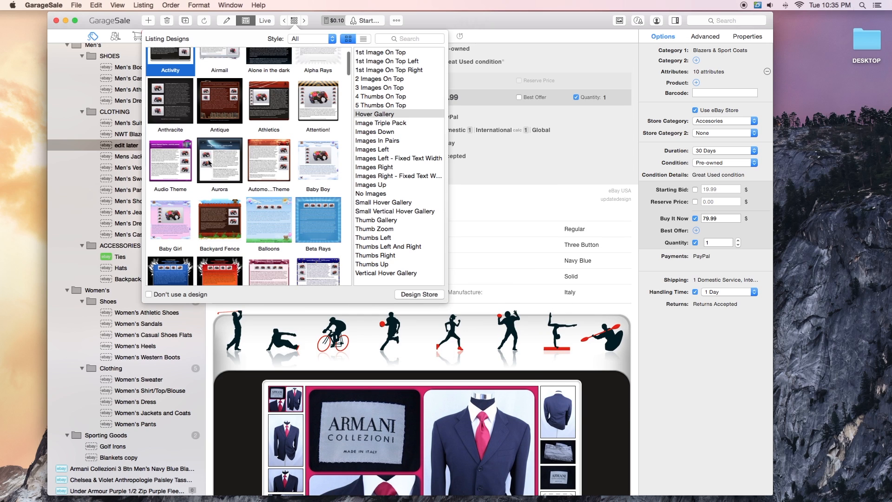
click(220, 96)
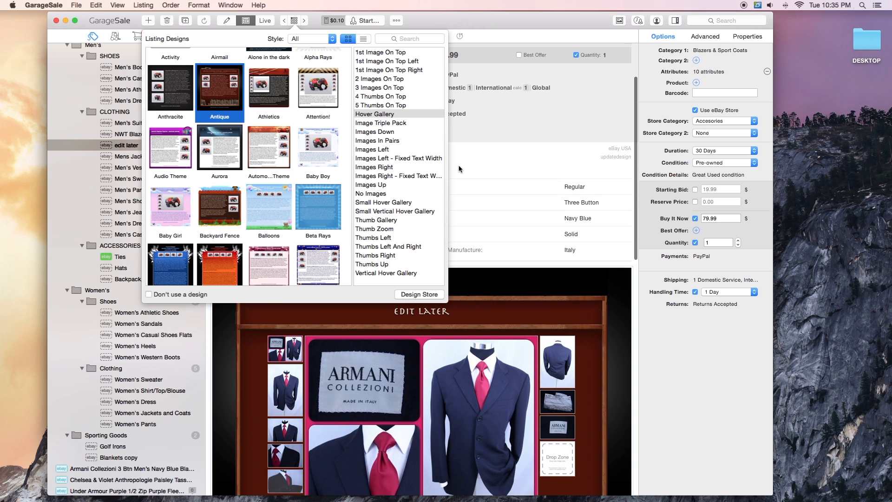
scroll(down, 3)
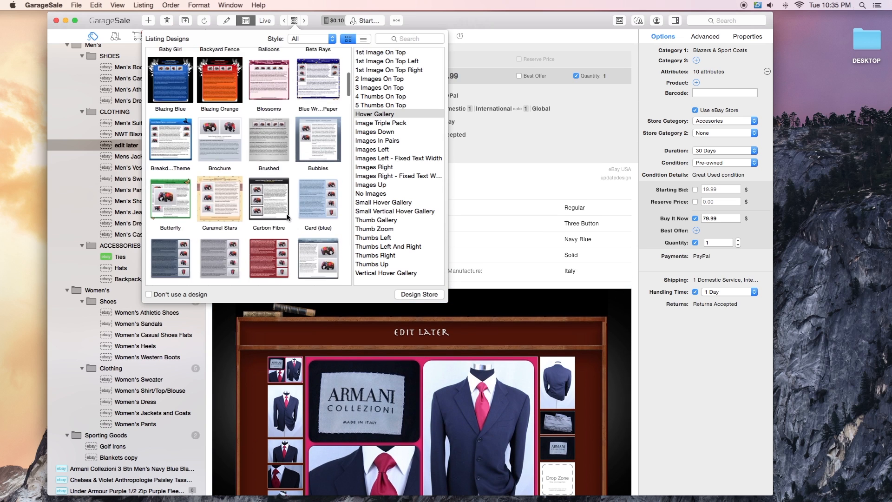
scroll(down, 3)
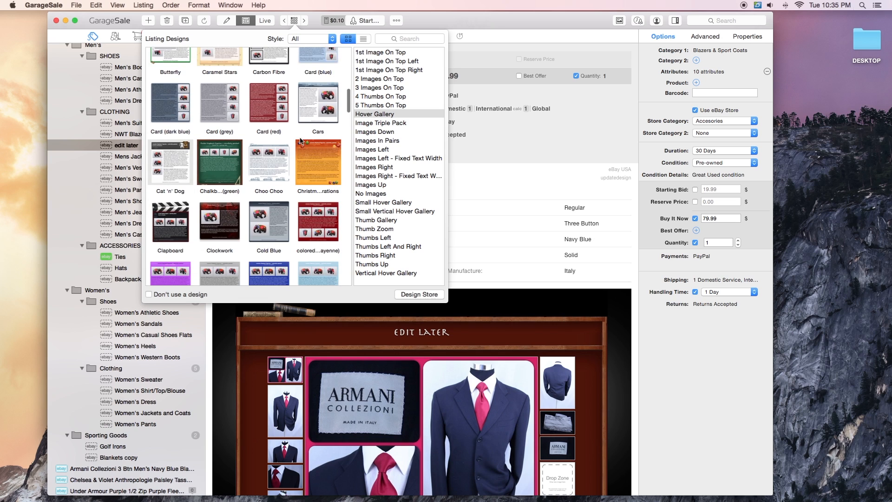
scroll(down, 3)
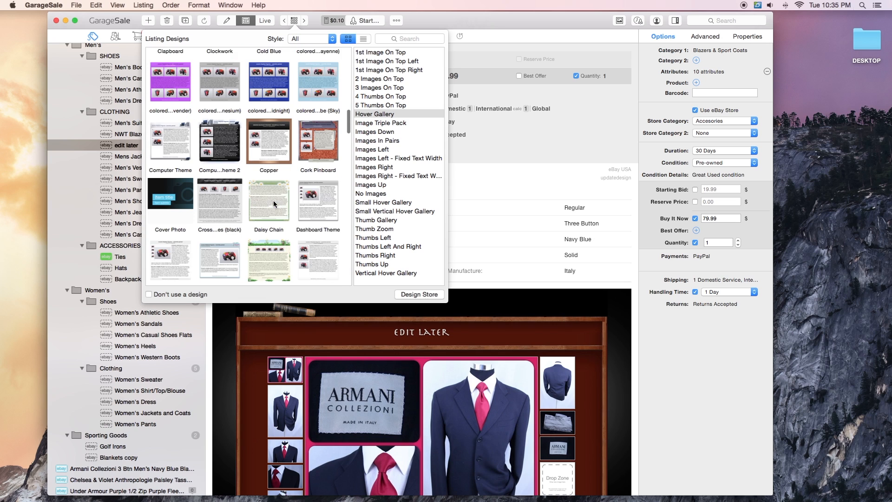
Preview Cover Photo and another dark design, then the green Lime Juice design.
click(170, 194)
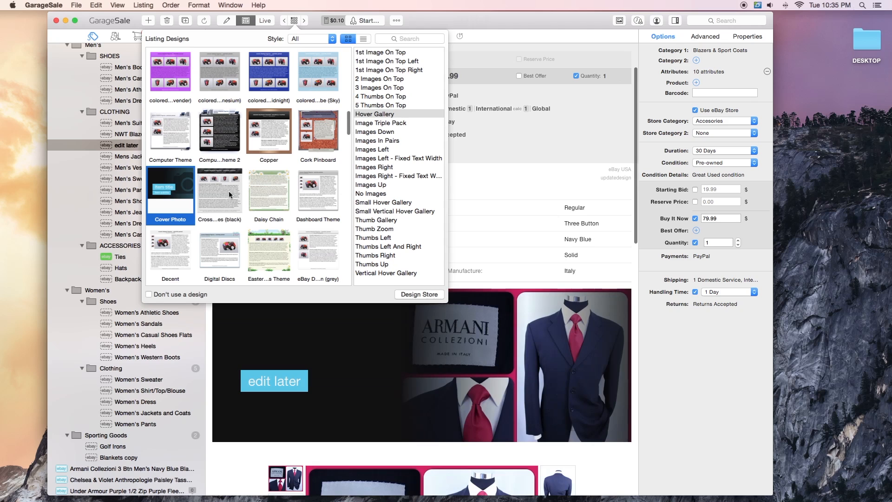
click(219, 193)
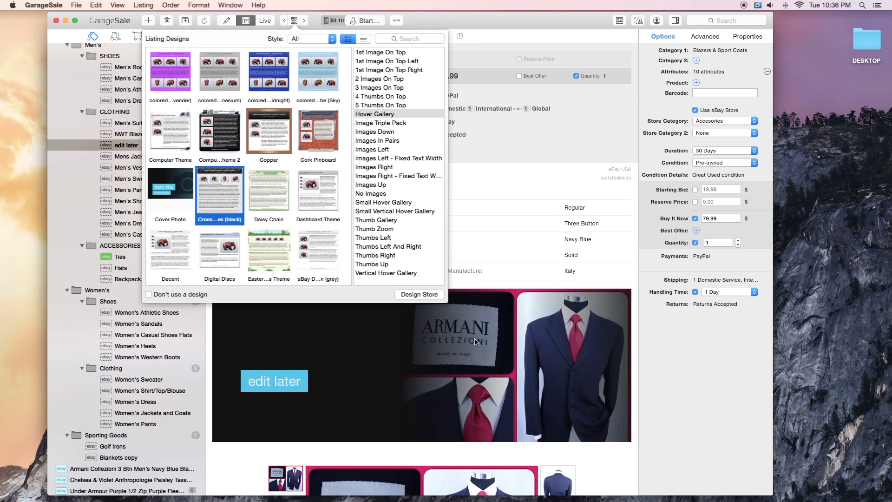
scroll(down, 3)
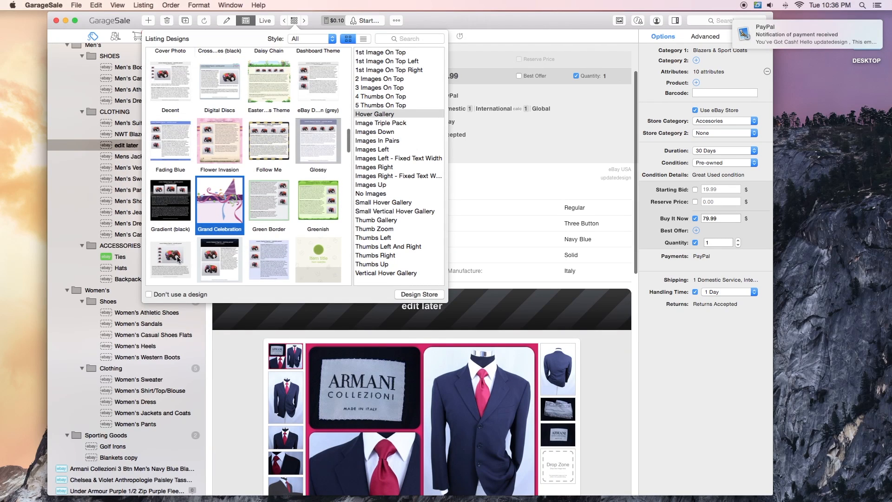
click(170, 259)
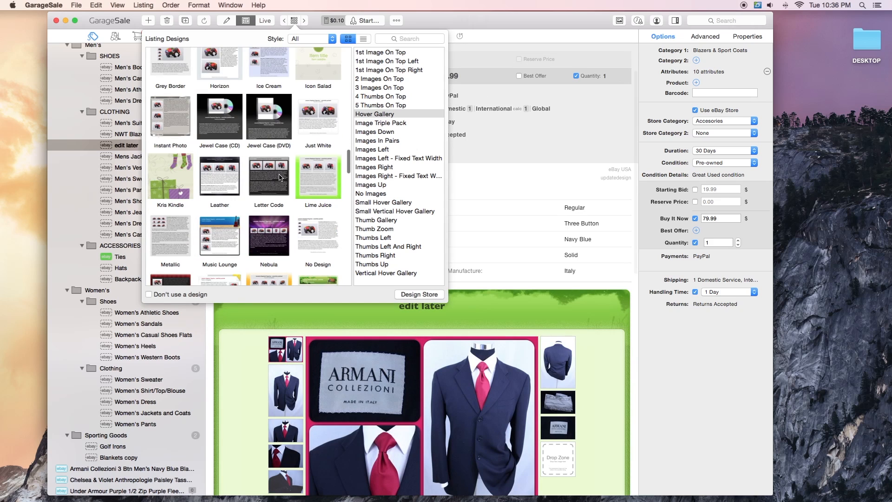
Preview the Jewel Case (DVD), Nebula and Pro: Sidebar Store designs.
click(269, 120)
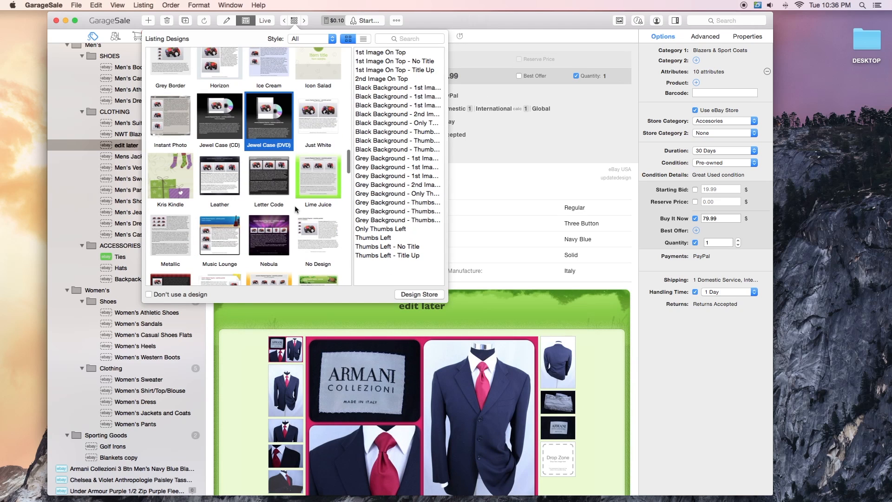
scroll(down, 3)
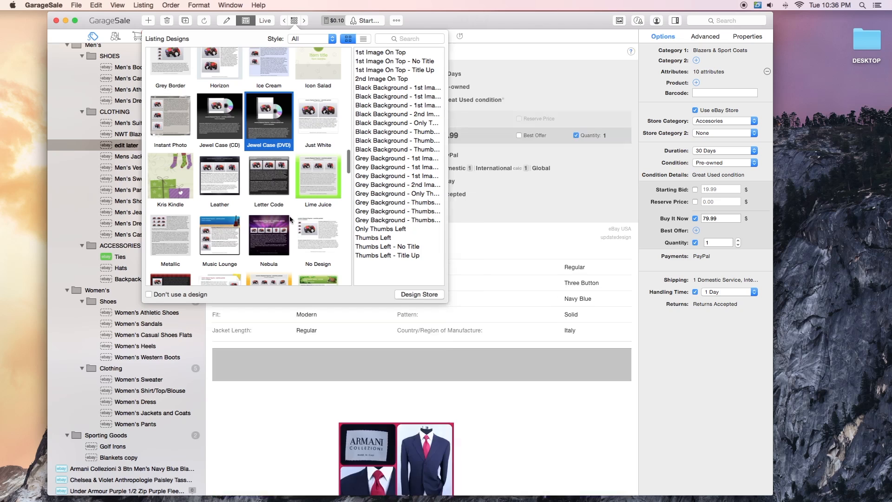
click(269, 182)
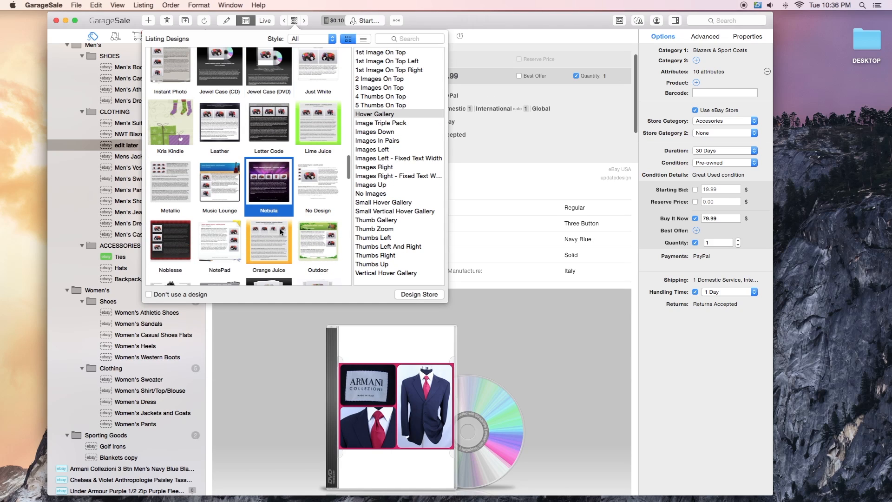
click(269, 181)
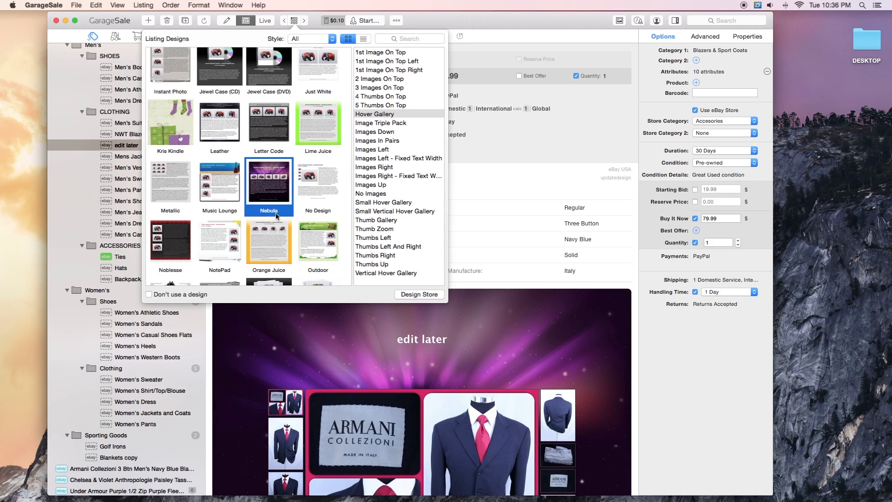
scroll(down, 3)
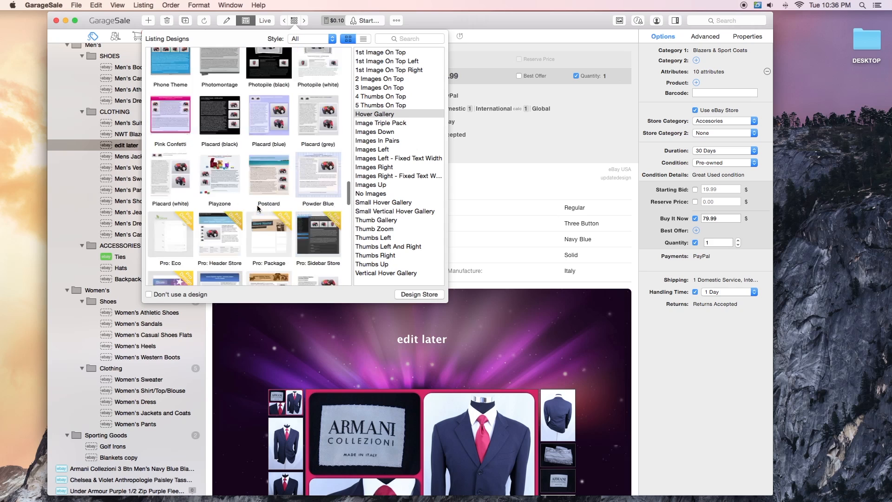
scroll(down, 3)
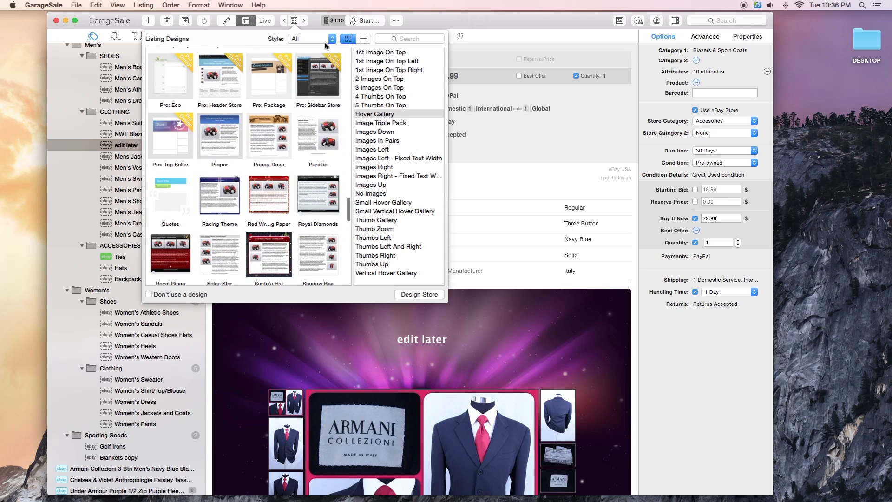
click(317, 78)
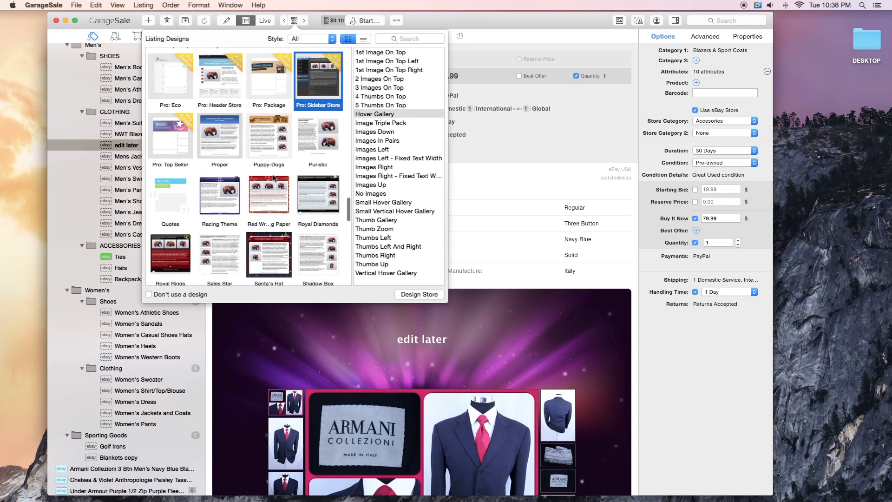
mouse_move(287, 179)
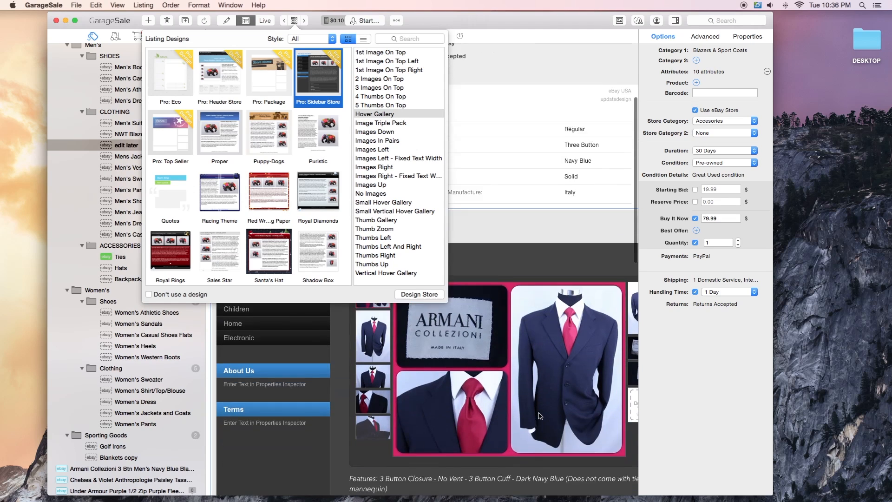
Preview the Woody wood-grain design on the description.
scroll(down, 3)
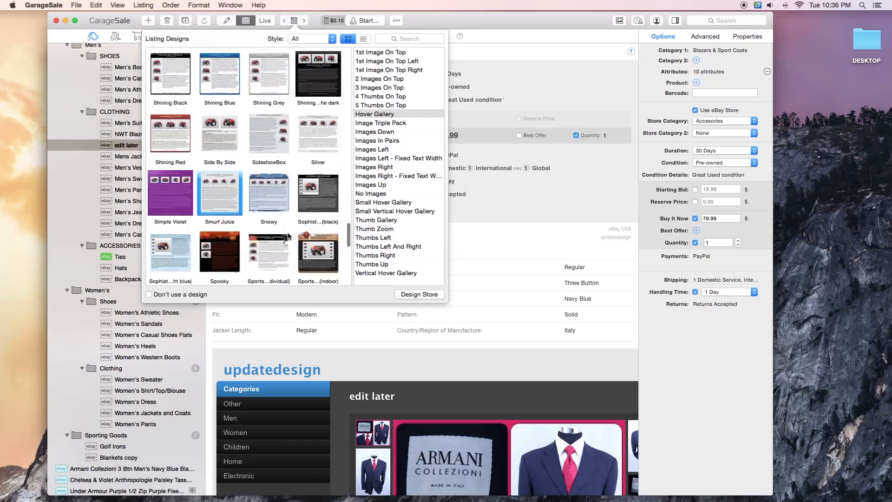
scroll(down, 3)
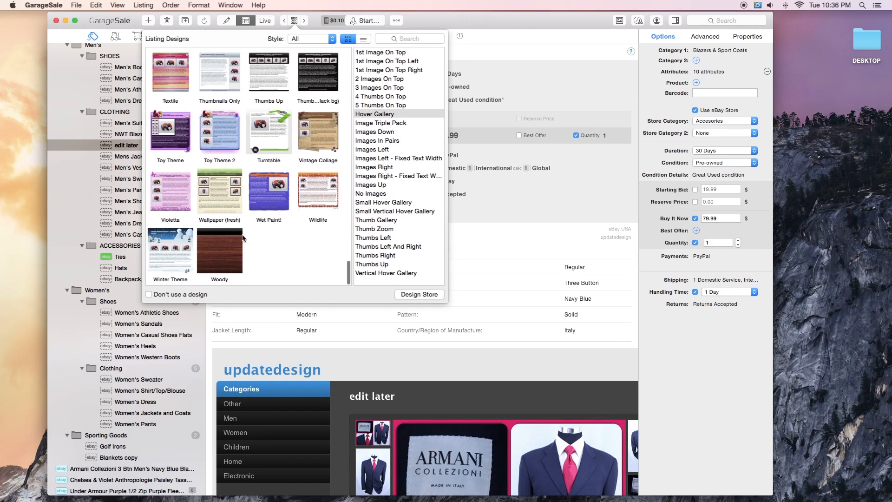
click(219, 252)
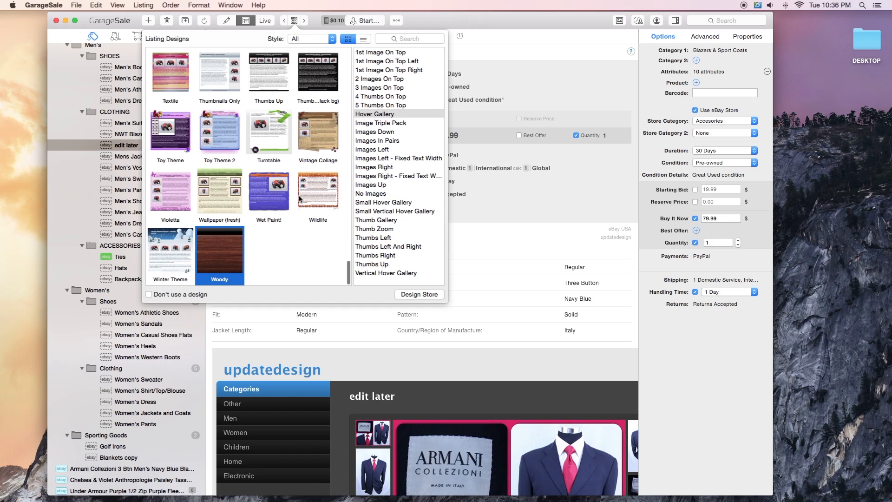
click(219, 252)
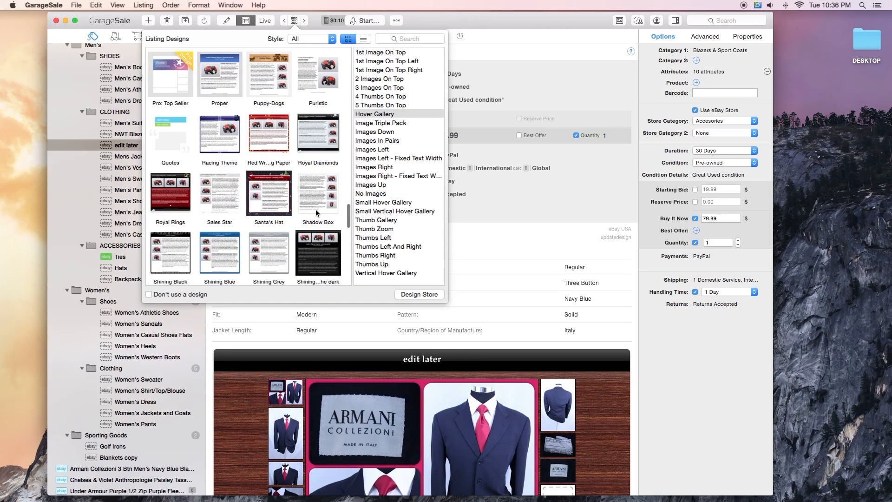
scroll(down, 3)
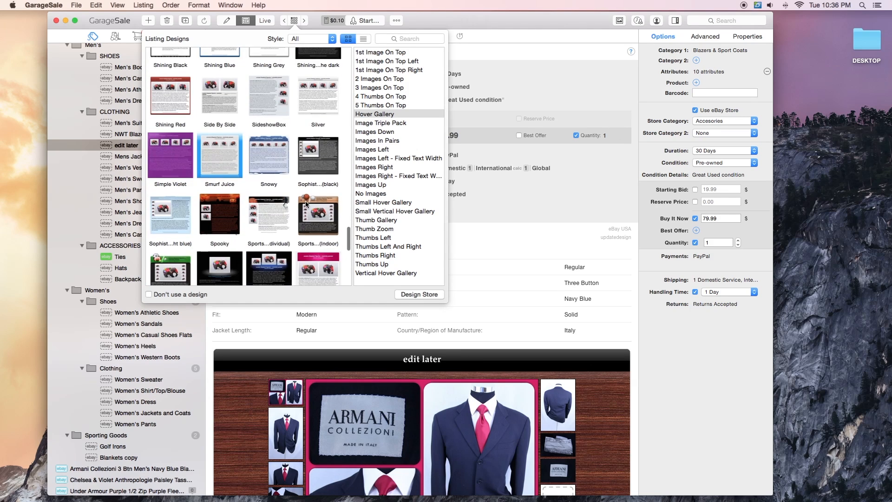